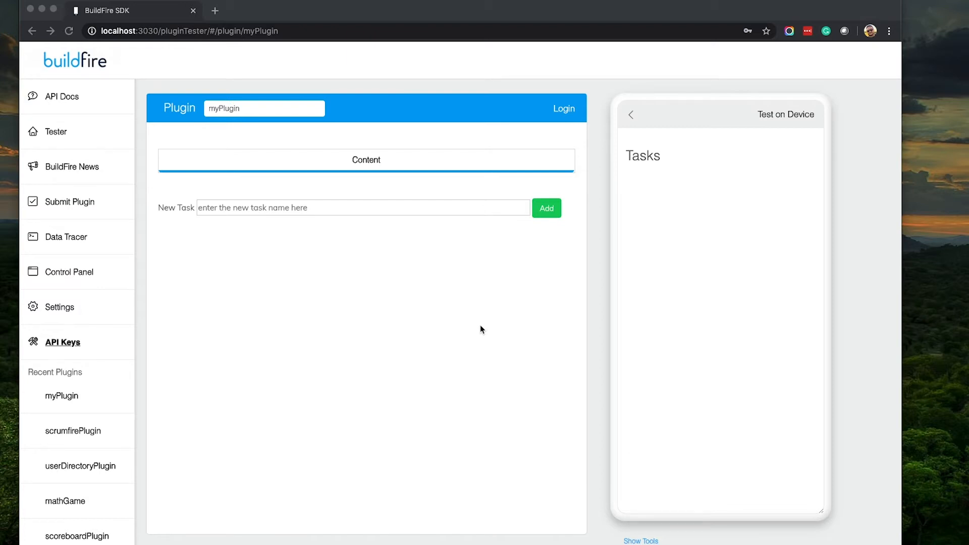
mouse_move(470, 328)
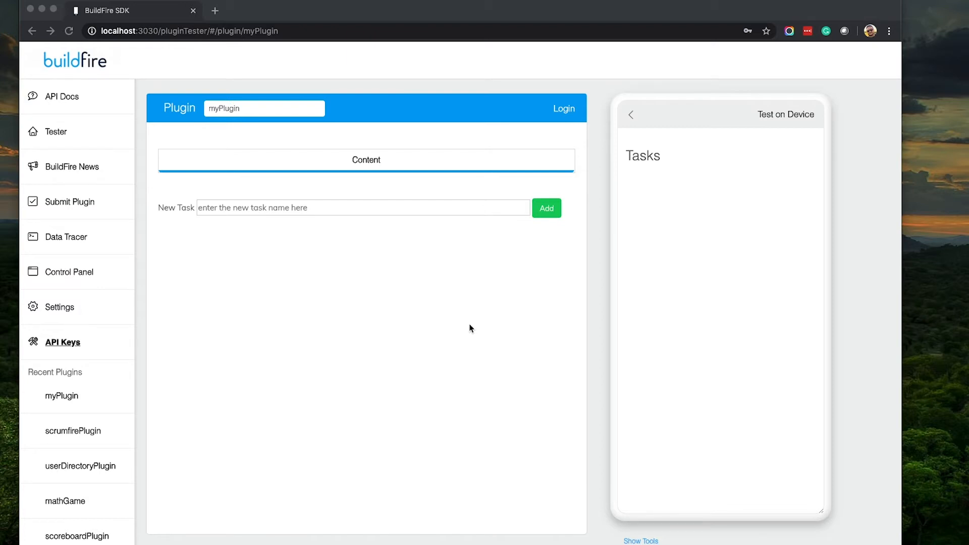
mouse_move(466, 329)
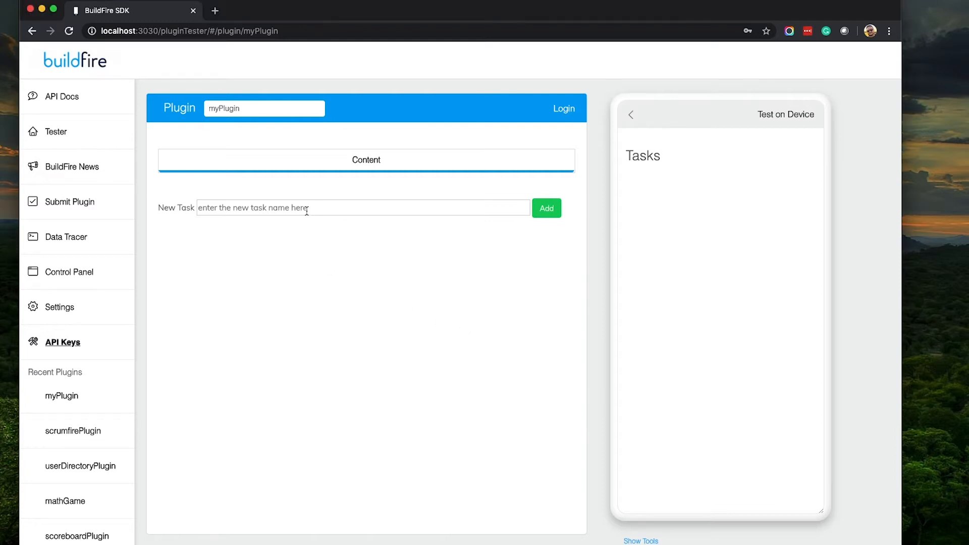
Add tasks 1, 2 and 3 through New Task, then delete them from the list.
text(1)
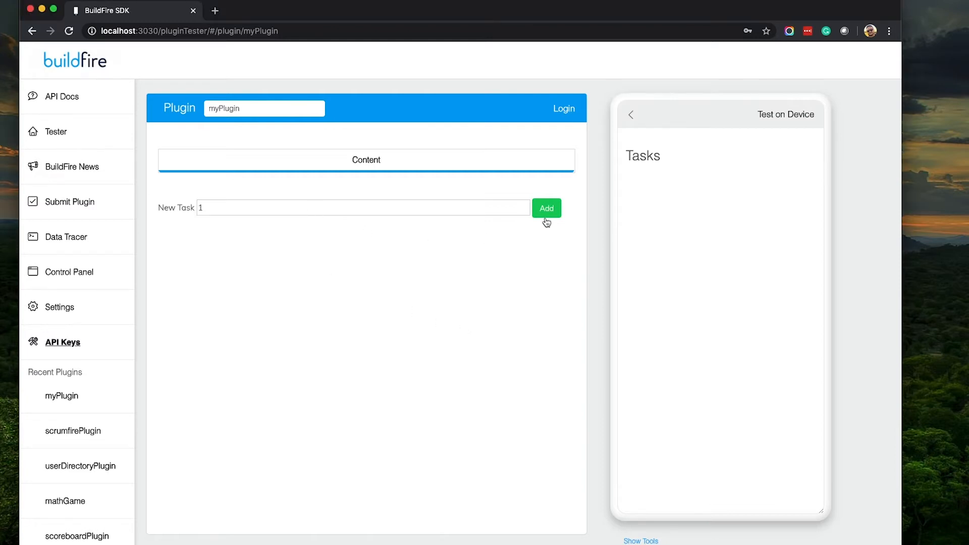
click(546, 208)
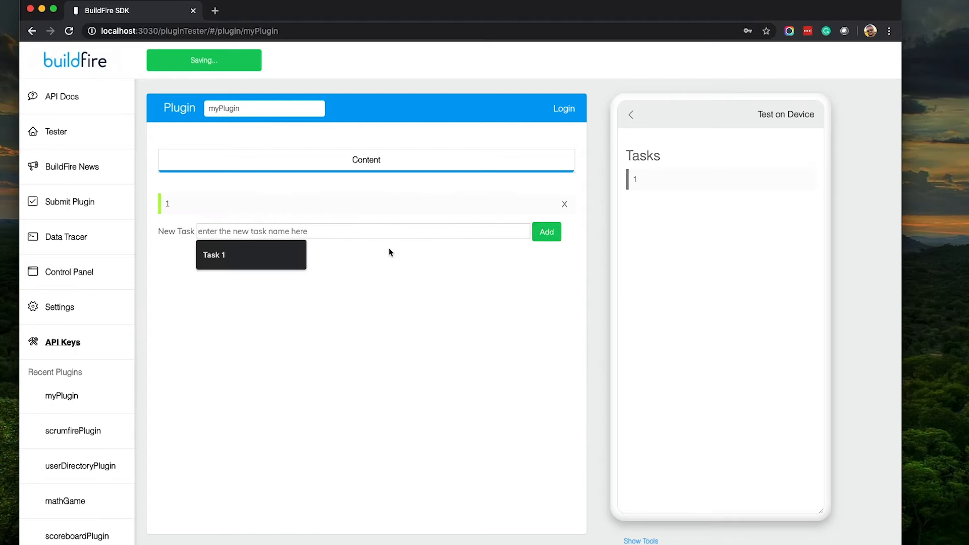
click(546, 232)
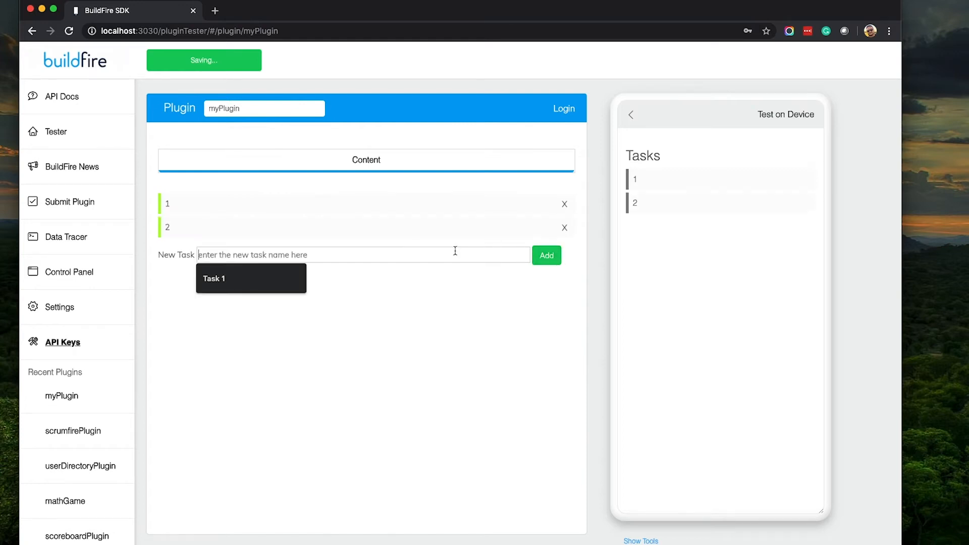
click(546, 255)
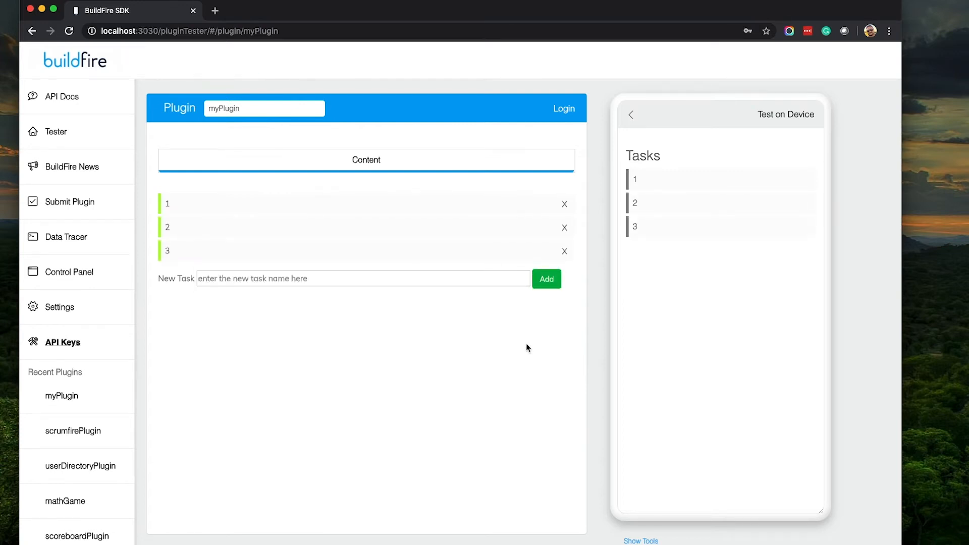
mouse_move(678, 171)
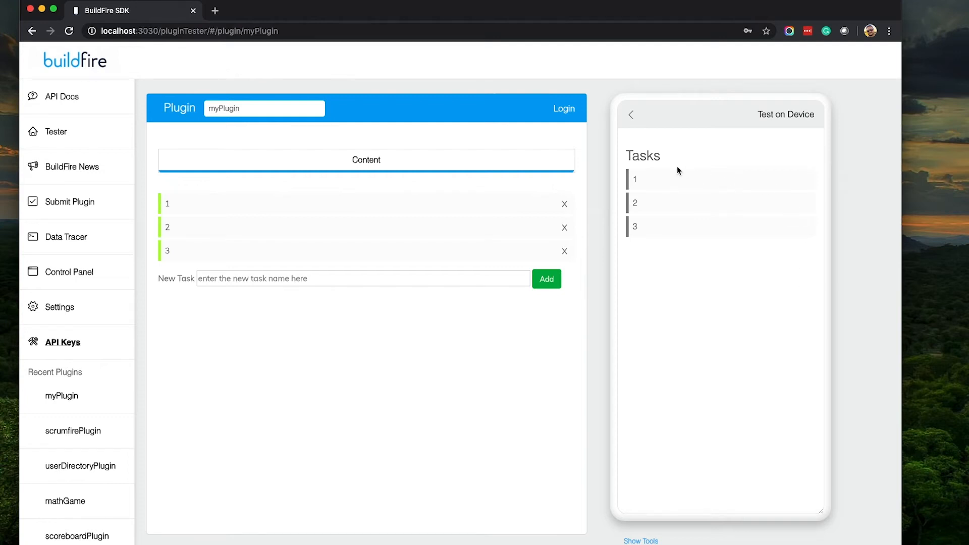
mouse_move(650, 172)
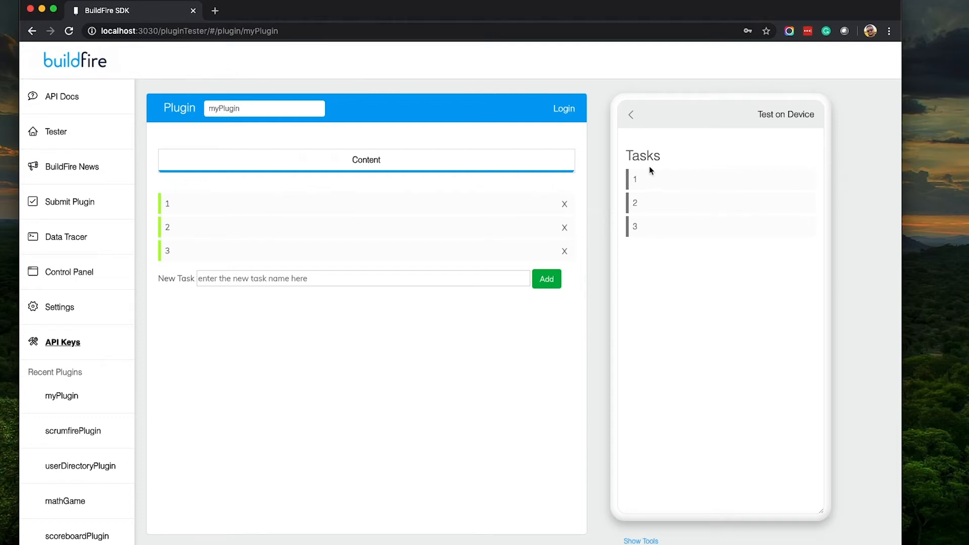
mouse_move(678, 185)
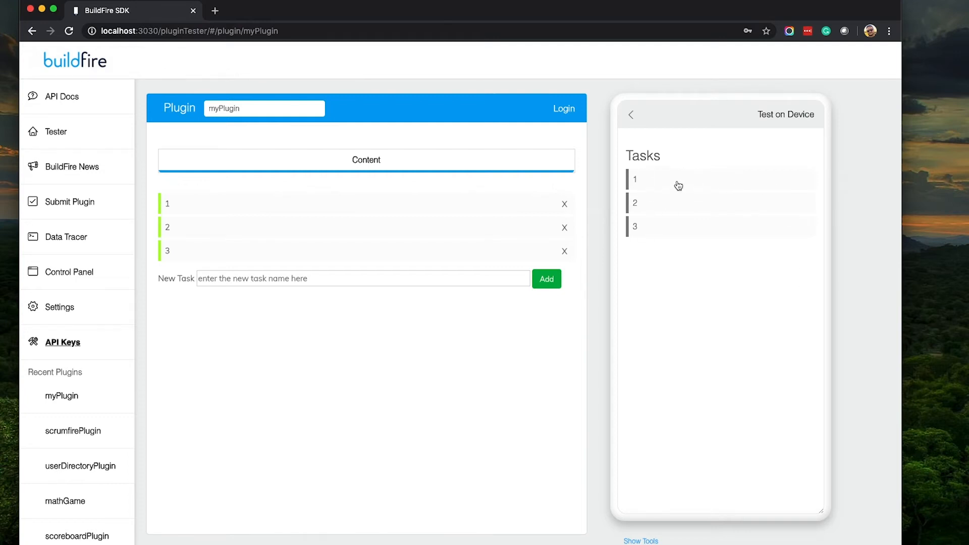
mouse_move(702, 261)
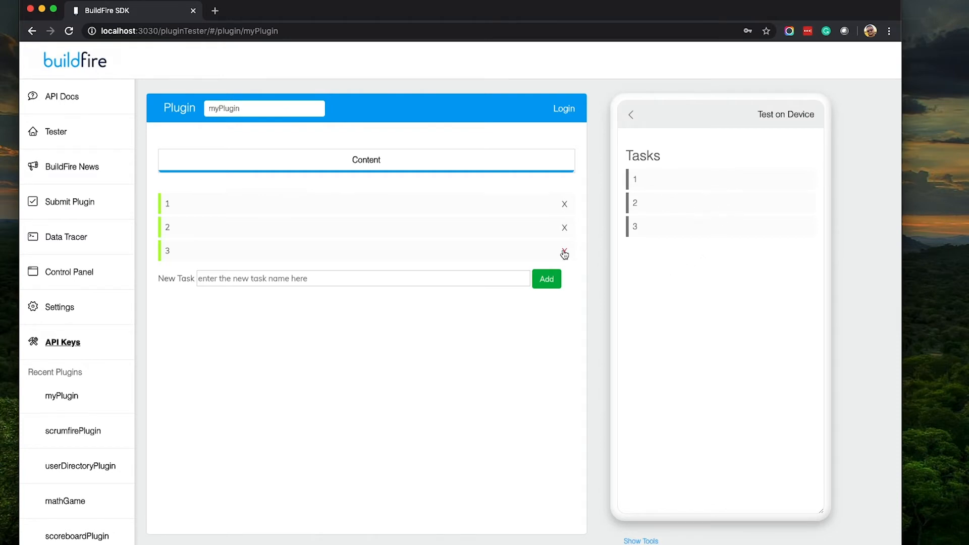
click(564, 251)
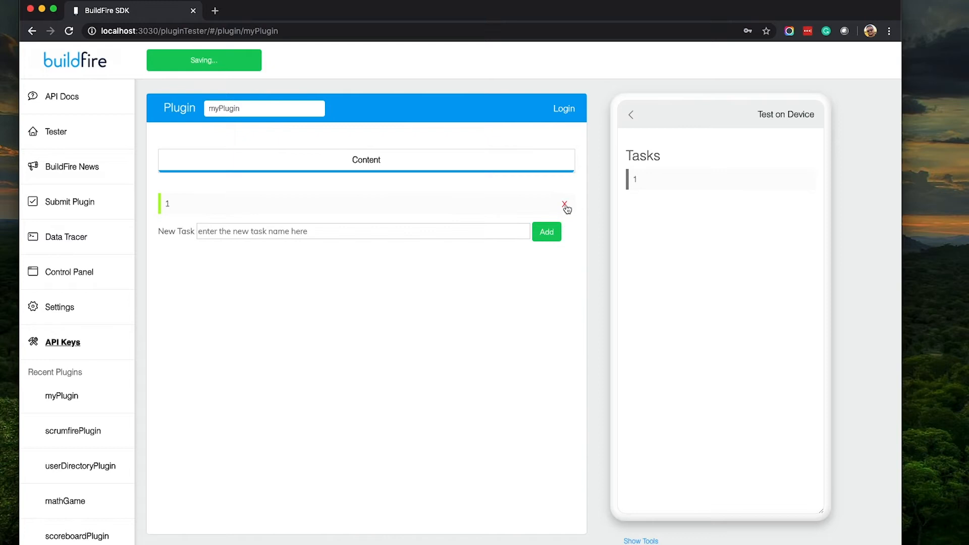
click(564, 205)
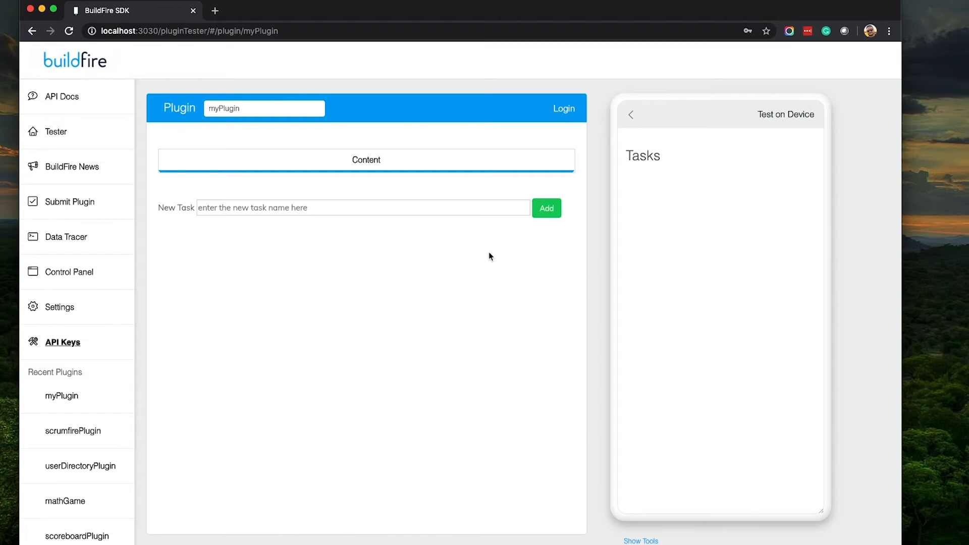
mouse_move(488, 258)
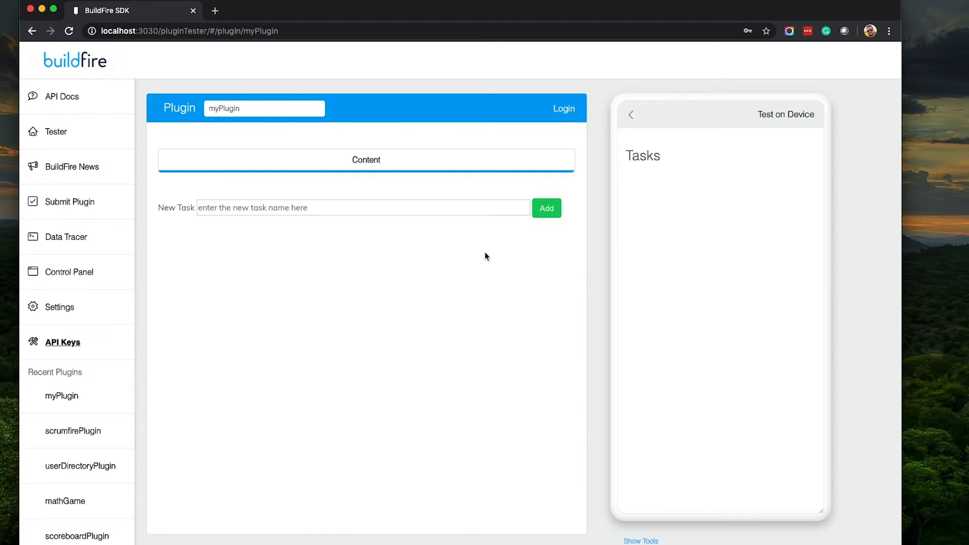
mouse_move(426, 276)
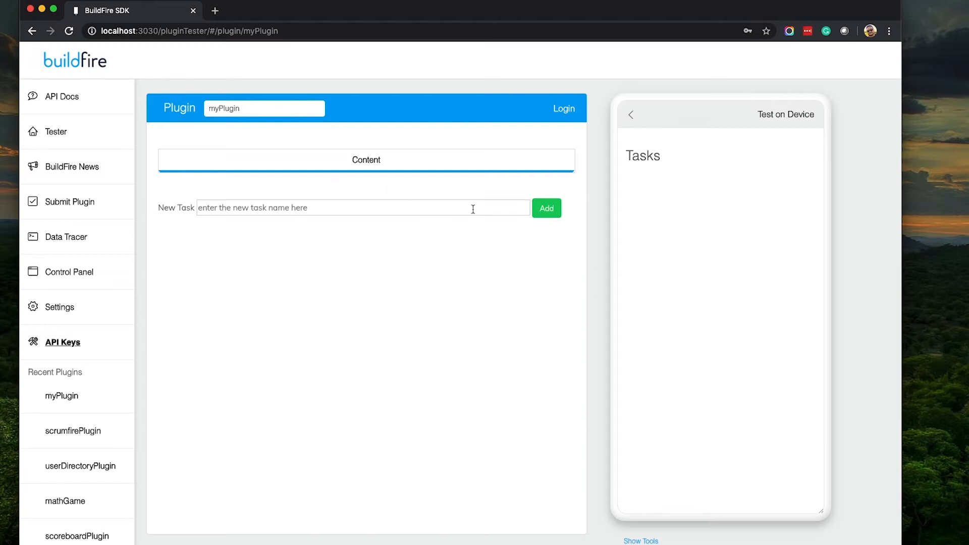
mouse_move(424, 317)
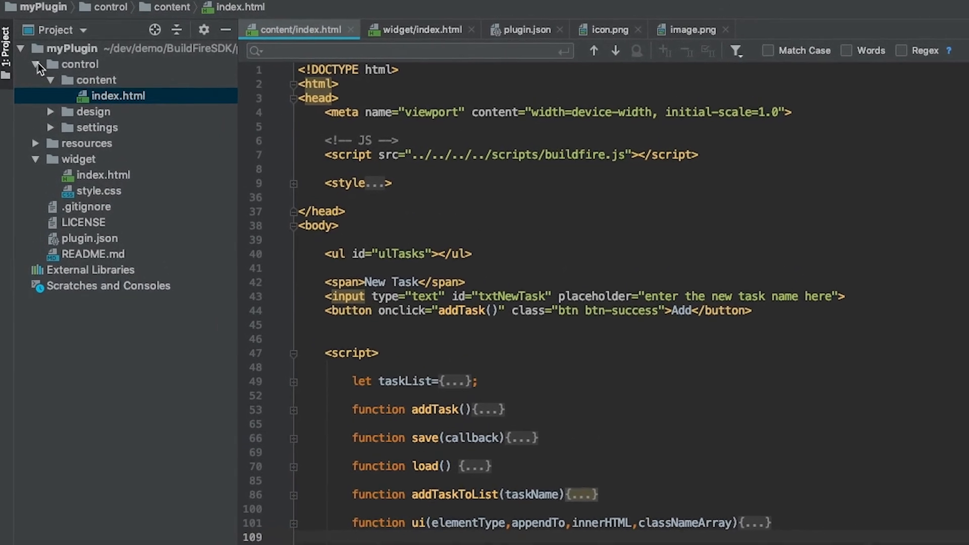
click(37, 64)
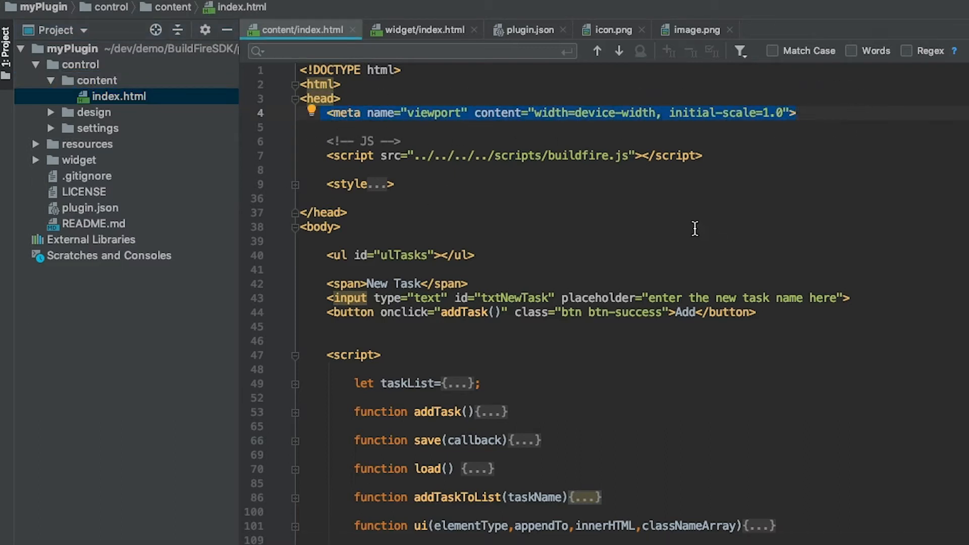
click(303, 155)
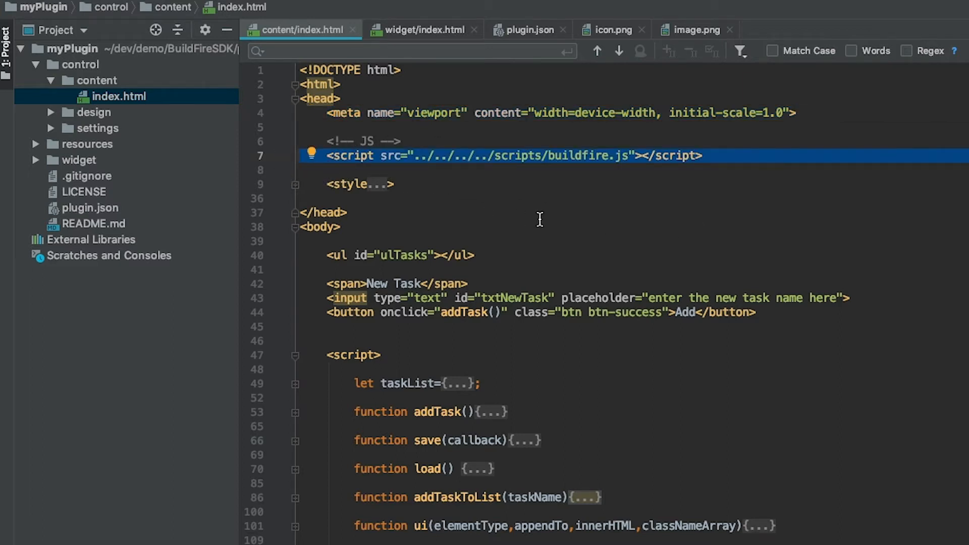
mouse_move(480, 172)
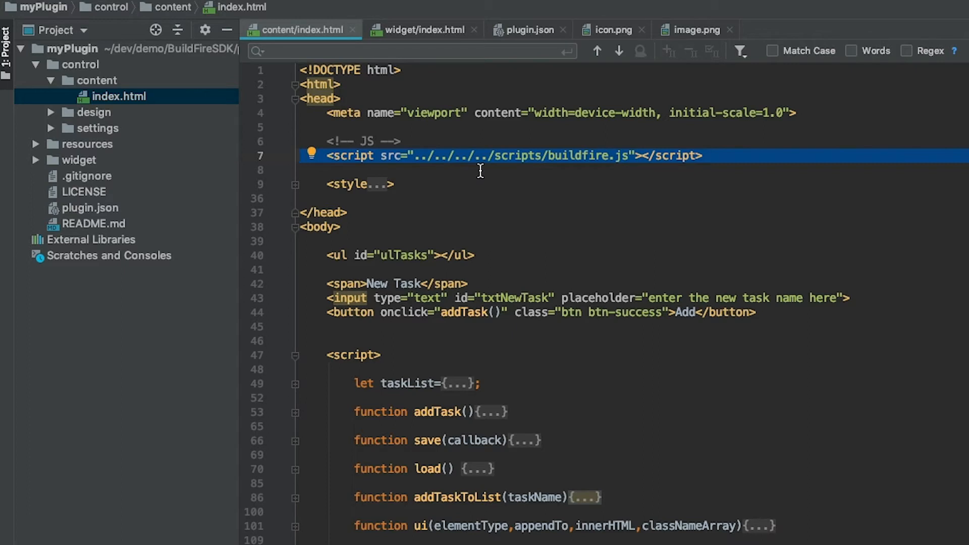
mouse_move(348, 188)
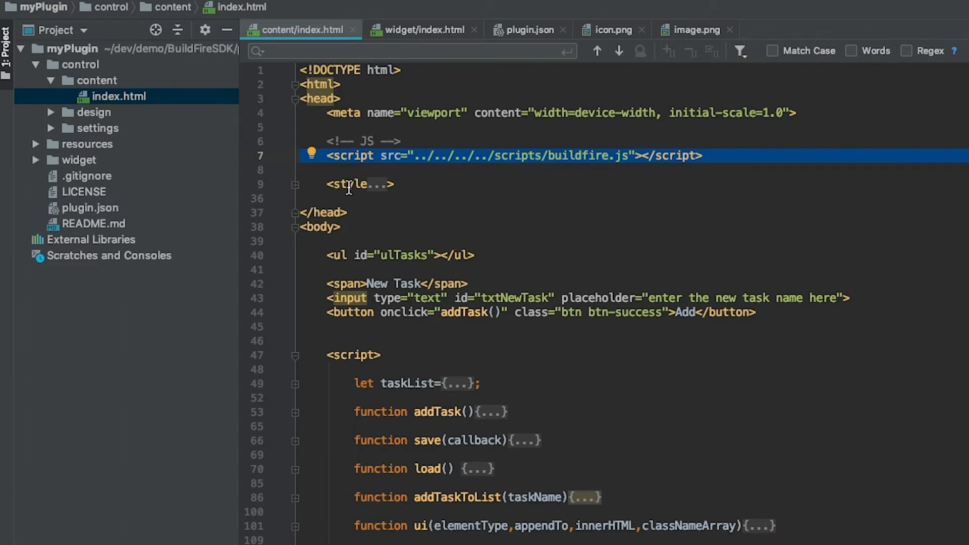
mouse_move(312, 247)
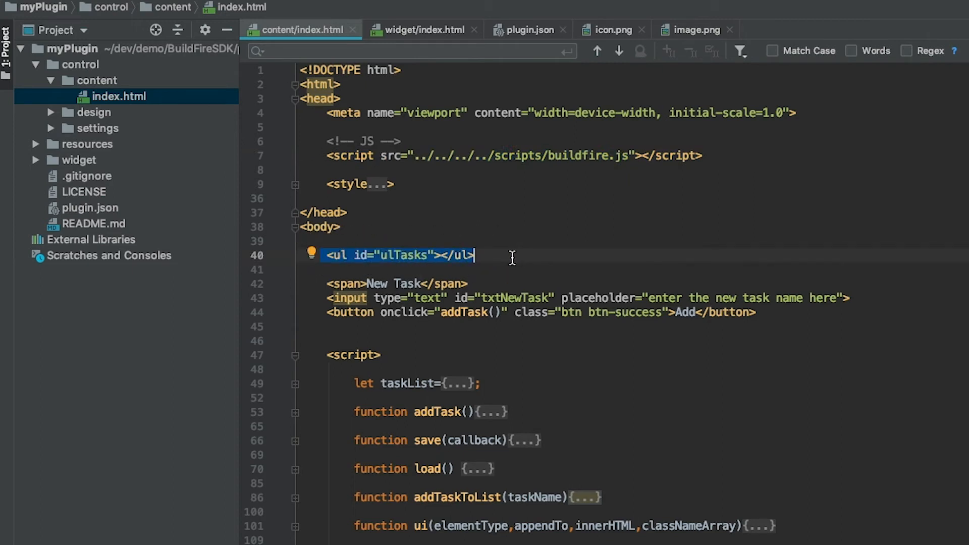
mouse_move(318, 284)
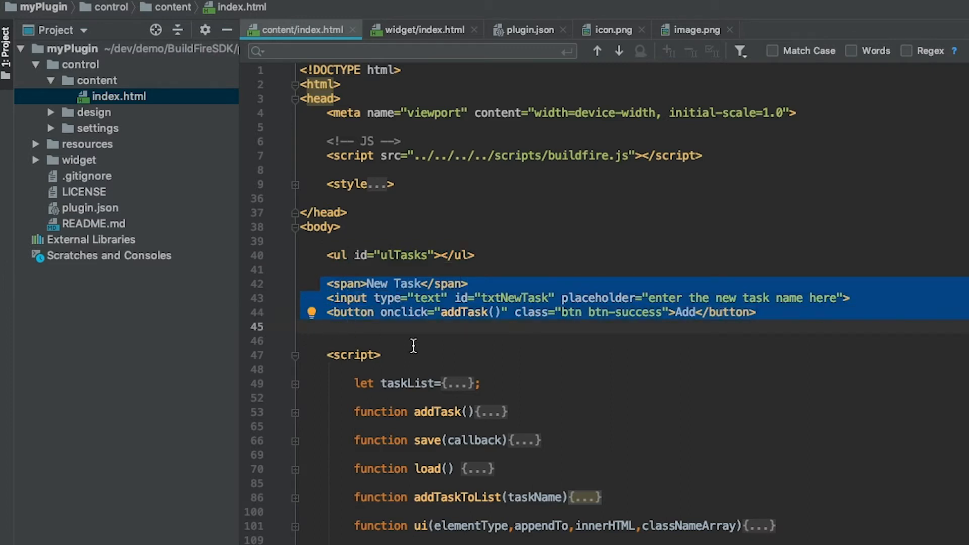
mouse_move(438, 325)
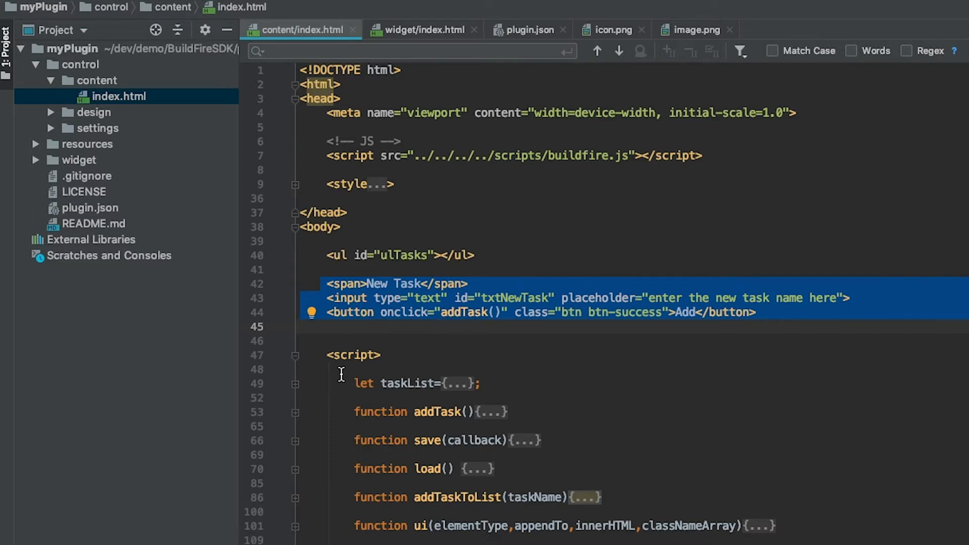
scroll(down, 3)
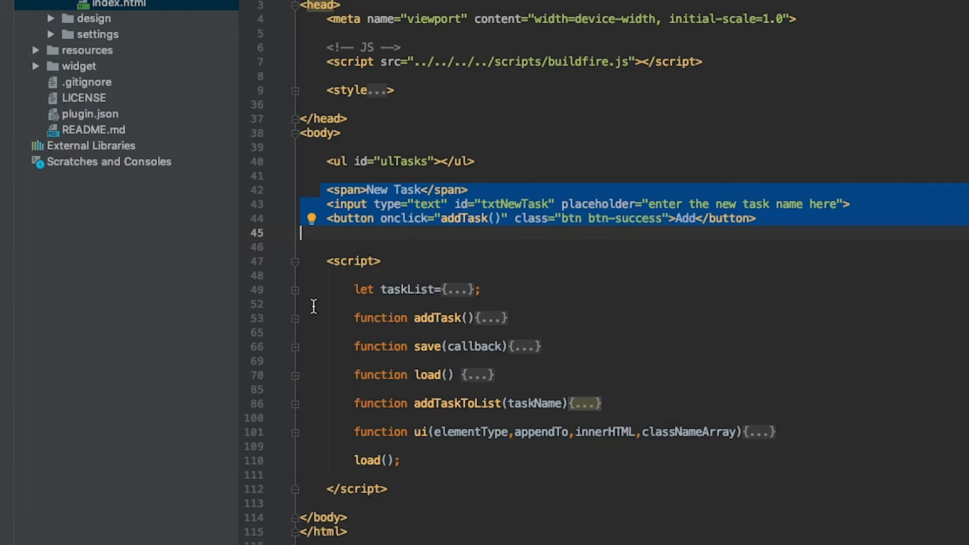
mouse_move(305, 293)
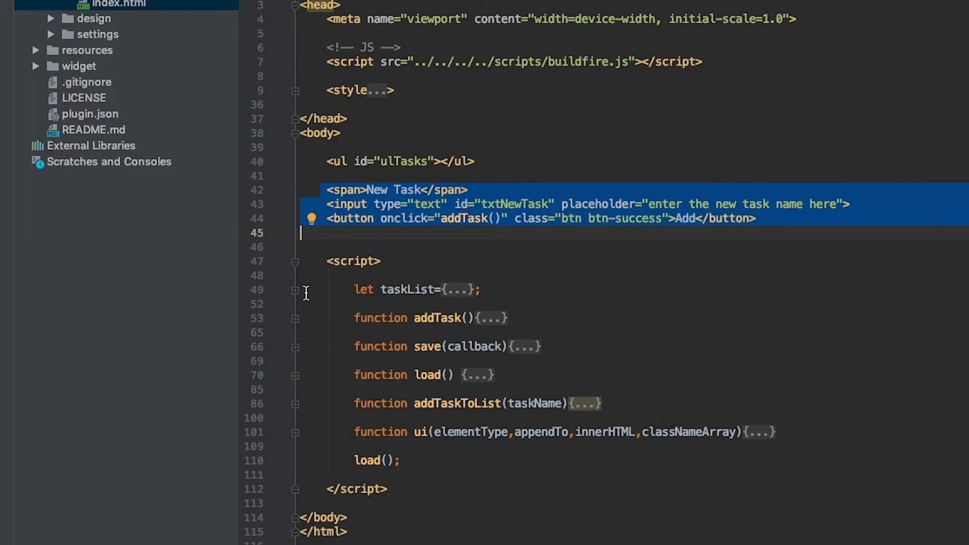
Unfold the taskList declaration and addTask function, then jump to the txtNewTask definition.
click(295, 291)
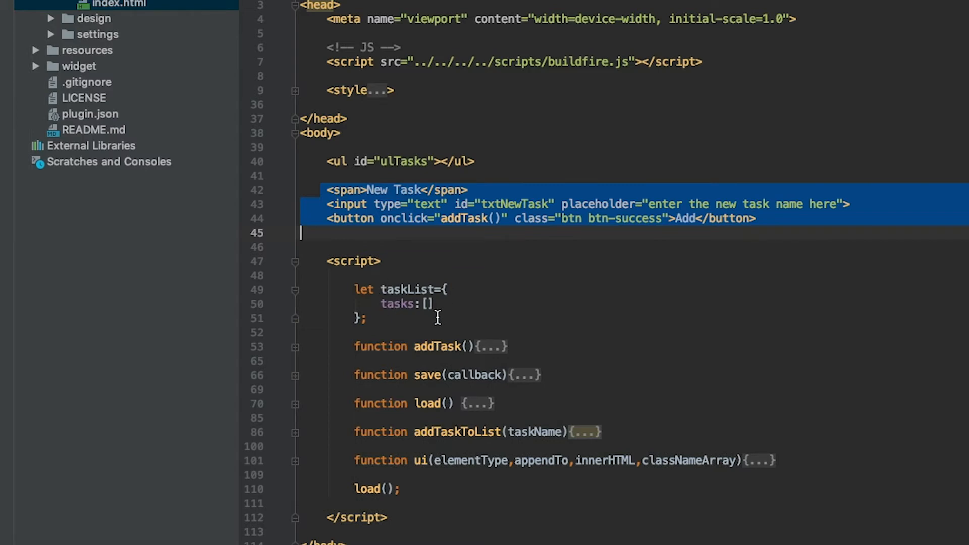
click(424, 303)
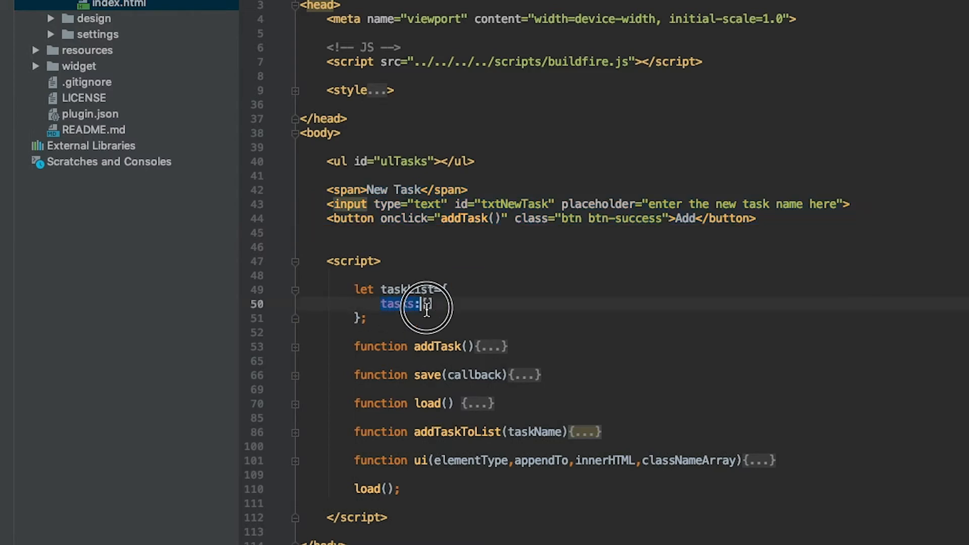
text([])
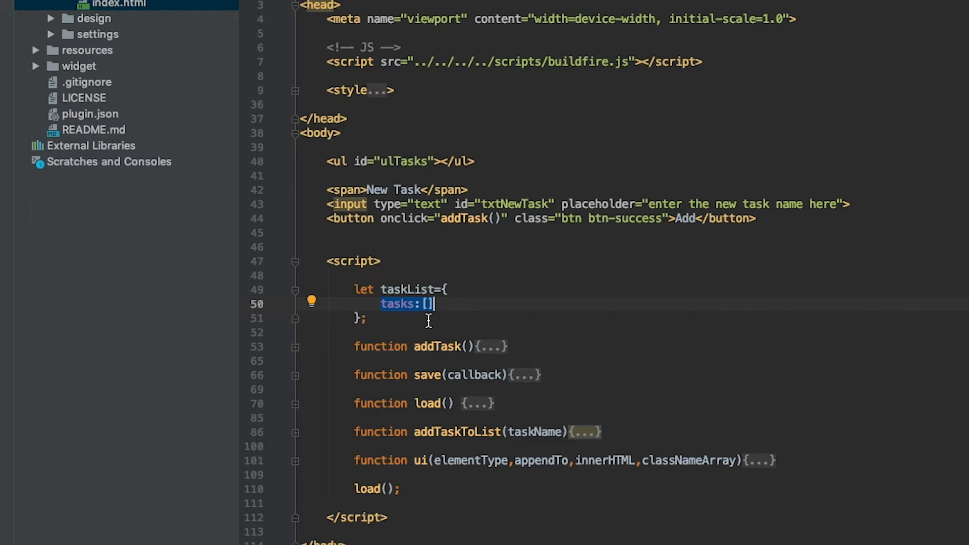
mouse_move(379, 337)
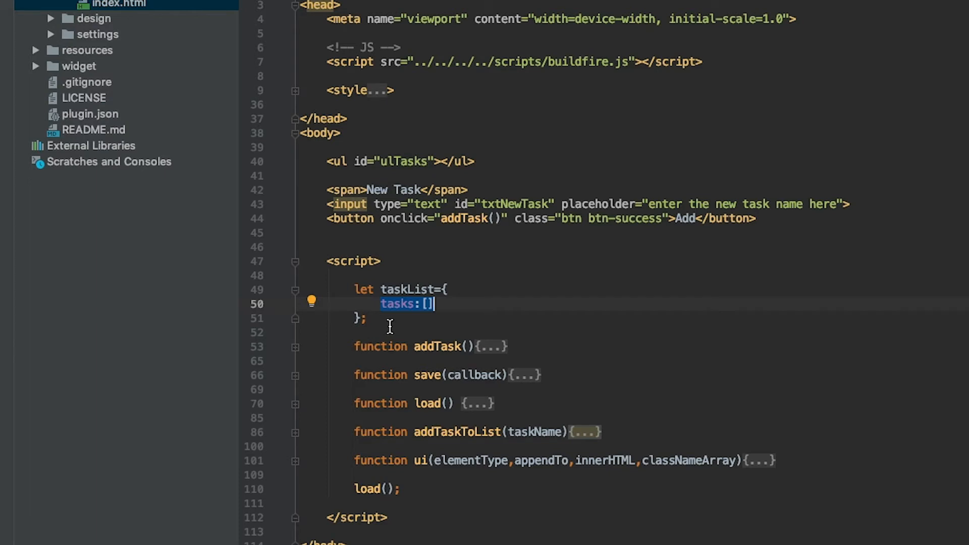
mouse_move(503, 240)
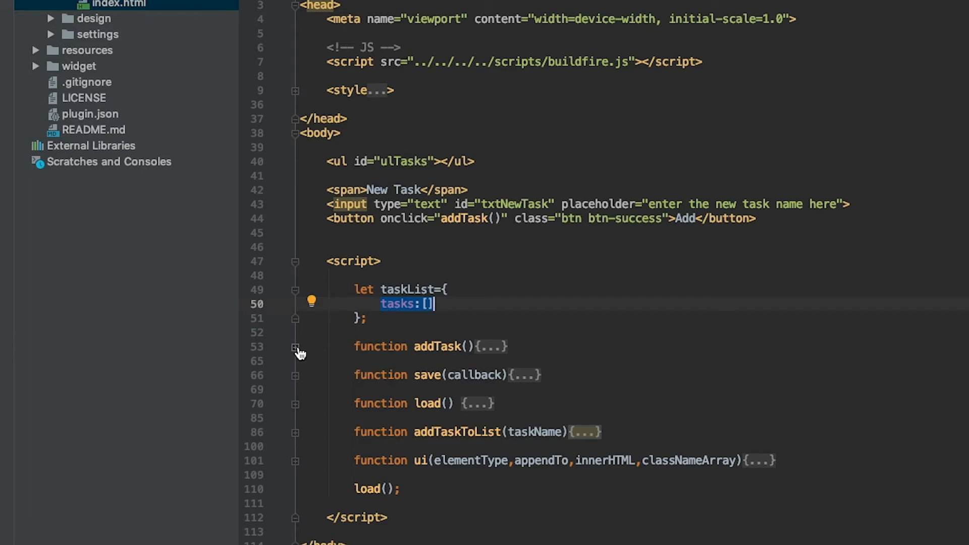
click(296, 346)
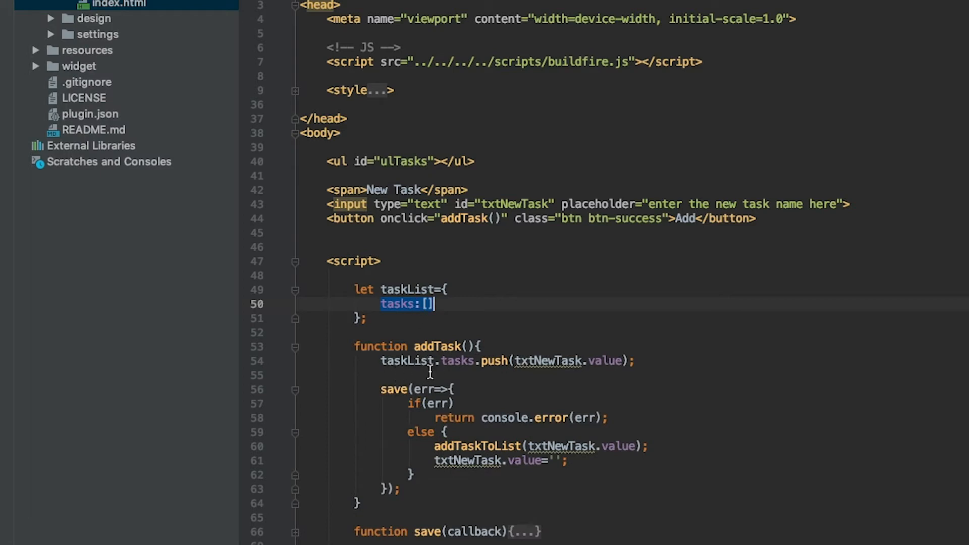
mouse_move(504, 375)
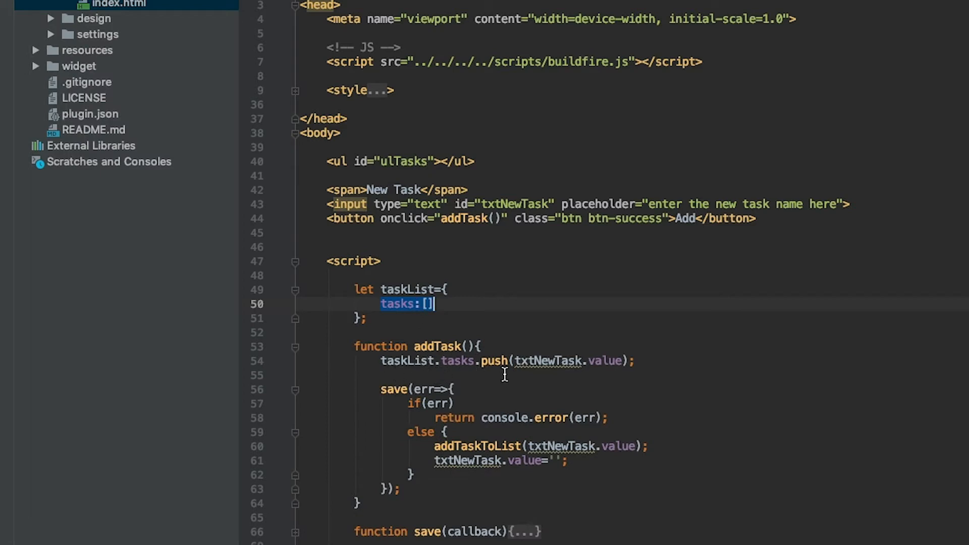
click(633, 360)
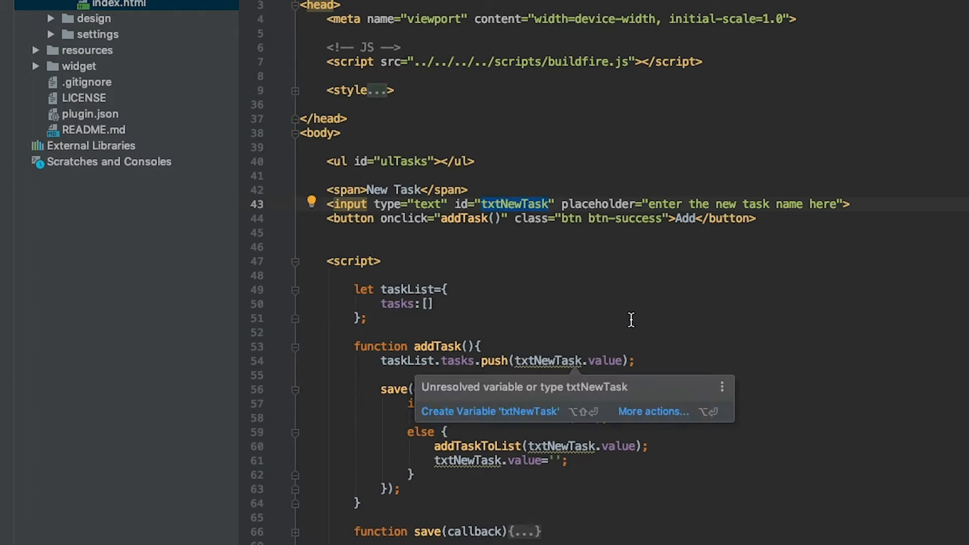
mouse_move(706, 366)
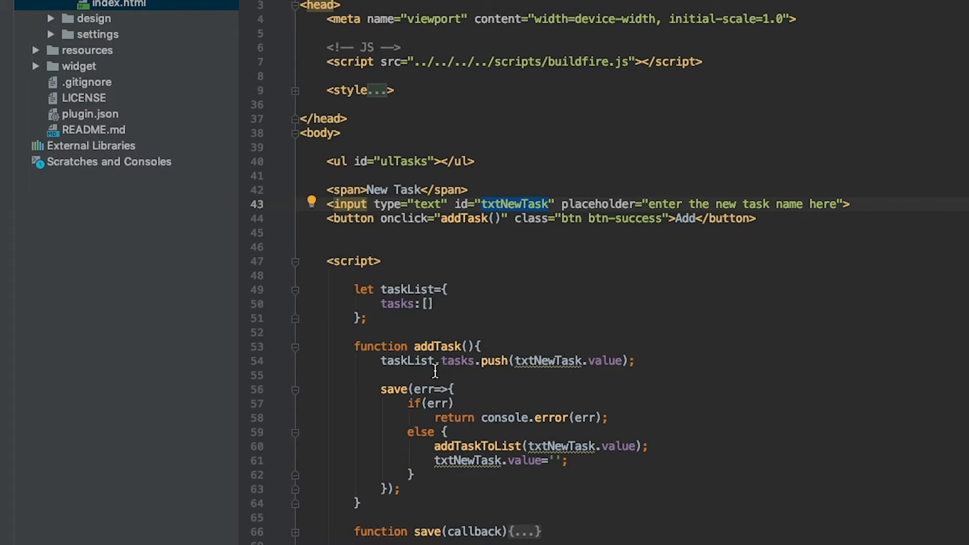
mouse_move(337, 413)
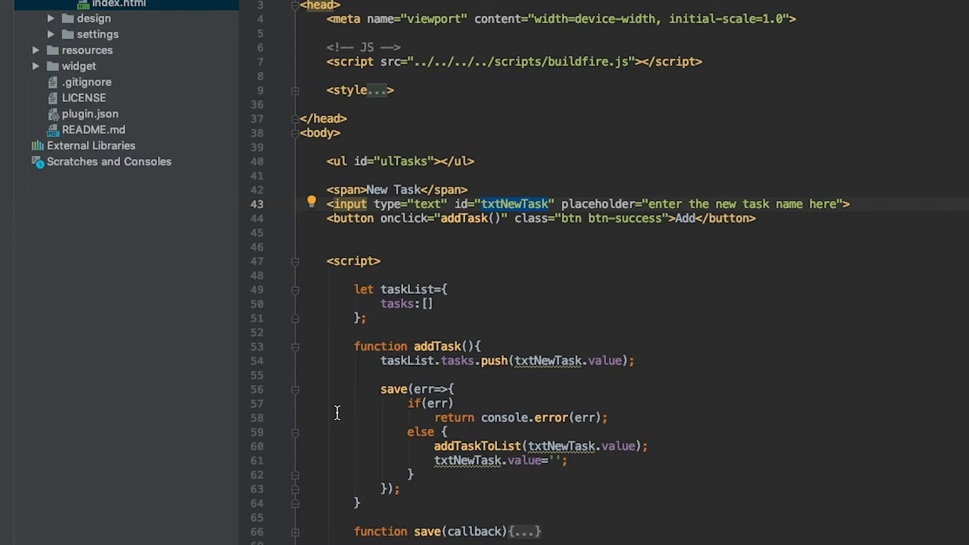
mouse_move(389, 416)
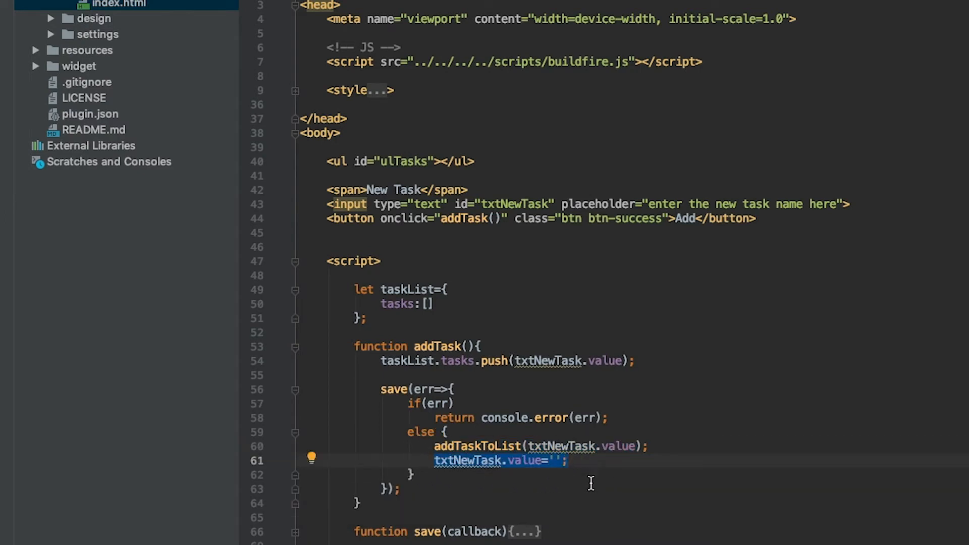
Scroll to the save function and select buildfire in its datastore save call.
scroll(down, 3)
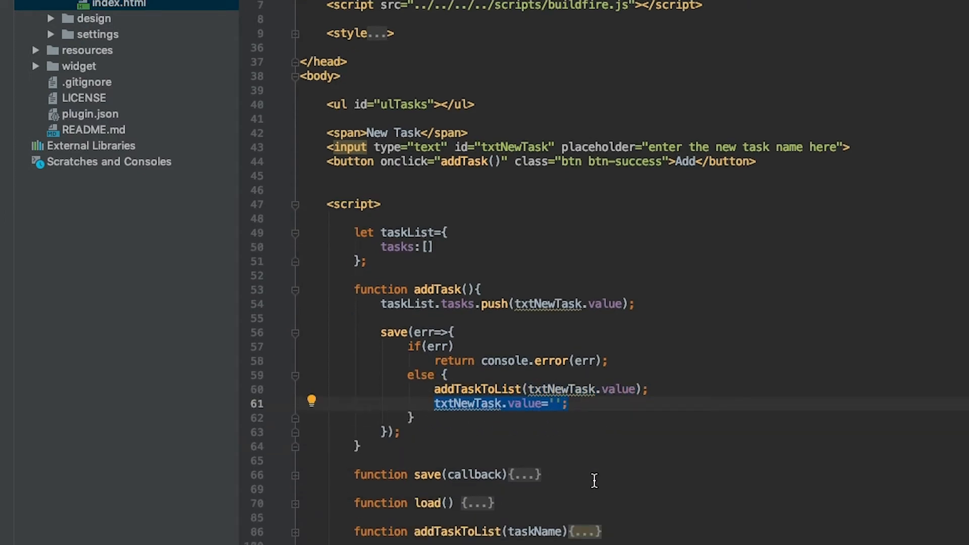
mouse_move(381, 483)
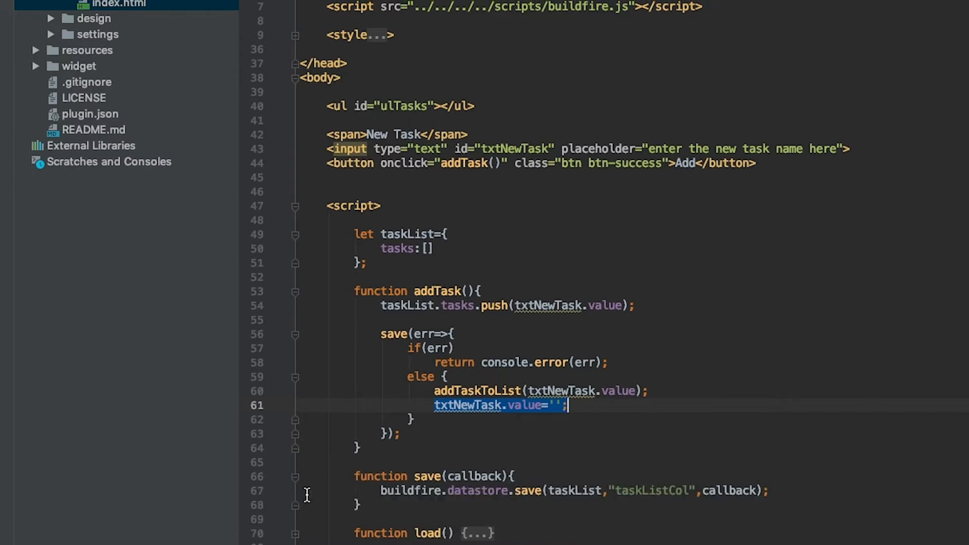
mouse_move(402, 502)
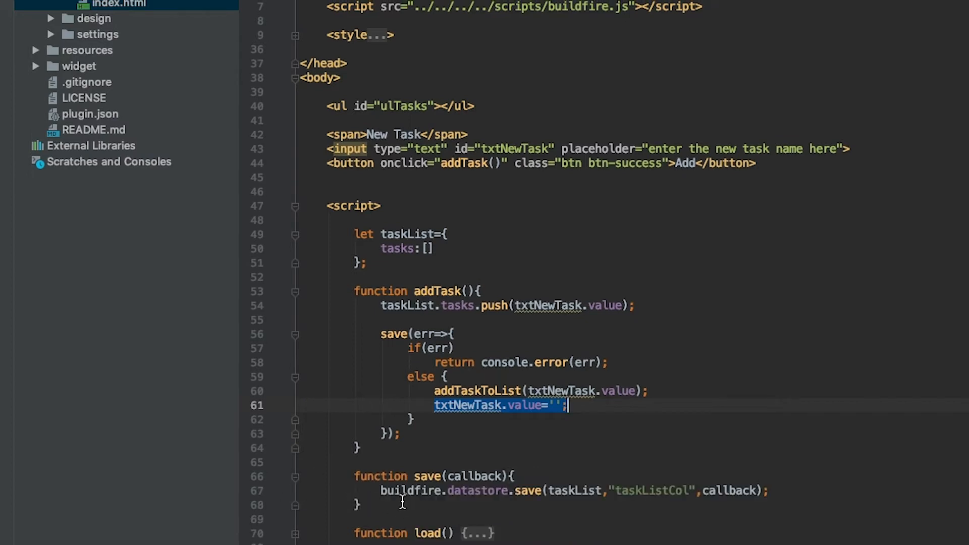
double_click(410, 490)
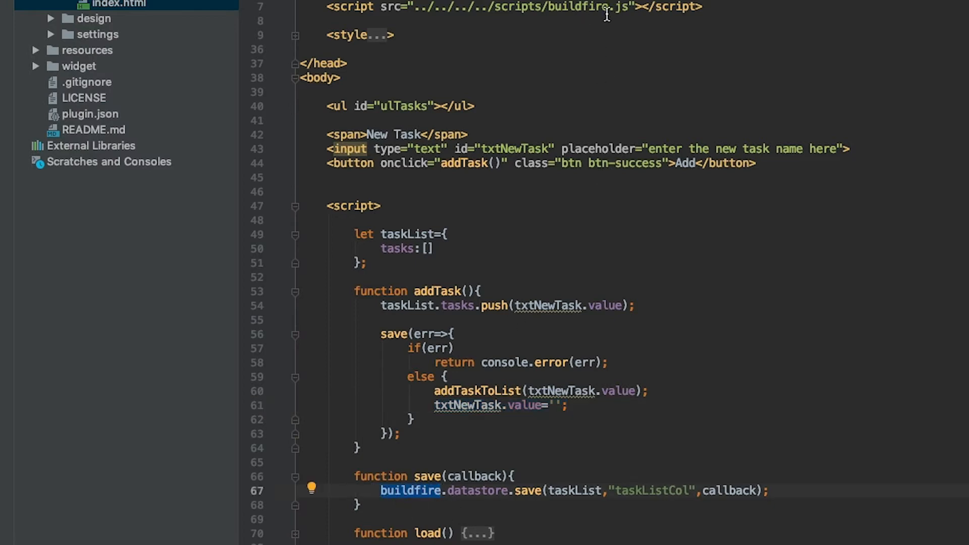
mouse_move(468, 509)
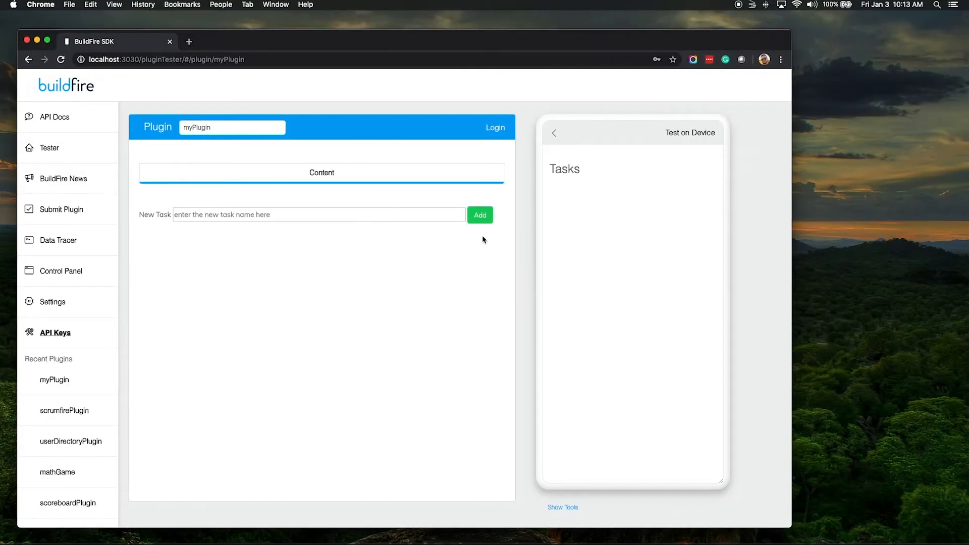
mouse_move(671, 177)
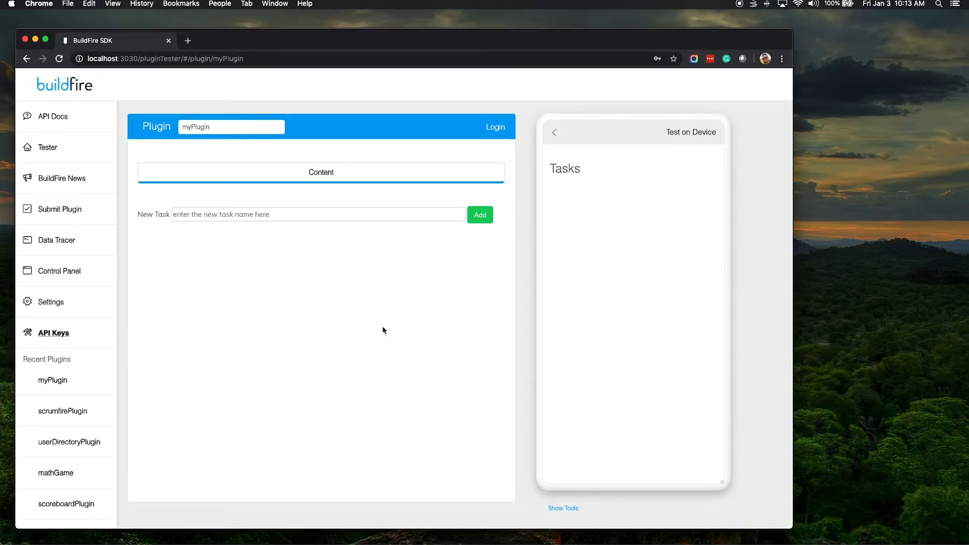
mouse_move(667, 247)
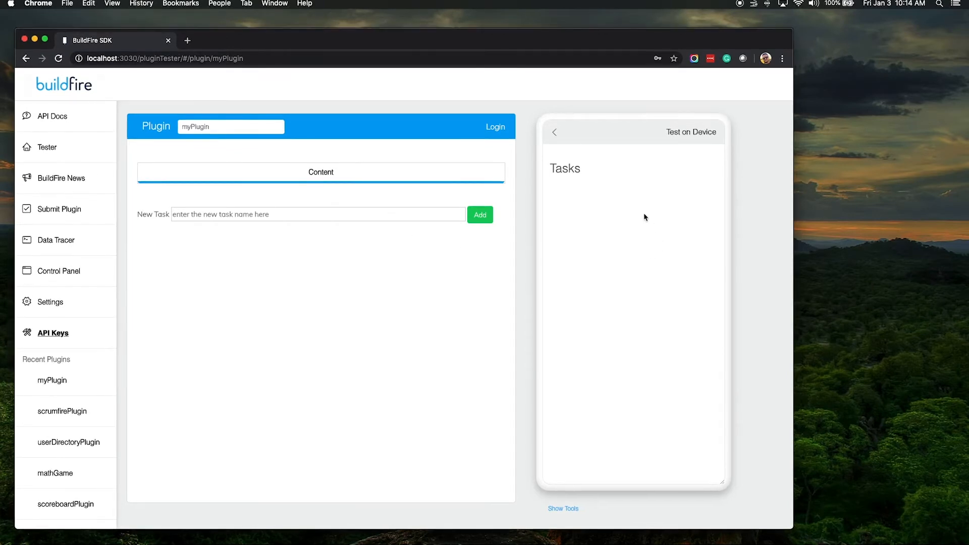
mouse_move(707, 254)
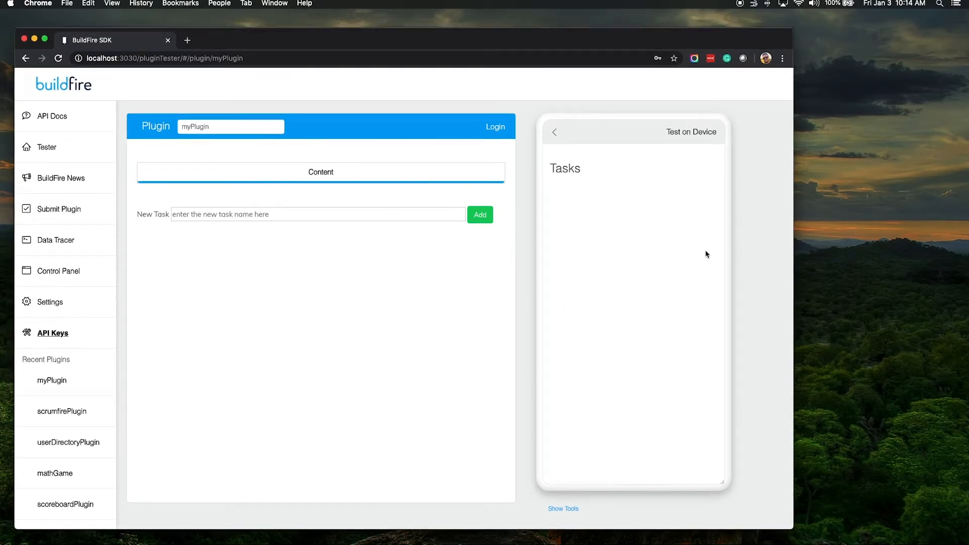
mouse_move(700, 256)
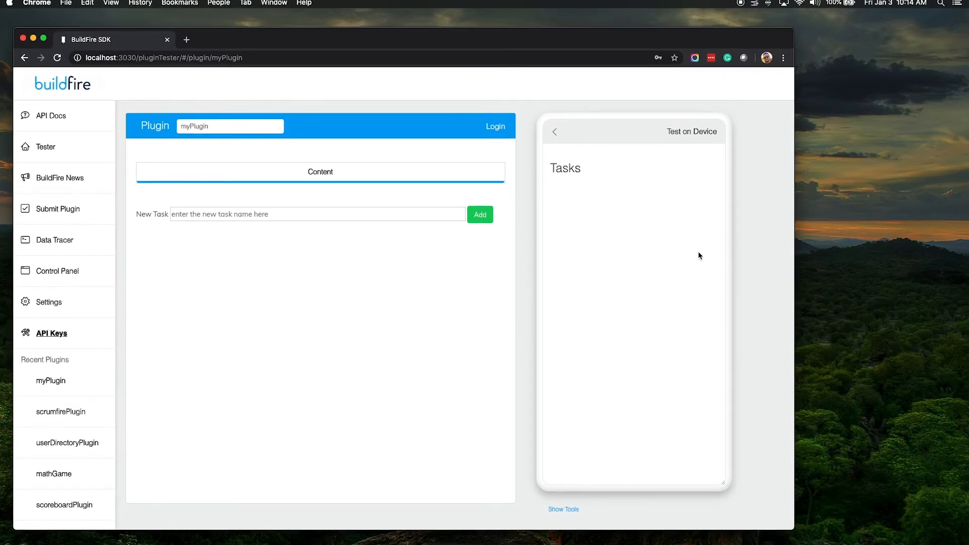
mouse_move(684, 256)
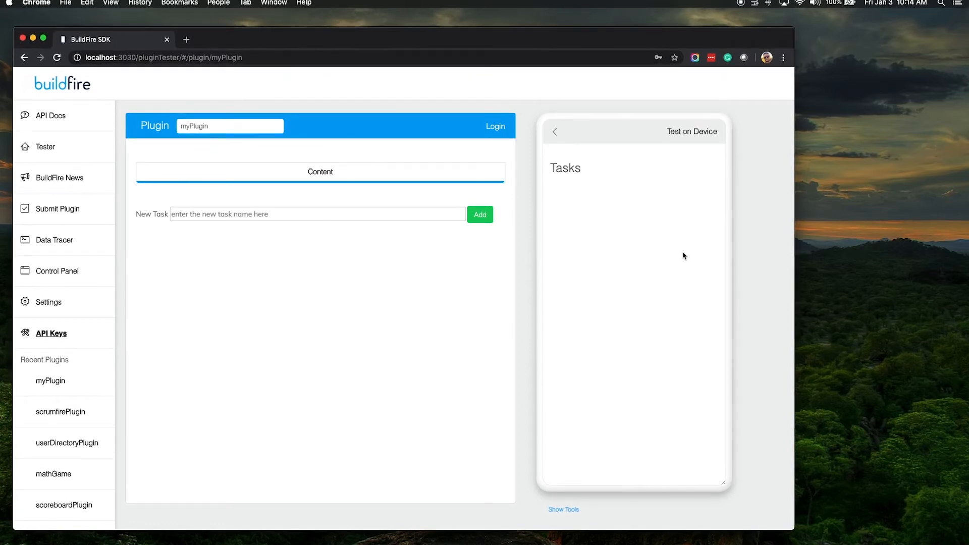
mouse_move(317, 258)
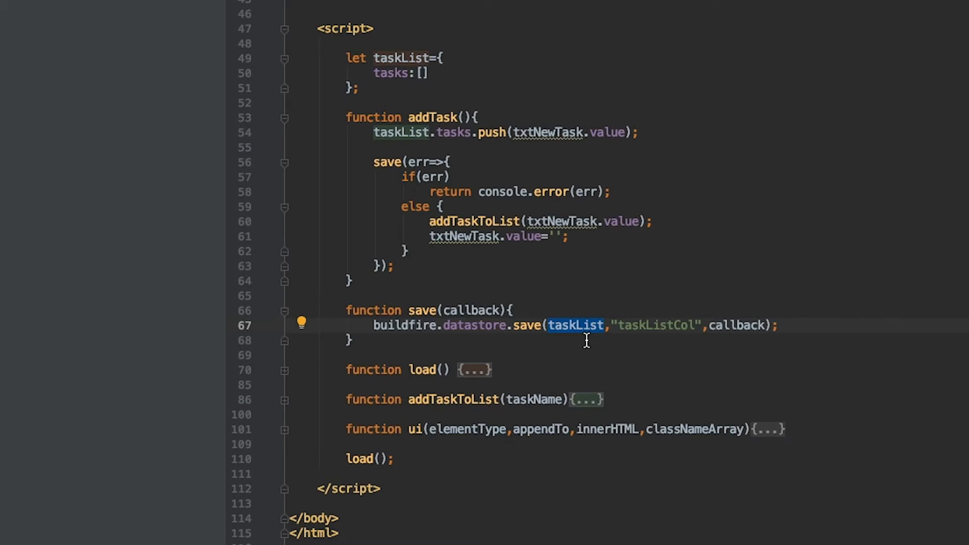
mouse_move(612, 326)
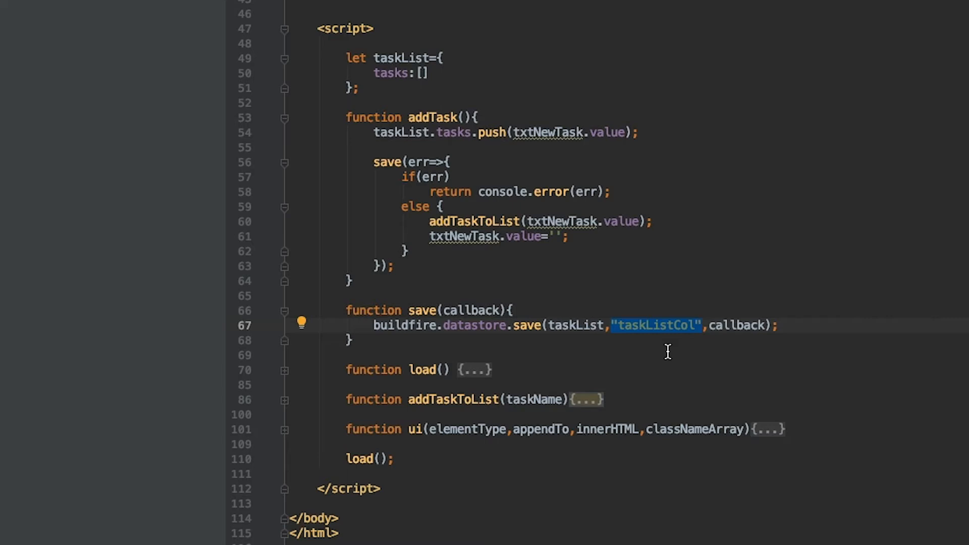
click(700, 326)
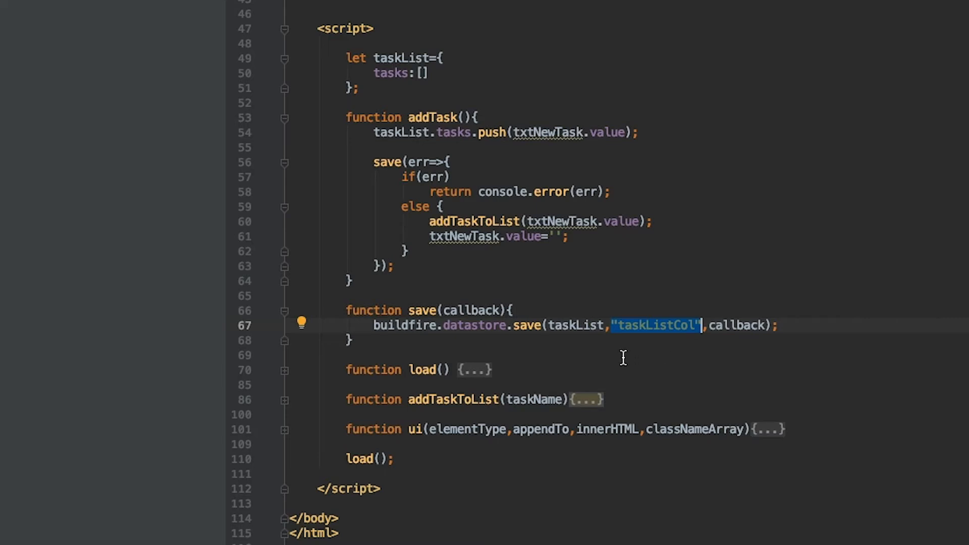
mouse_move(688, 357)
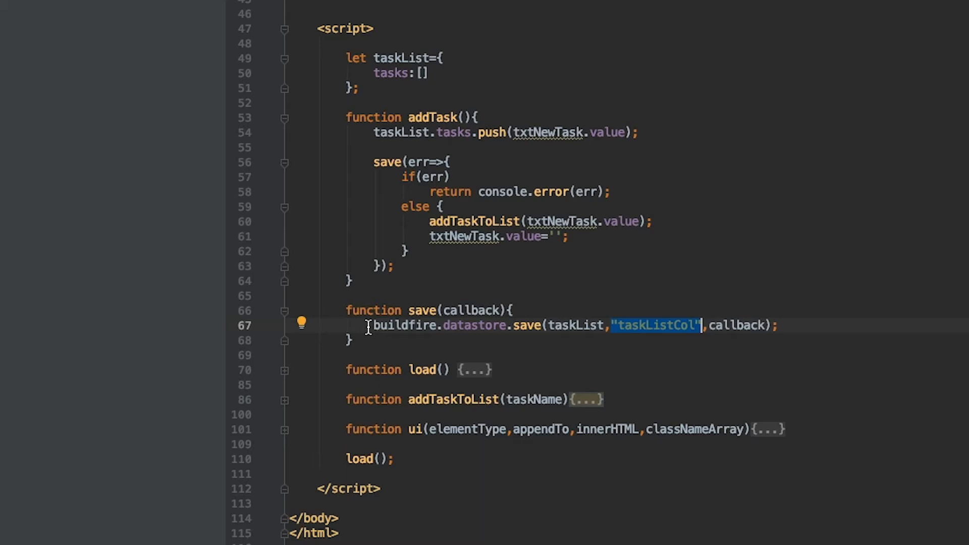
double_click(738, 326)
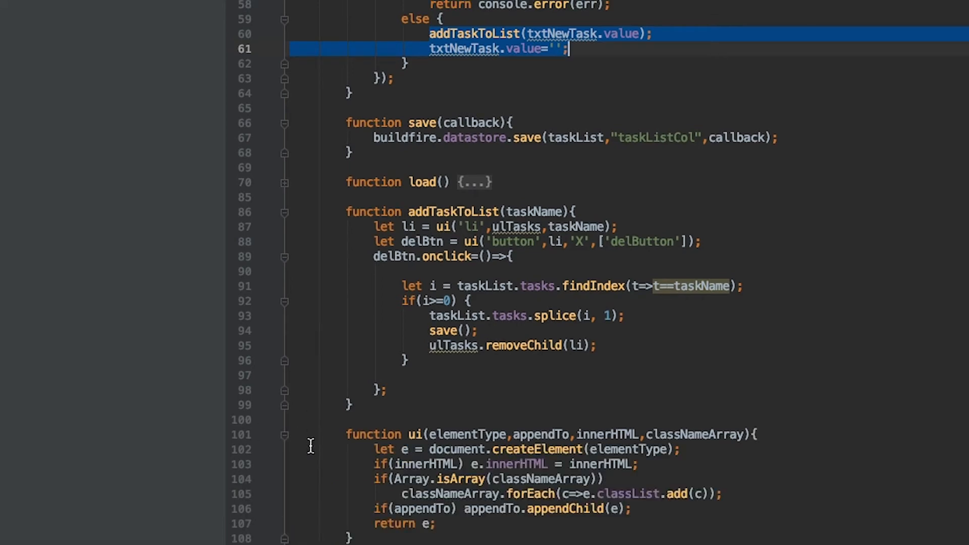
scroll(down, 3)
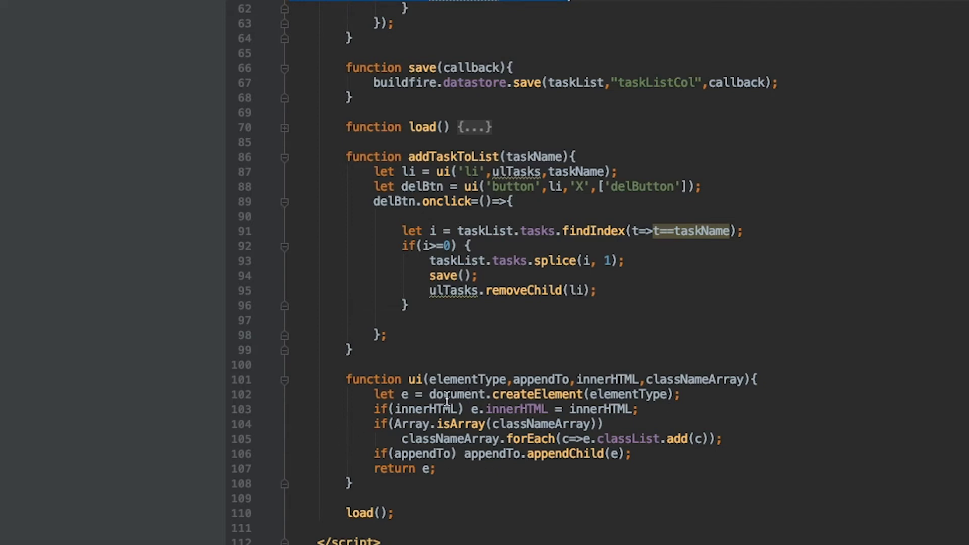
double_click(467, 379)
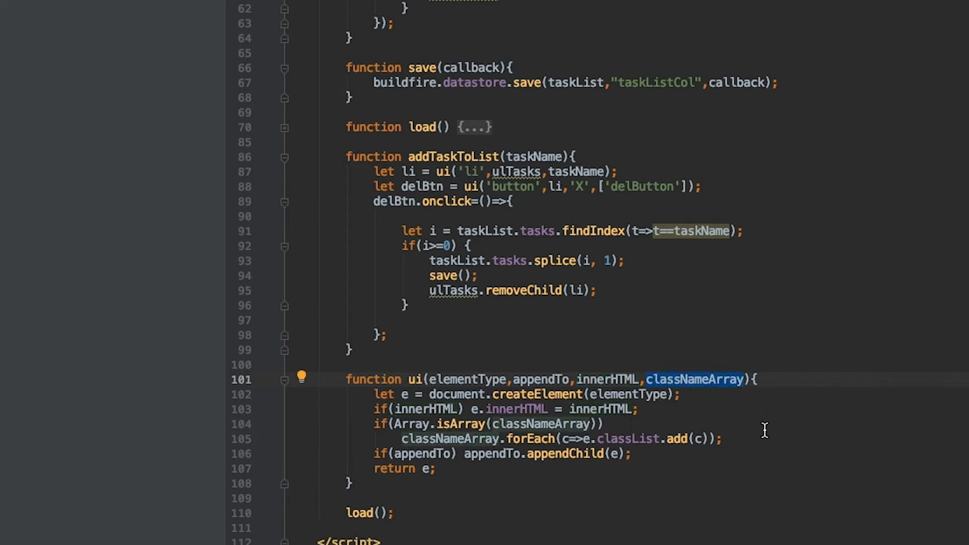
mouse_move(334, 404)
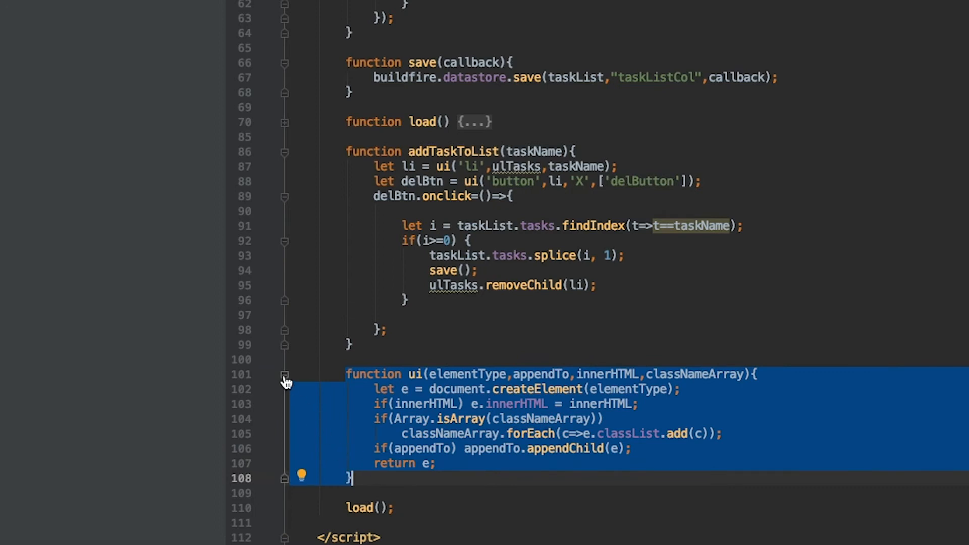
Collapse the ui helper and review addTaskToList's delete handler, highlighting ulTasks and the removal line.
click(284, 378)
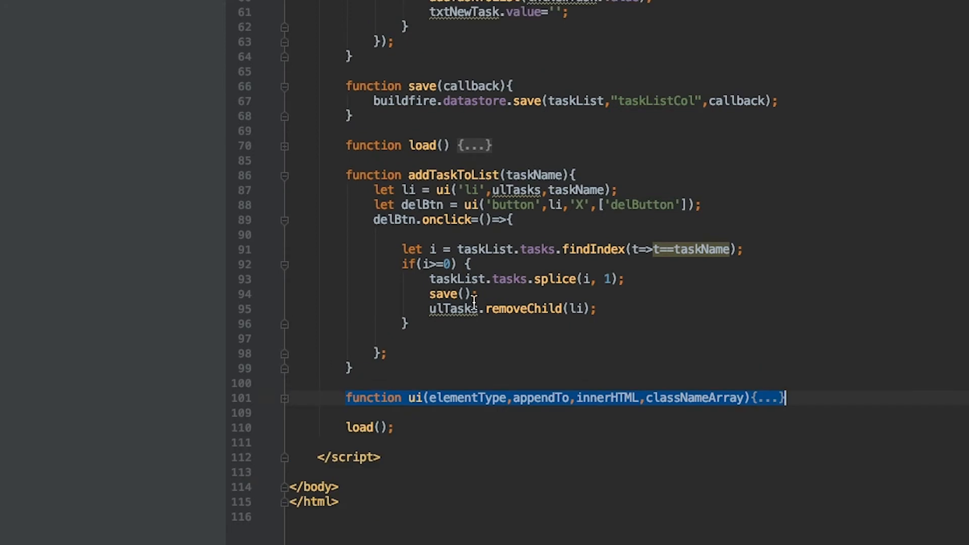
mouse_move(396, 190)
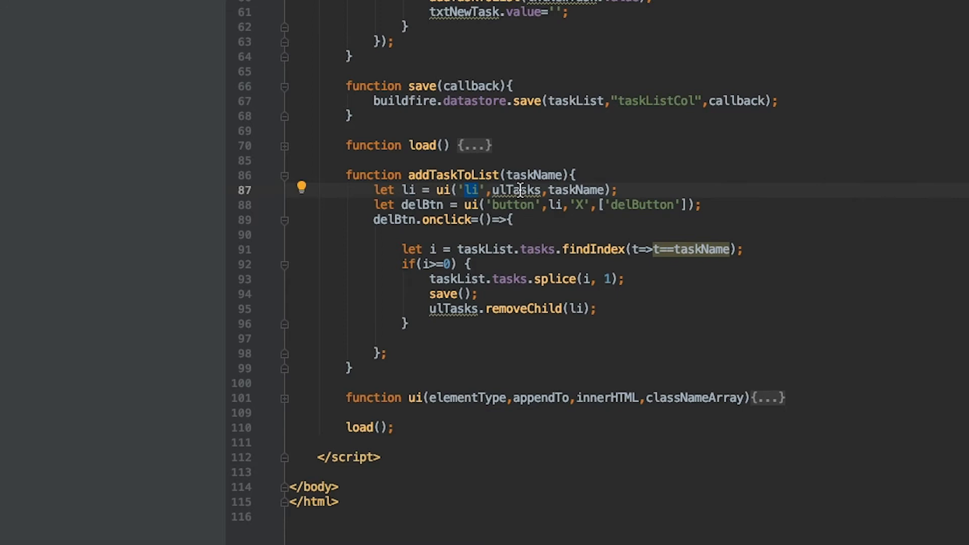
double_click(520, 189)
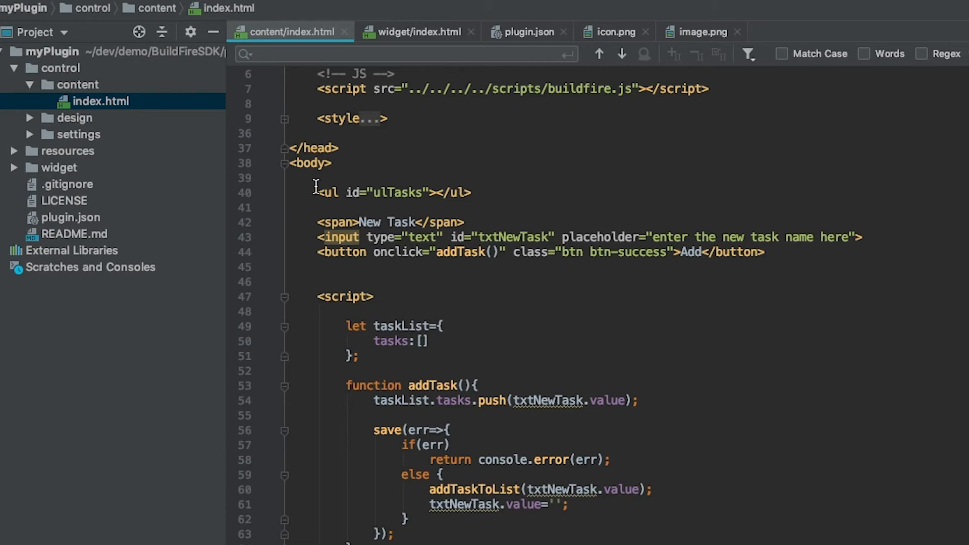
scroll(down, 3)
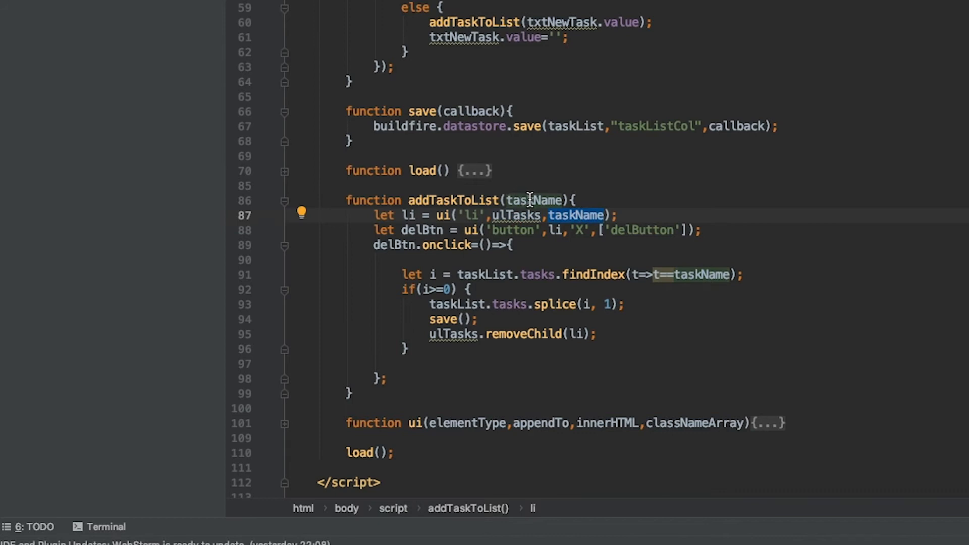
mouse_move(569, 61)
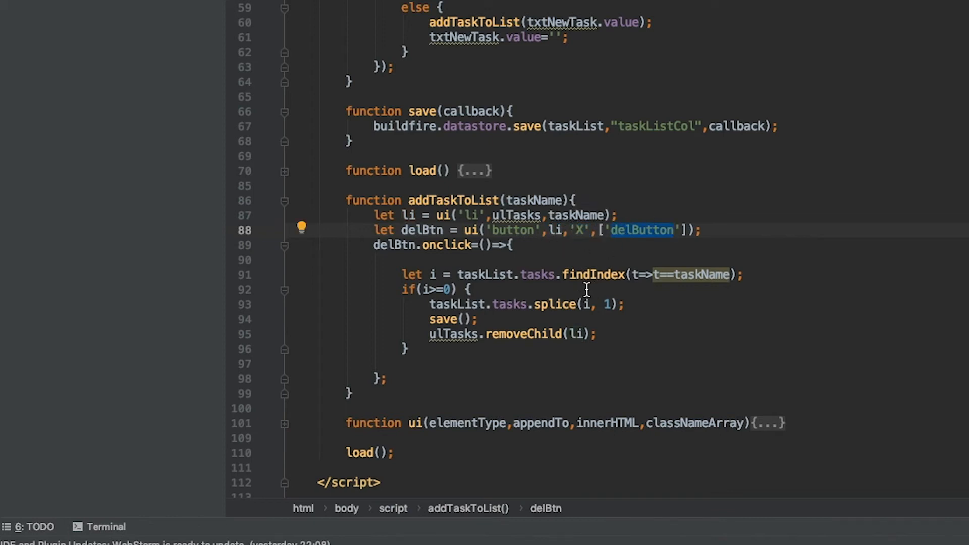
mouse_move(586, 261)
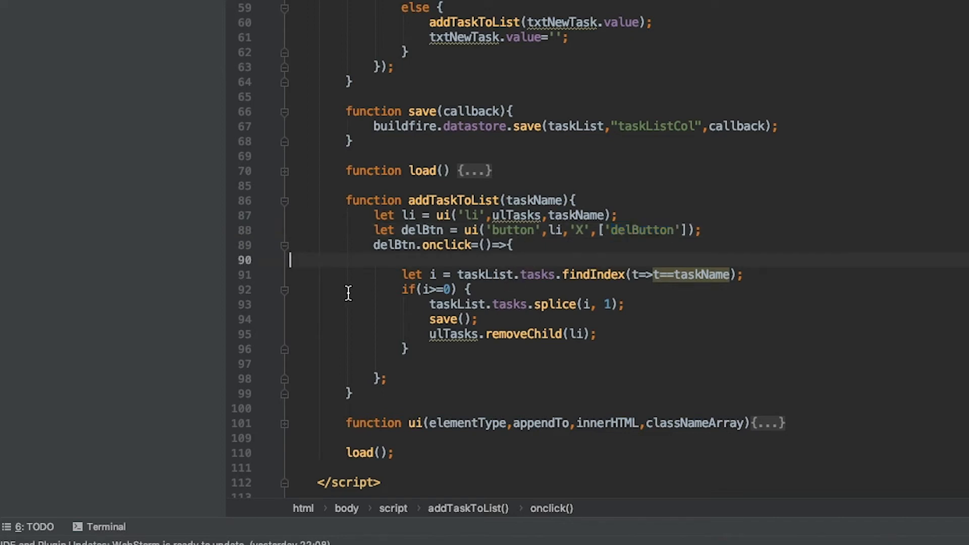
scroll(down, 3)
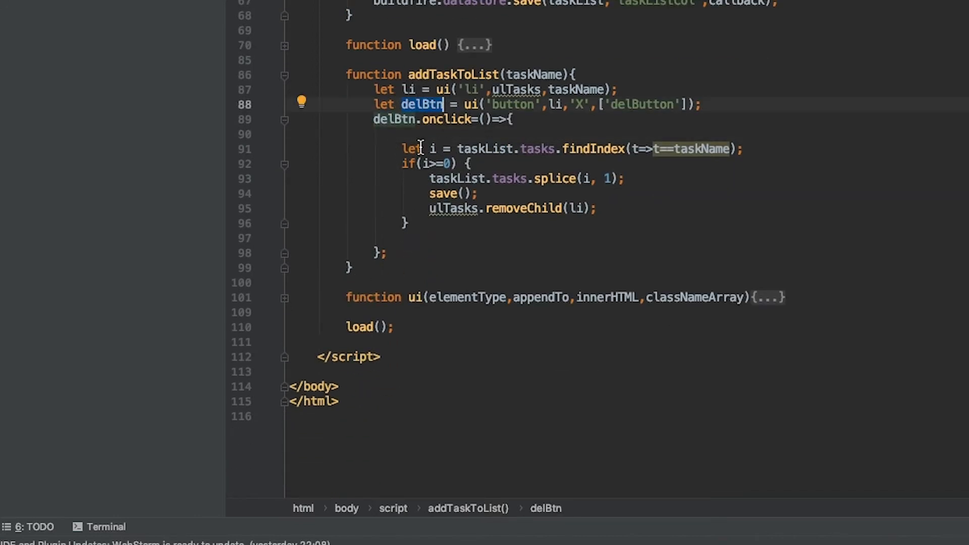
mouse_move(592, 148)
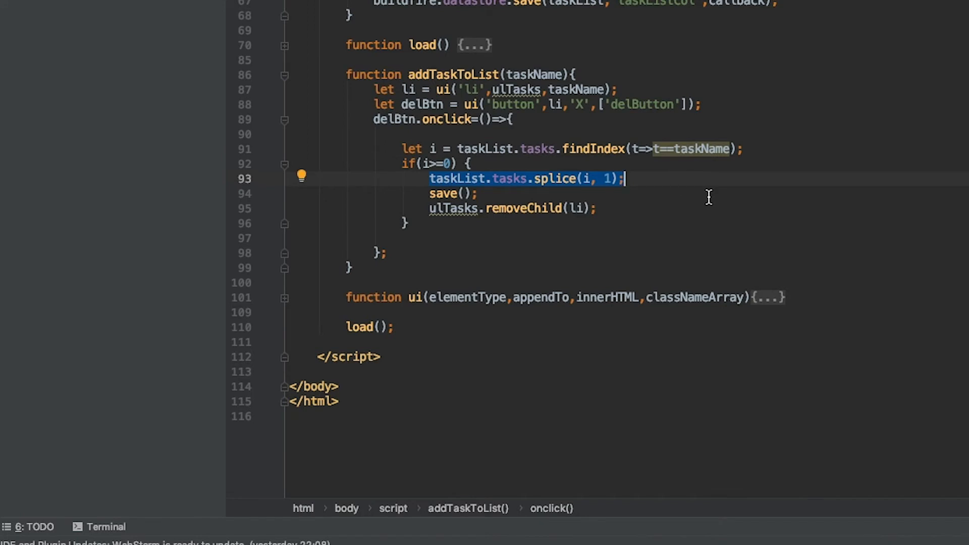
double_click(444, 193)
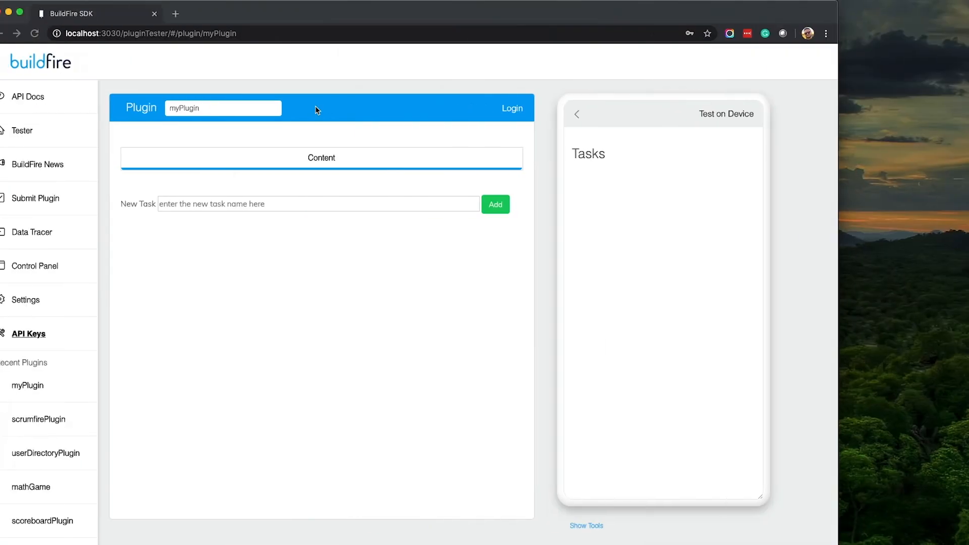
Add 'Task 1', 'Task 2' and 'Task 3' through the New Task field.
text(Task 1)
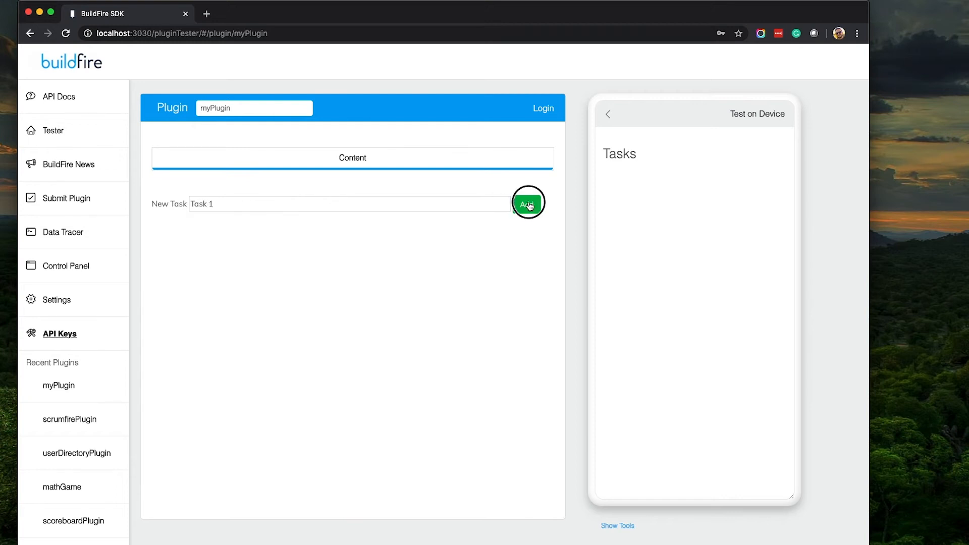
click(528, 204)
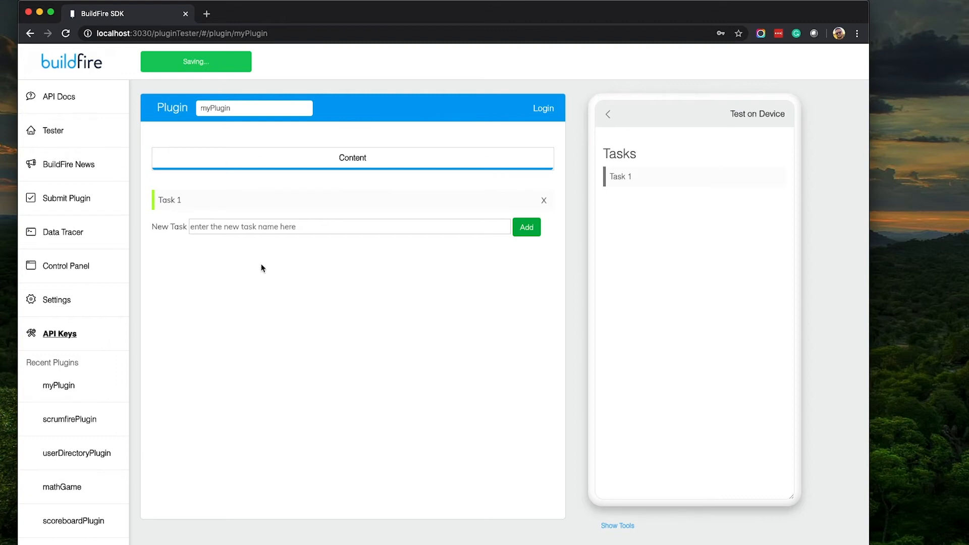
text(Task 2)
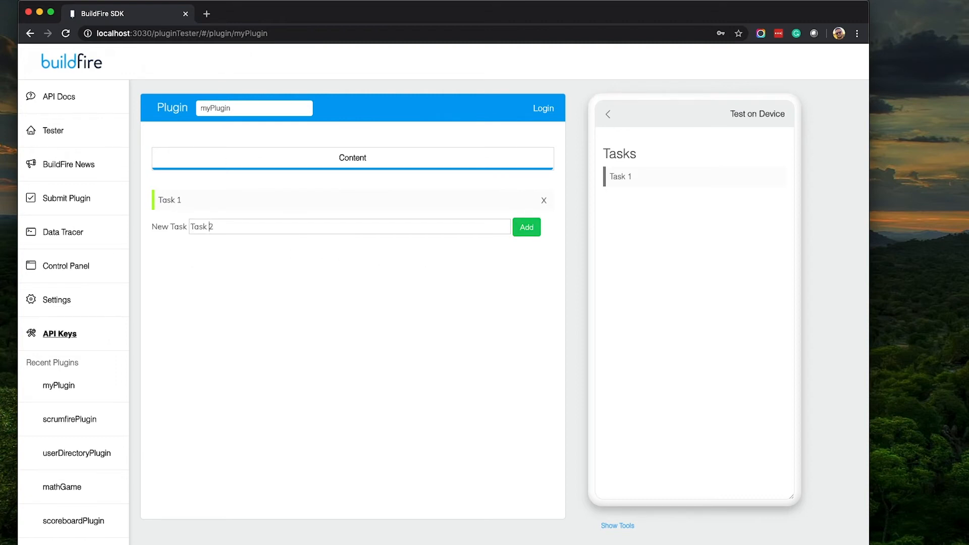
click(526, 226)
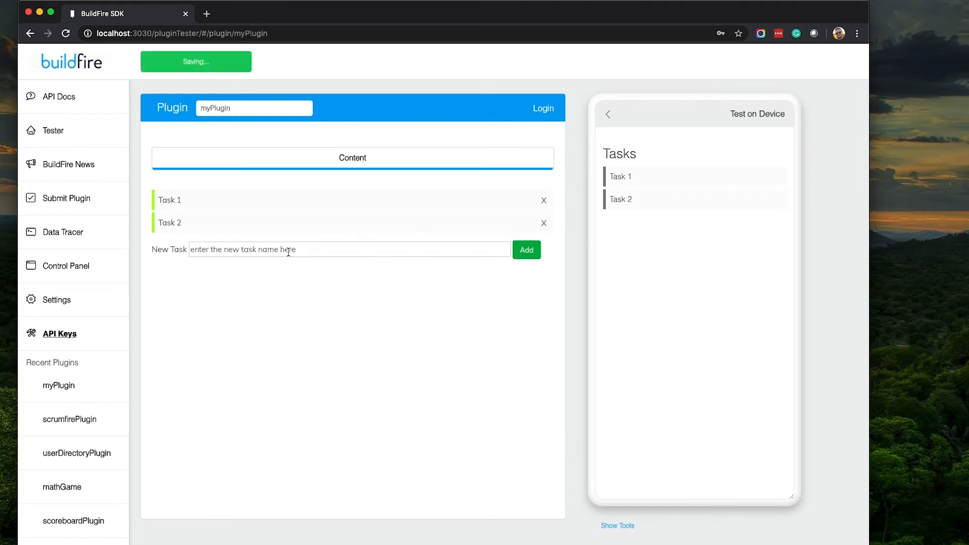
text(Task 3)
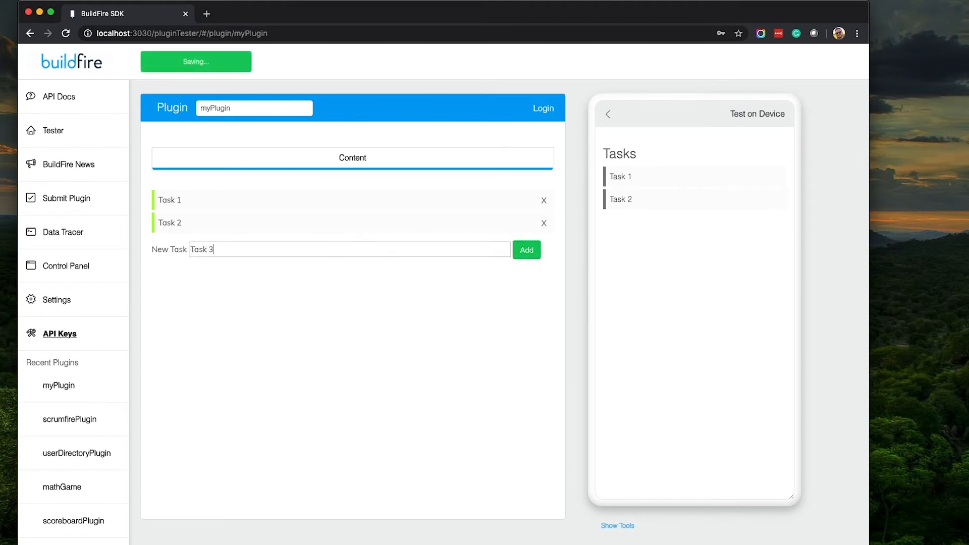
click(526, 250)
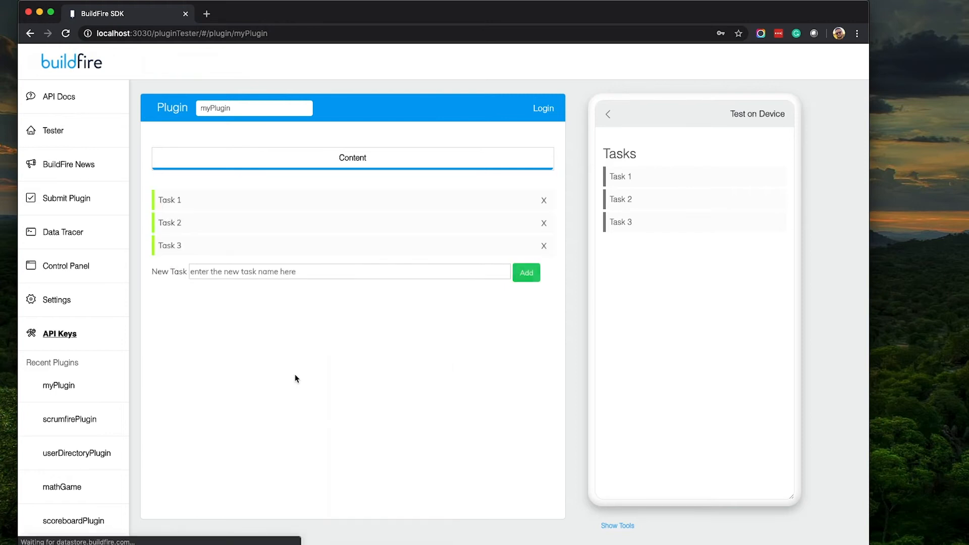
mouse_move(217, 224)
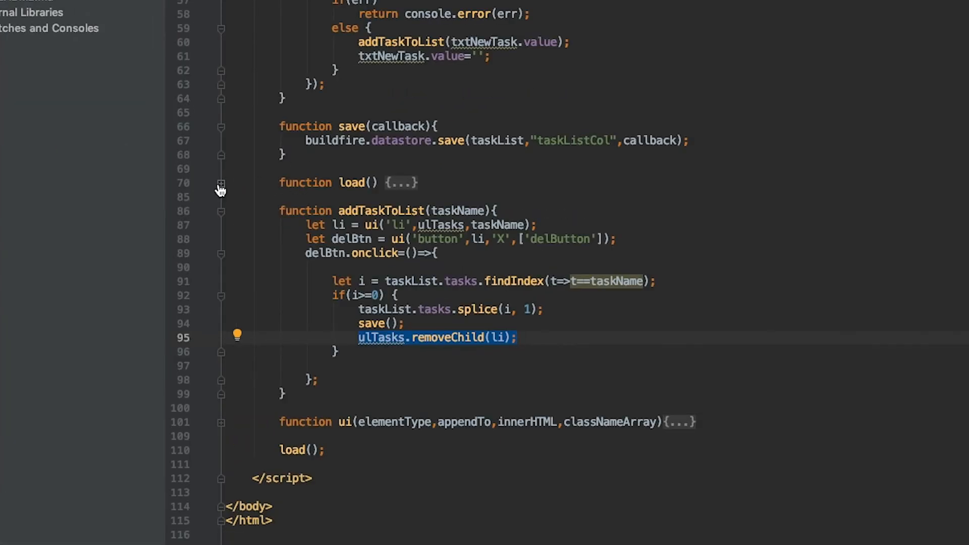
Unfold load() and highlight the response.data.tasks check in the datastore get callback.
click(221, 183)
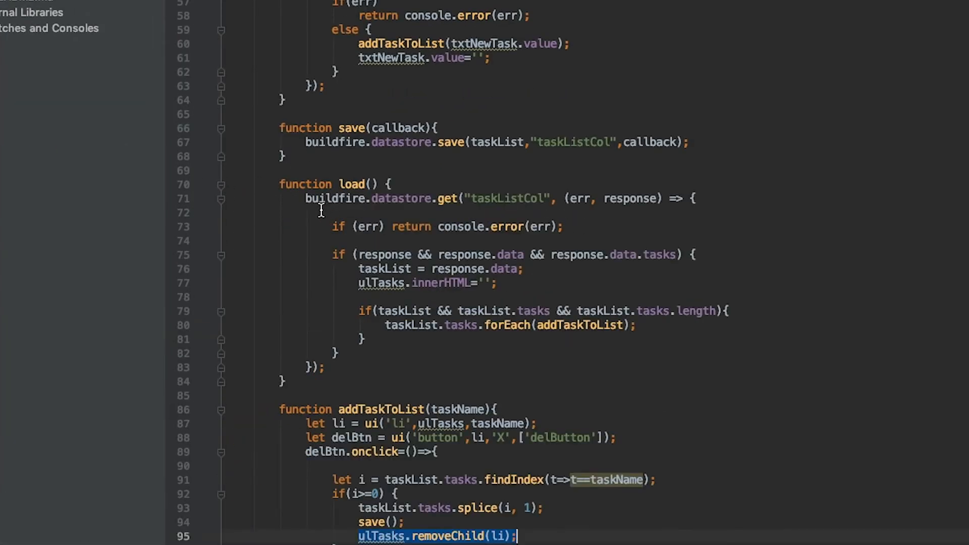
mouse_move(437, 215)
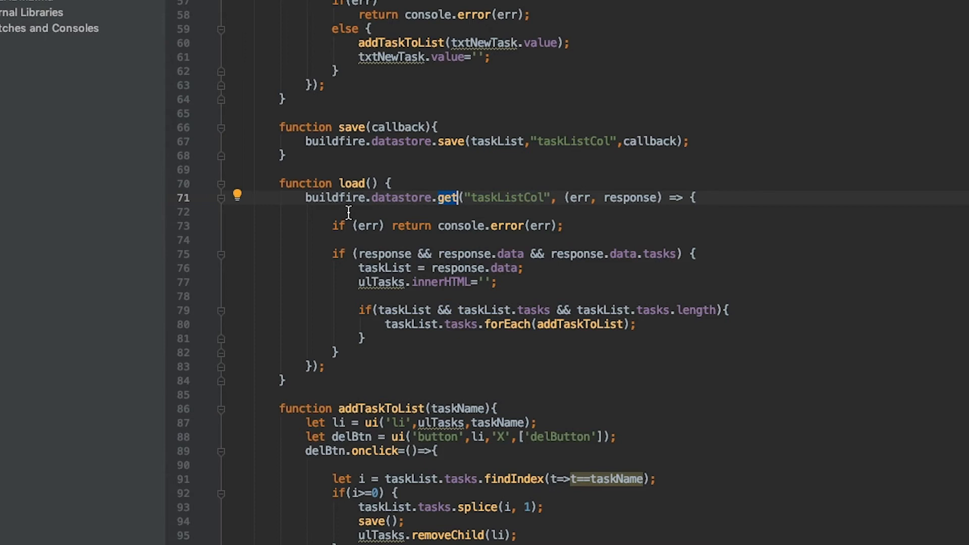
mouse_move(471, 212)
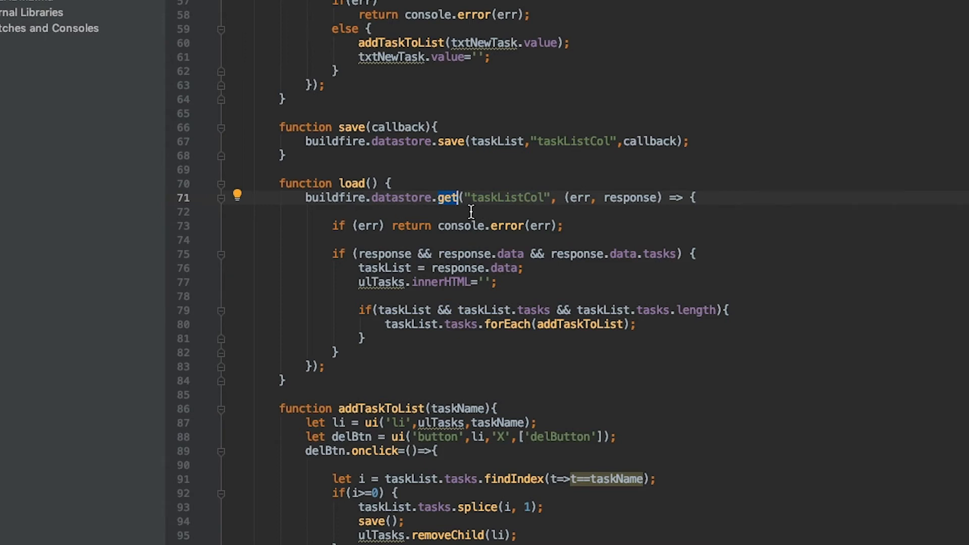
mouse_move(320, 217)
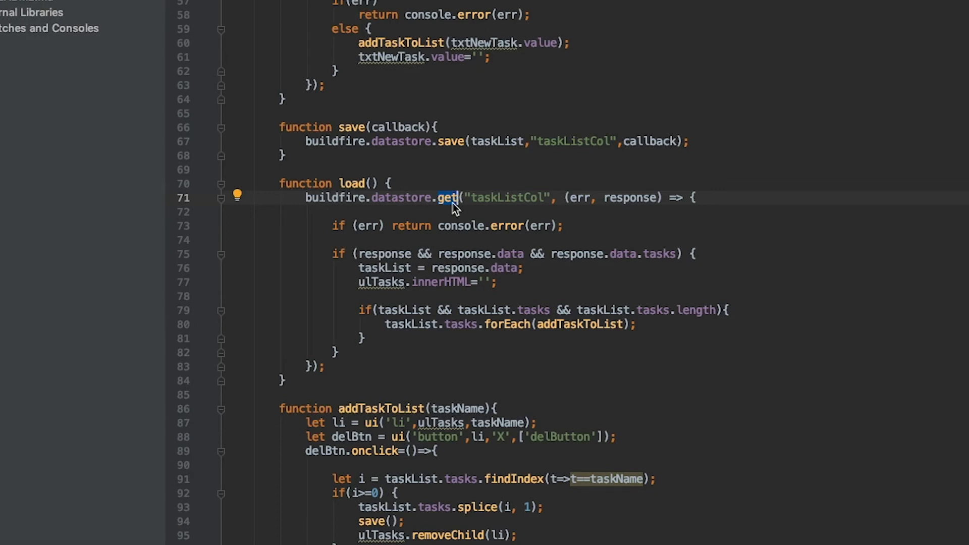
mouse_move(295, 234)
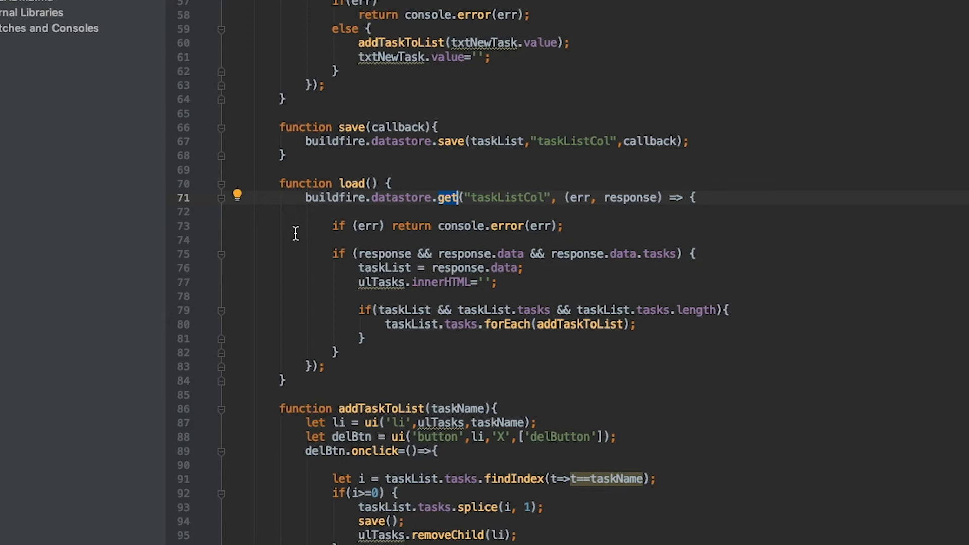
mouse_move(291, 234)
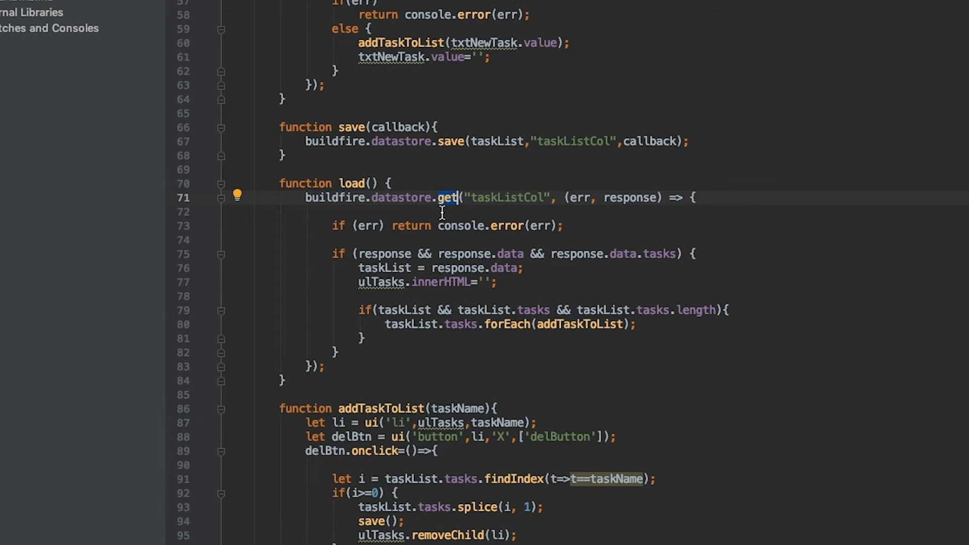
mouse_move(457, 139)
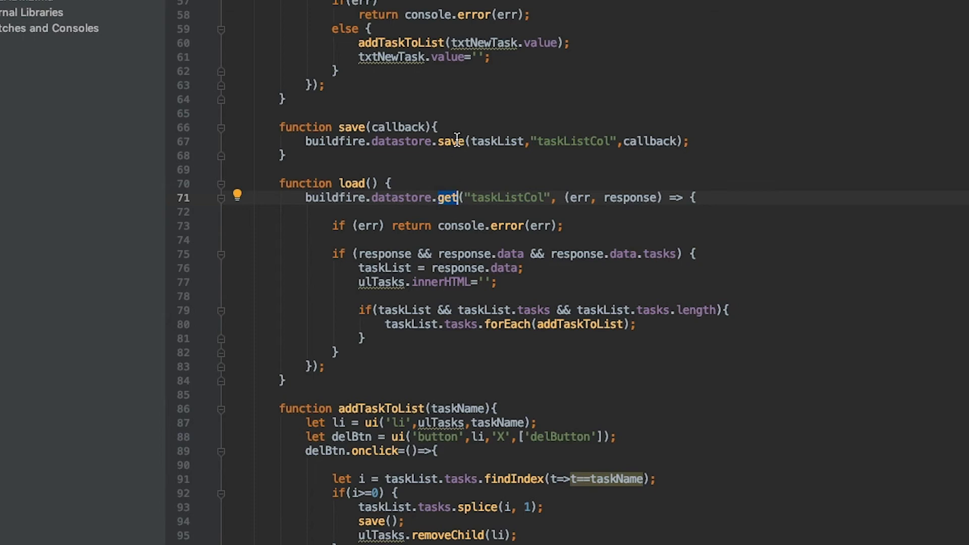
mouse_move(456, 141)
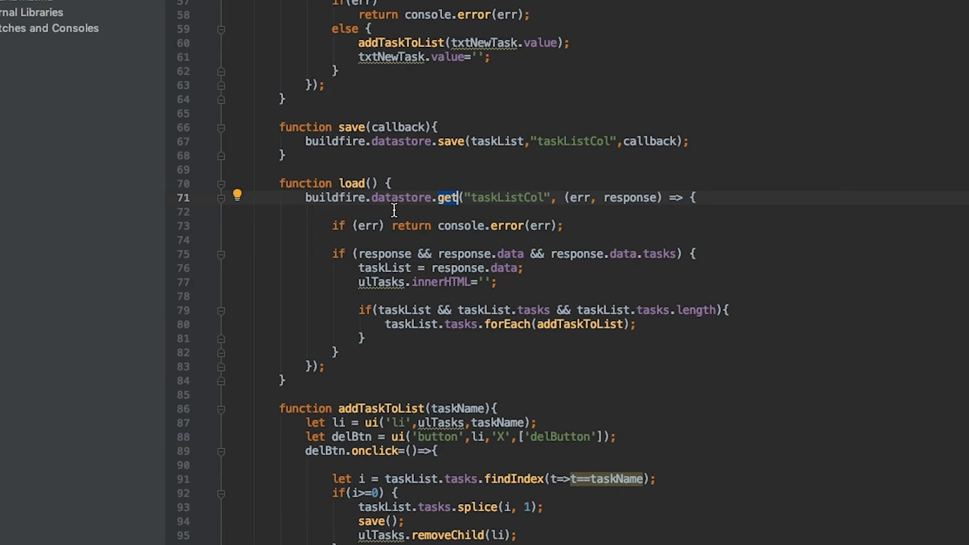
mouse_move(386, 210)
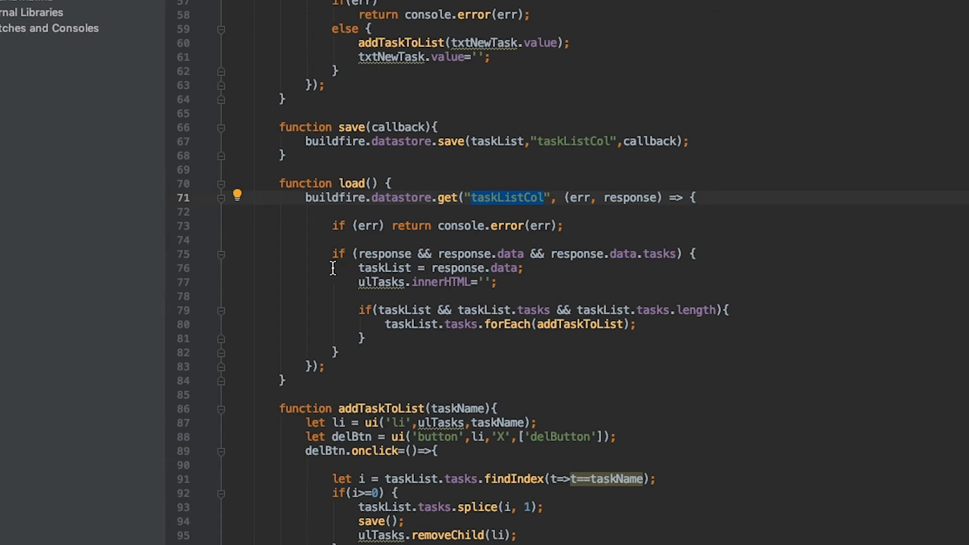
mouse_move(575, 262)
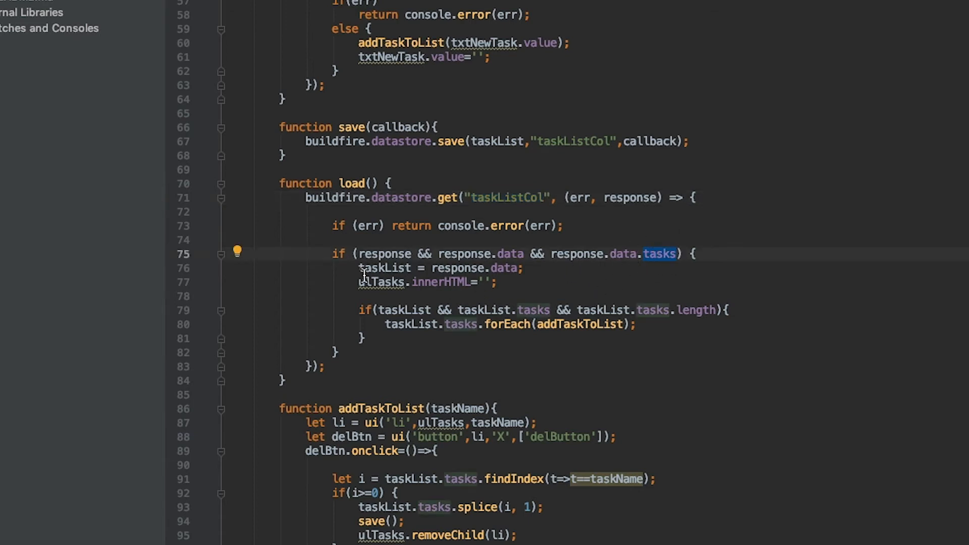
double_click(386, 268)
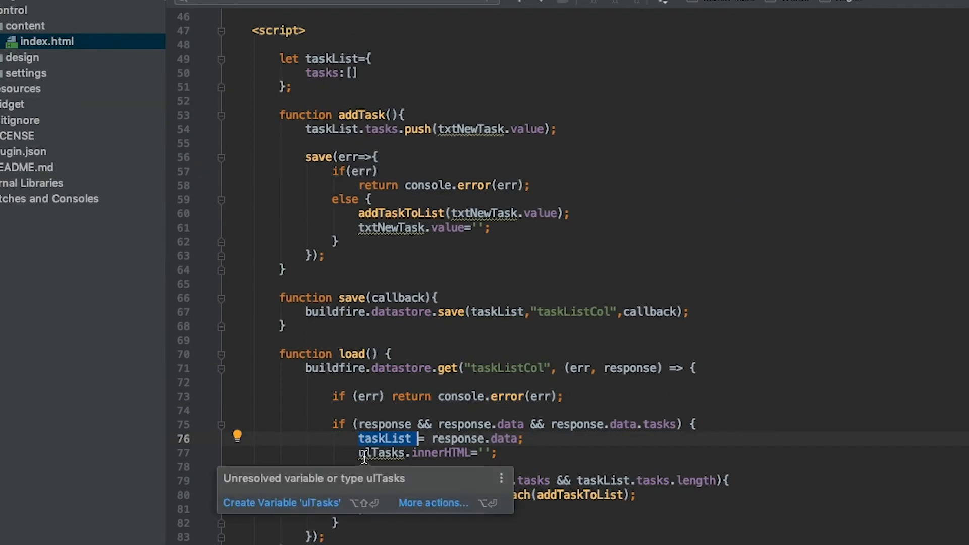
click(528, 455)
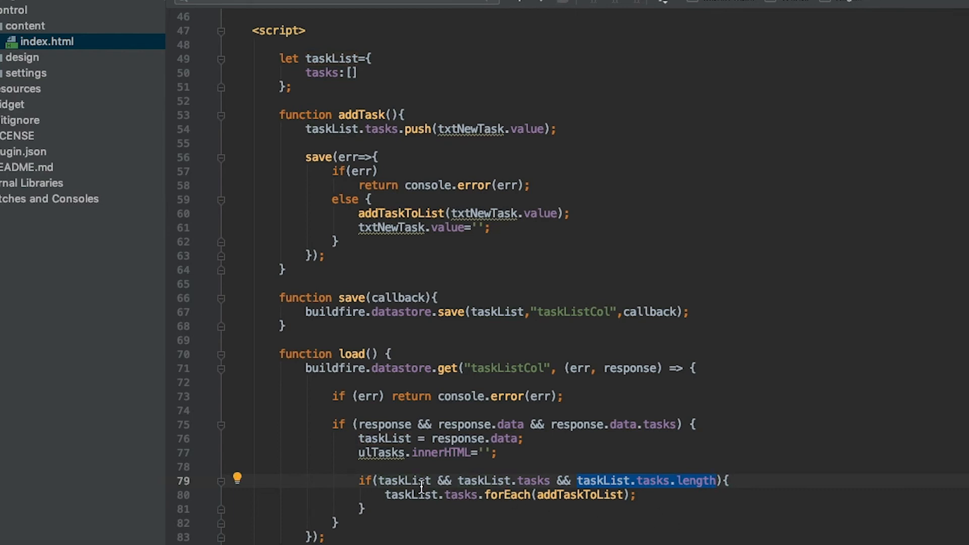
mouse_move(560, 502)
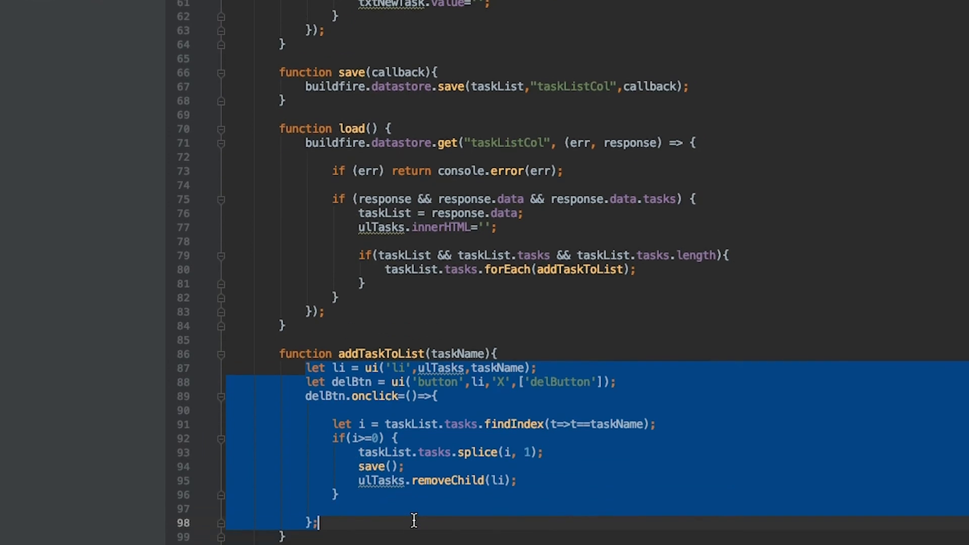
scroll(down, 3)
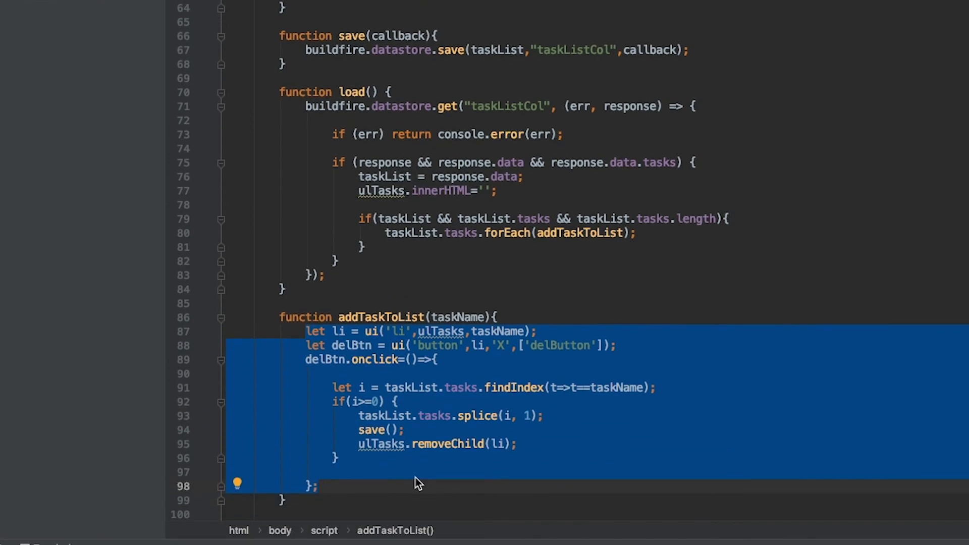
mouse_move(444, 287)
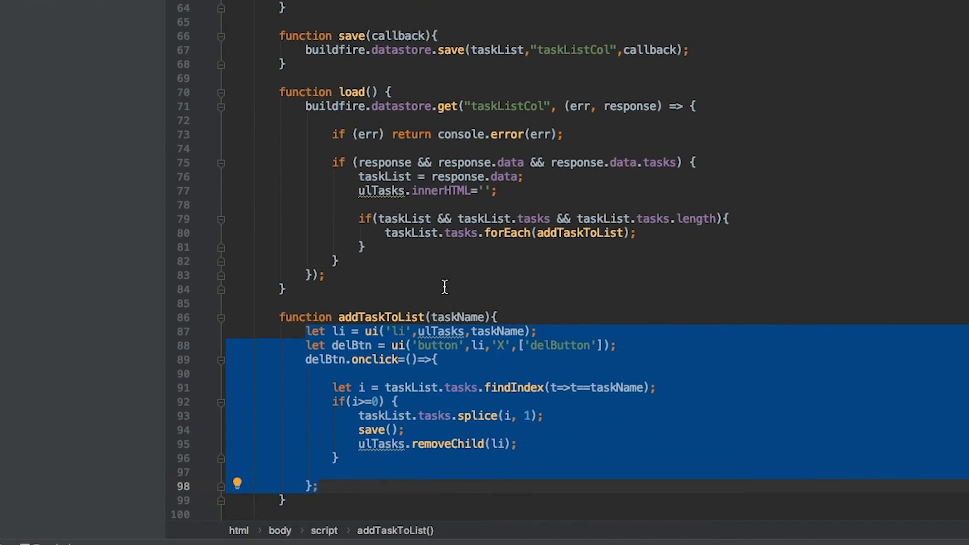
mouse_move(394, 266)
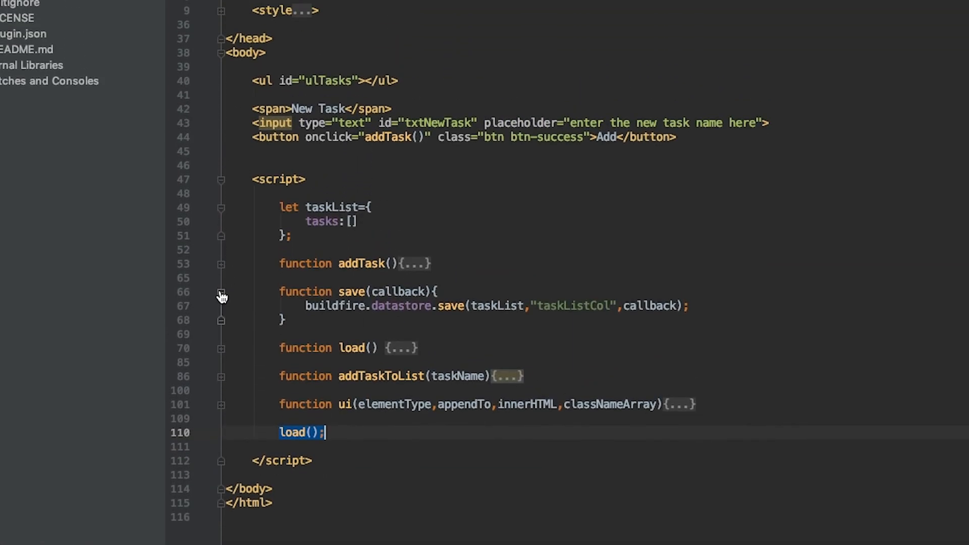
Fold the save function's body in the gutter.
click(221, 296)
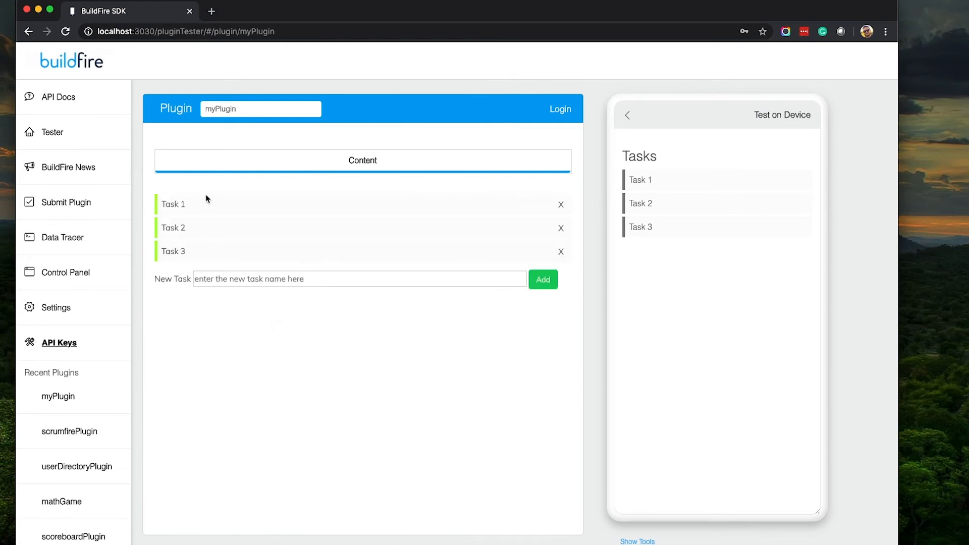
Enter 'Task 4' in the New Task field and try adding it.
click(359, 278)
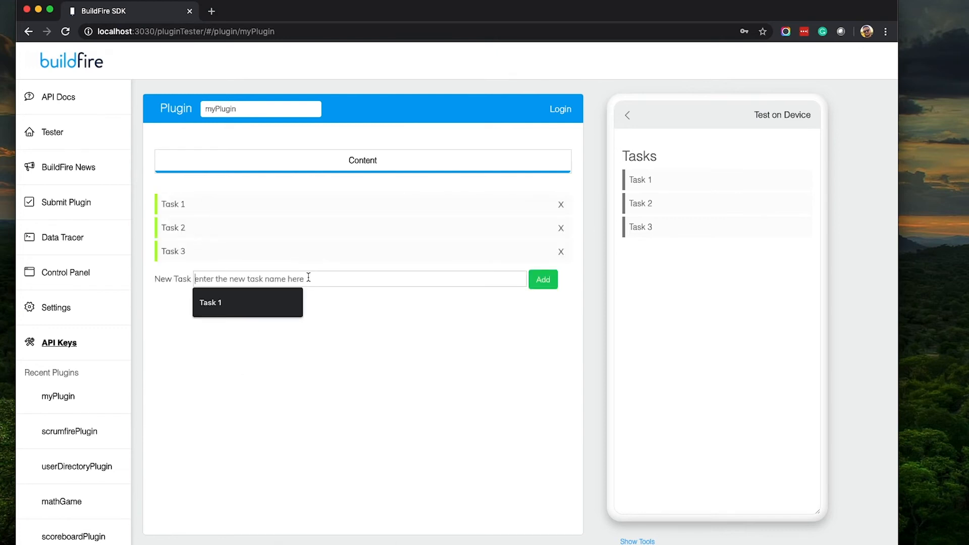
text(Task 4)
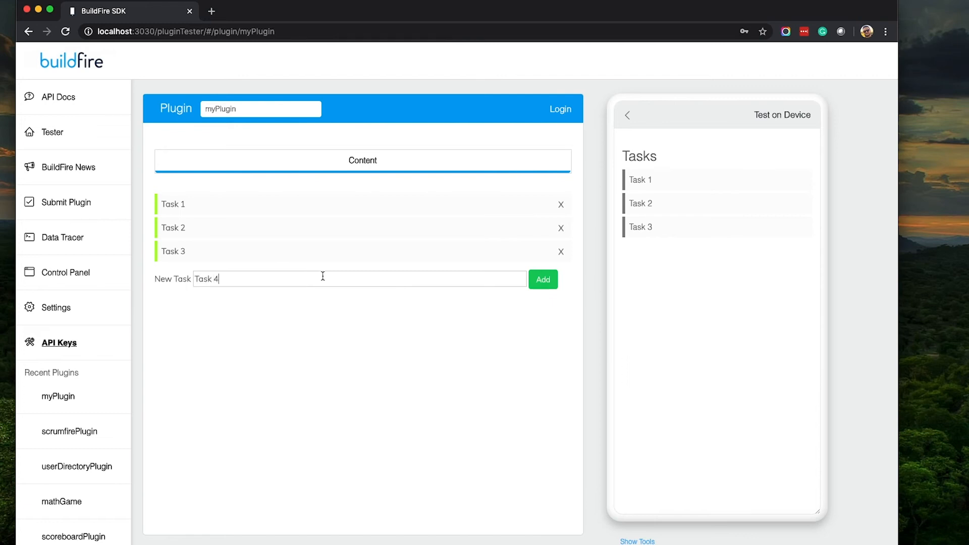
click(542, 279)
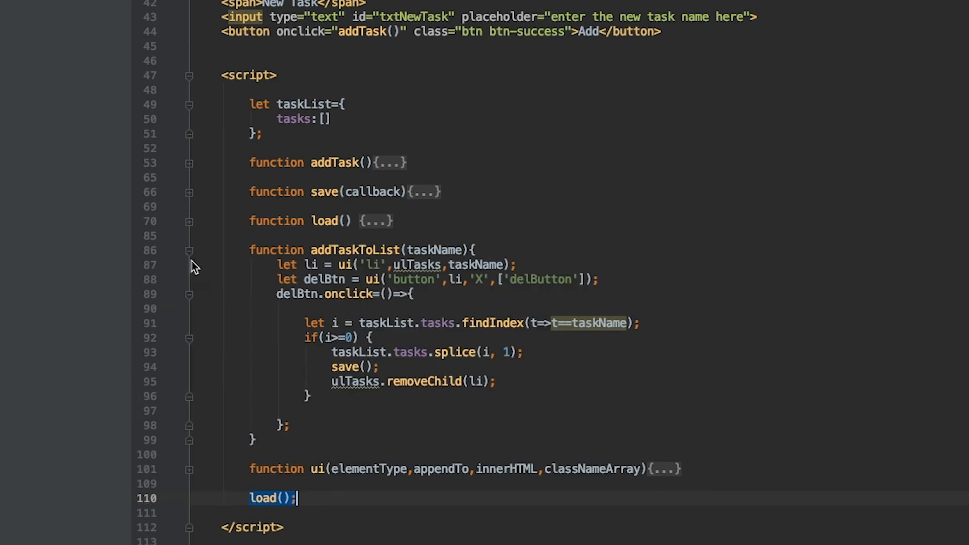
mouse_move(364, 302)
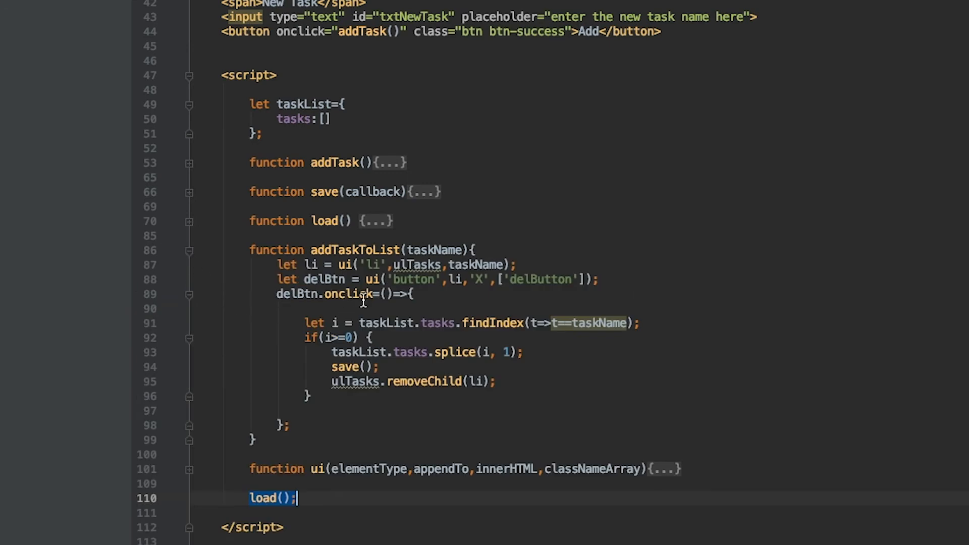
click(336, 323)
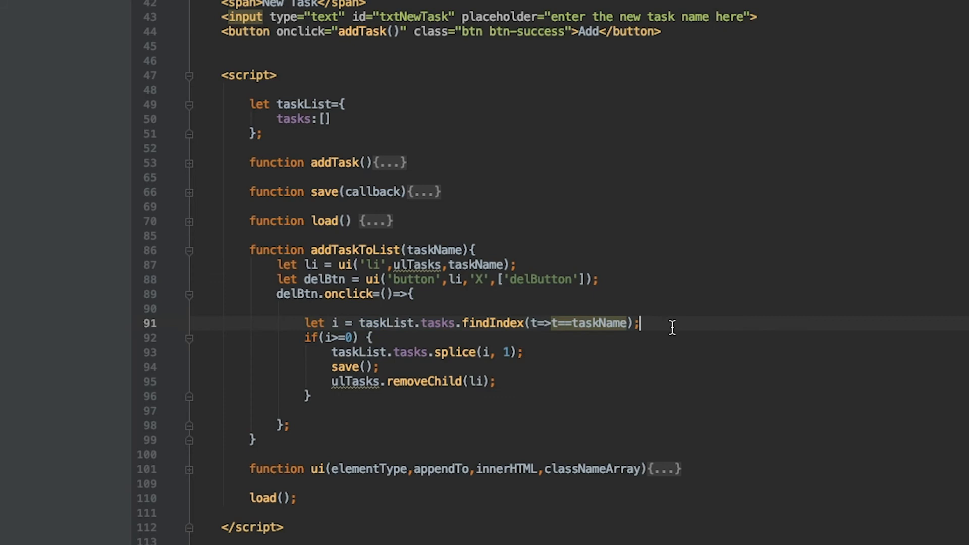
mouse_move(328, 352)
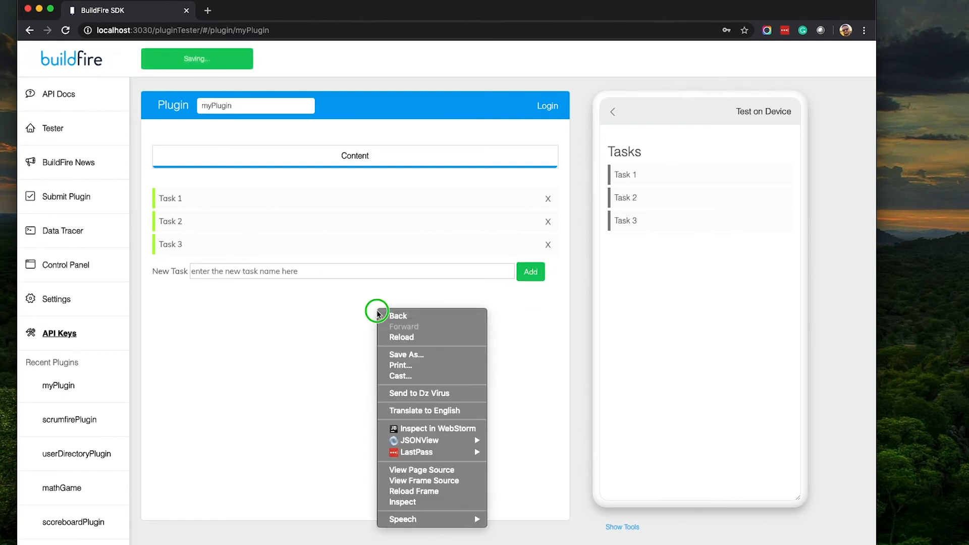
click(218, 334)
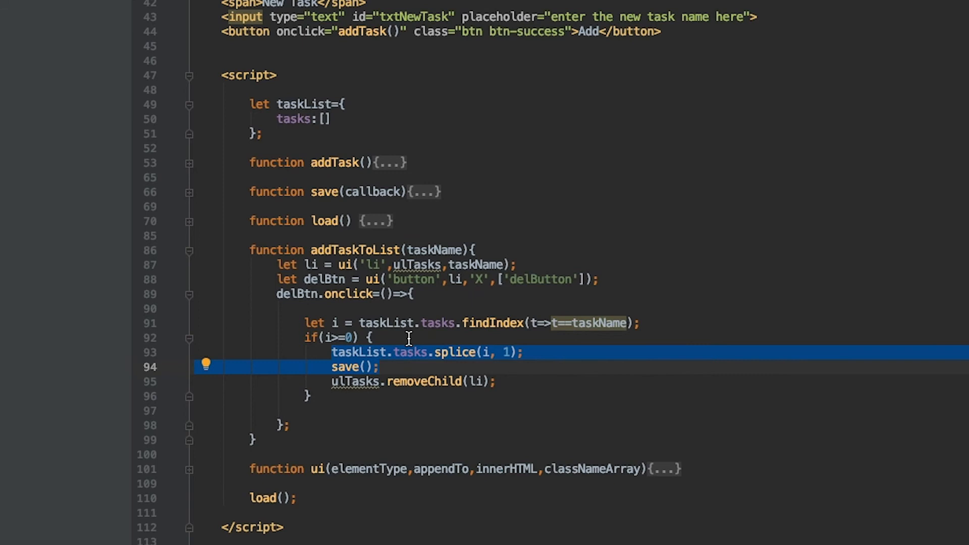
click(382, 366)
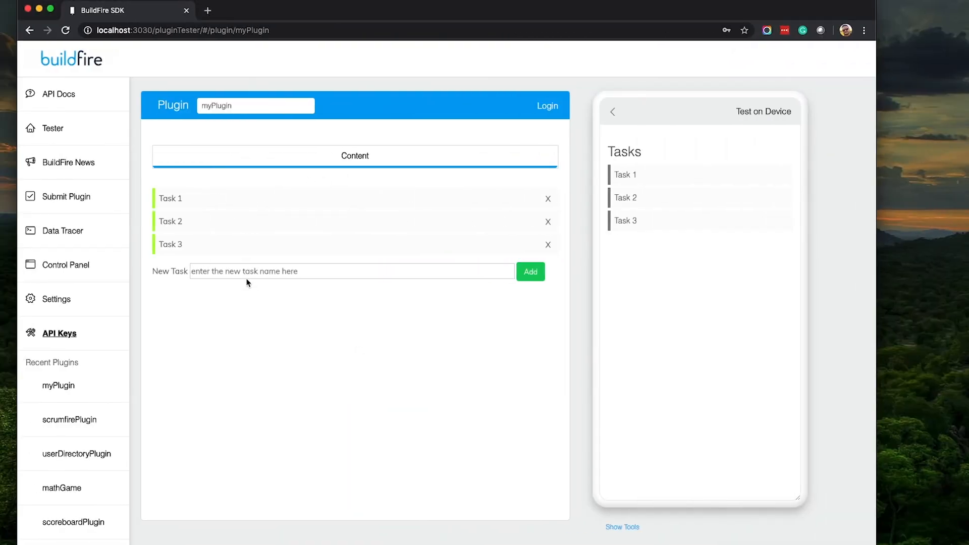
mouse_move(246, 252)
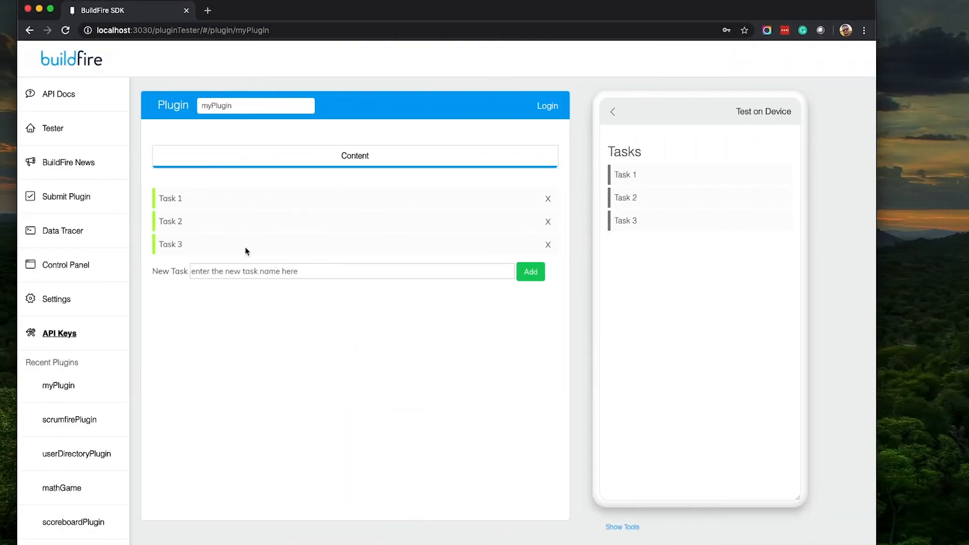
mouse_move(702, 207)
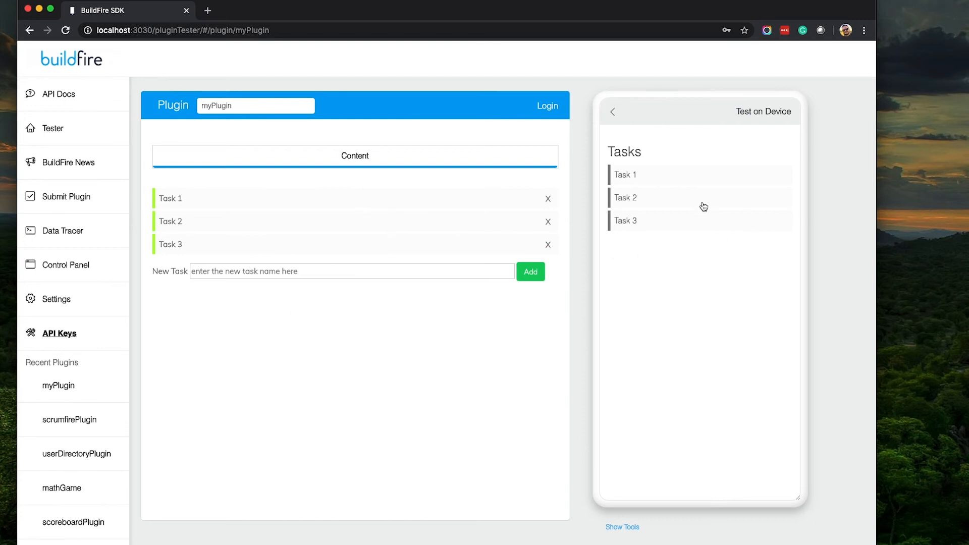
mouse_move(637, 247)
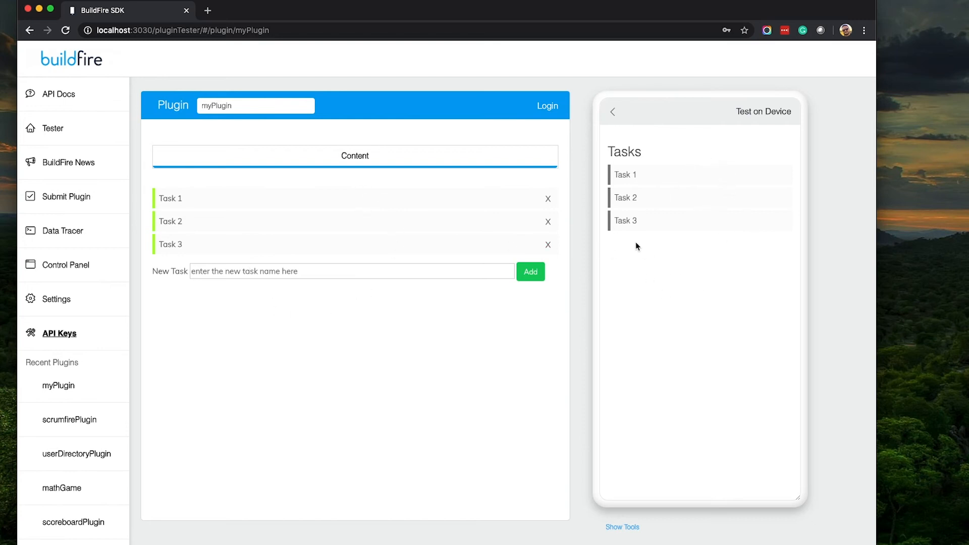
mouse_move(673, 215)
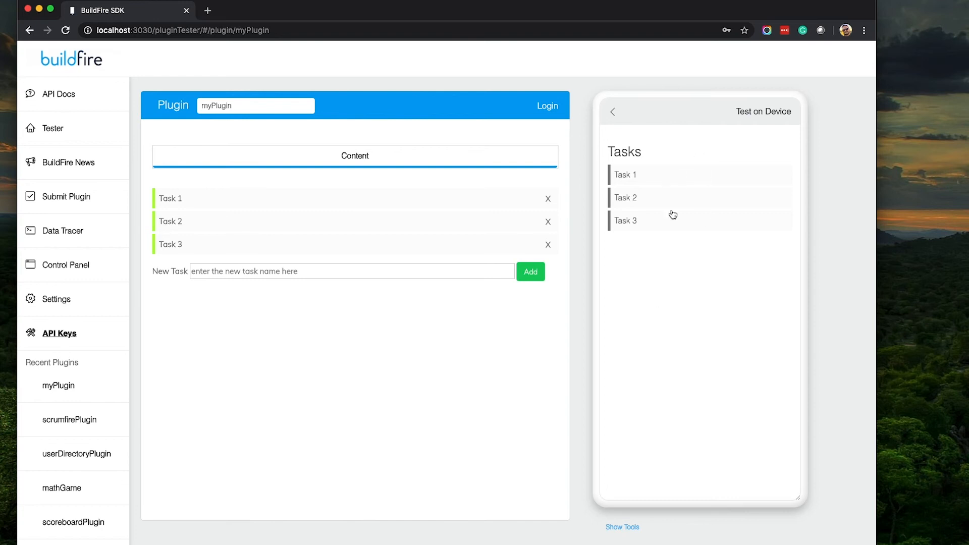
mouse_move(669, 237)
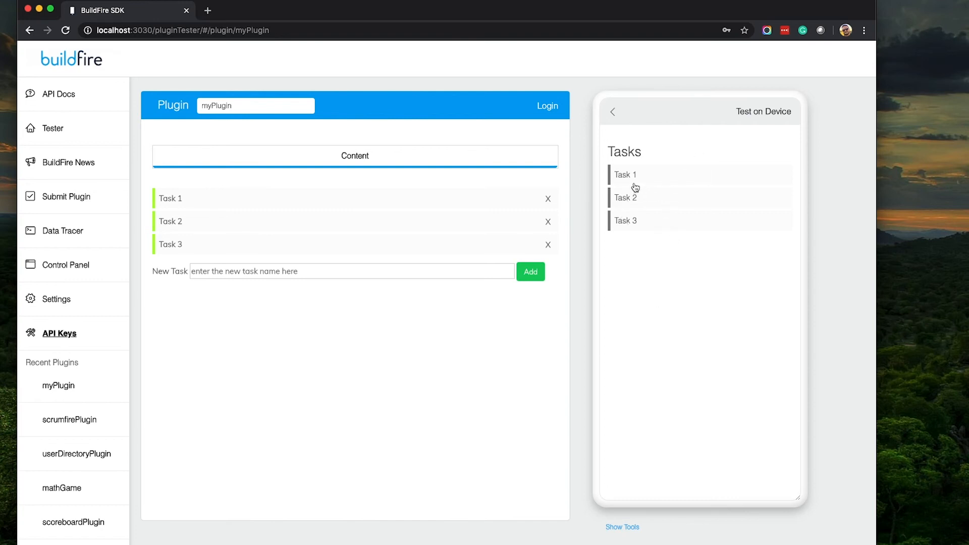
mouse_move(678, 190)
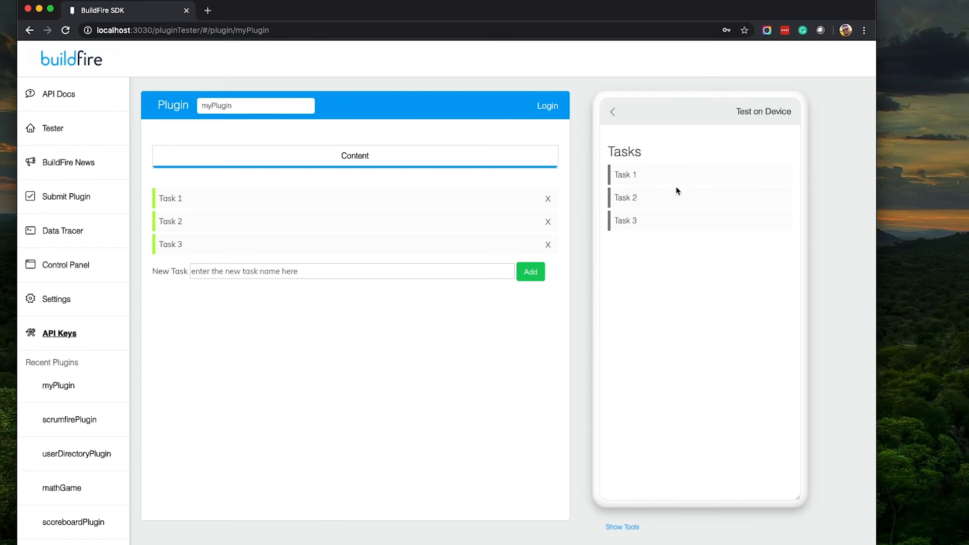
mouse_move(718, 267)
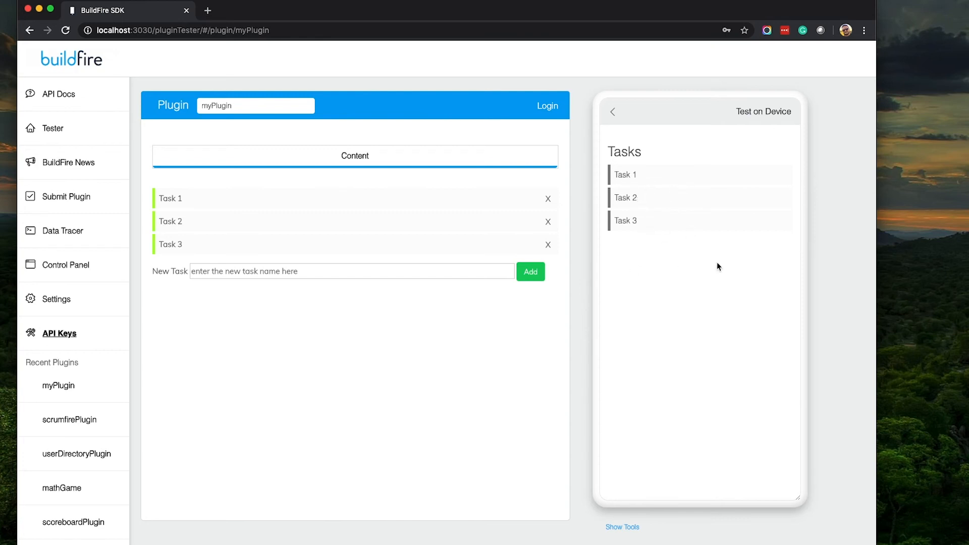
mouse_move(692, 254)
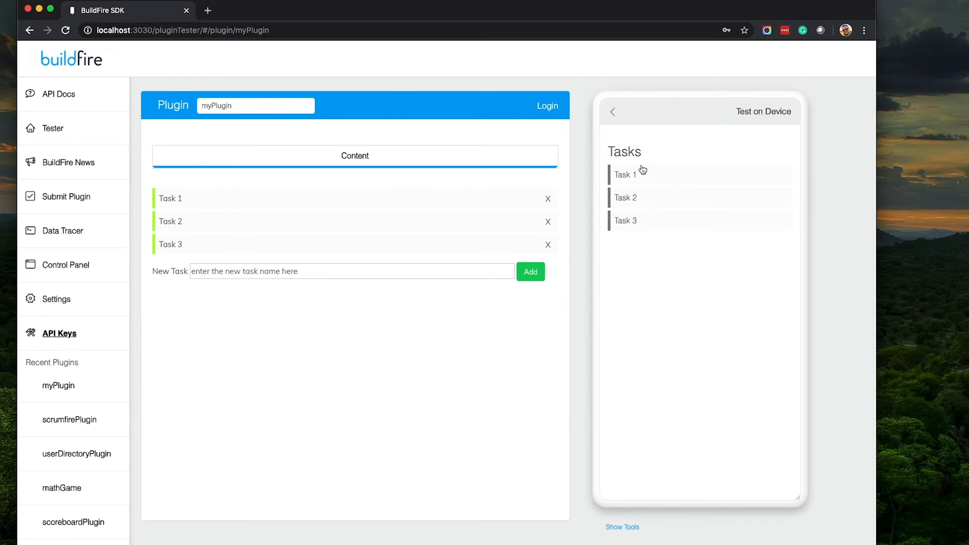
mouse_move(649, 247)
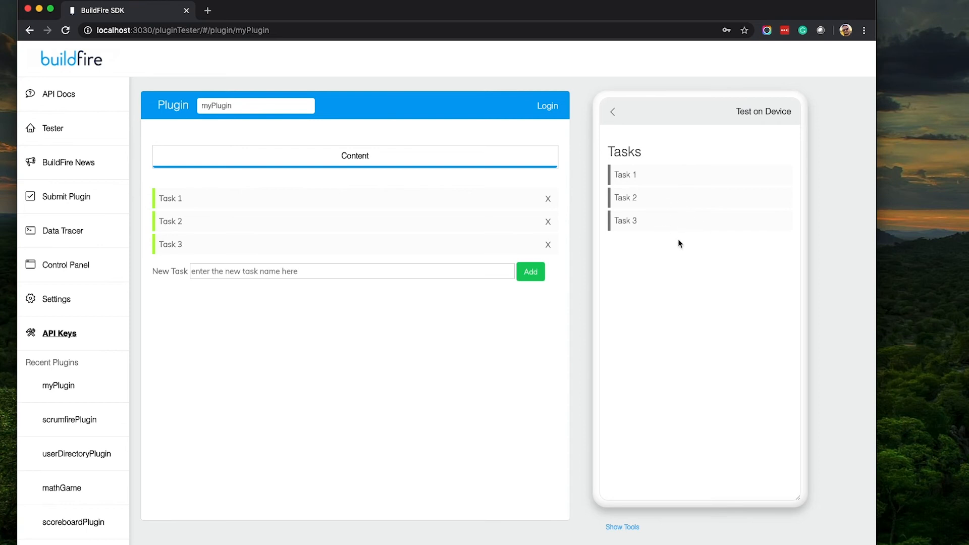
mouse_move(673, 279)
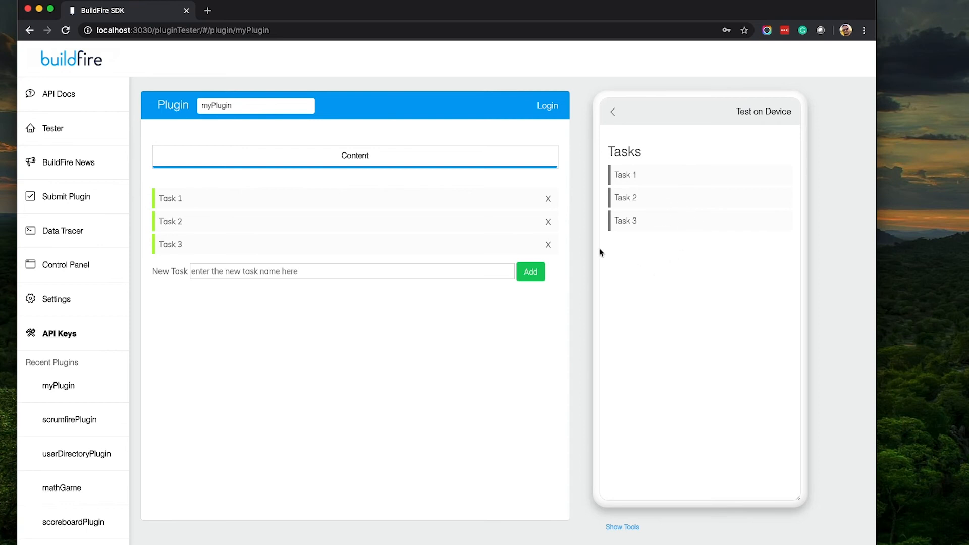
Delete Task 3, then the task above it, from the control panel list.
click(548, 244)
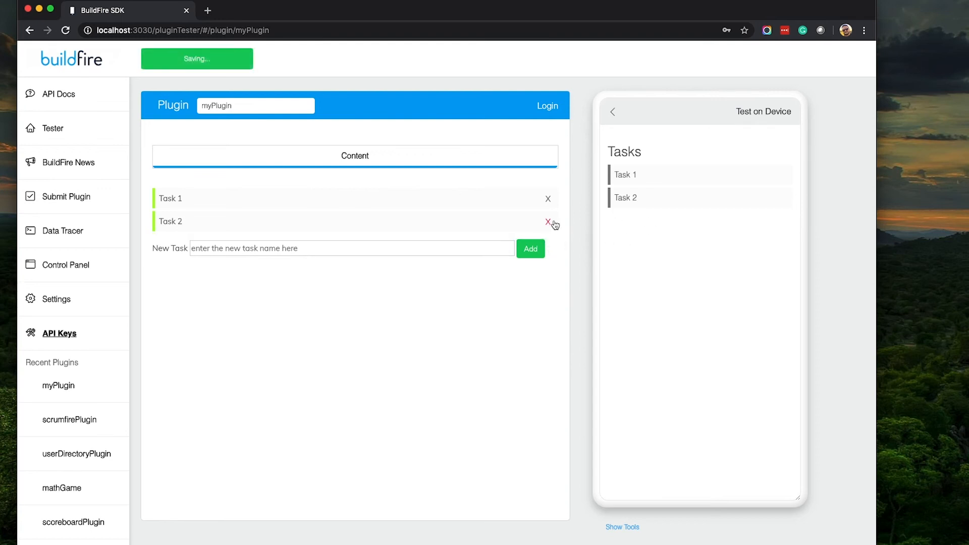
click(548, 221)
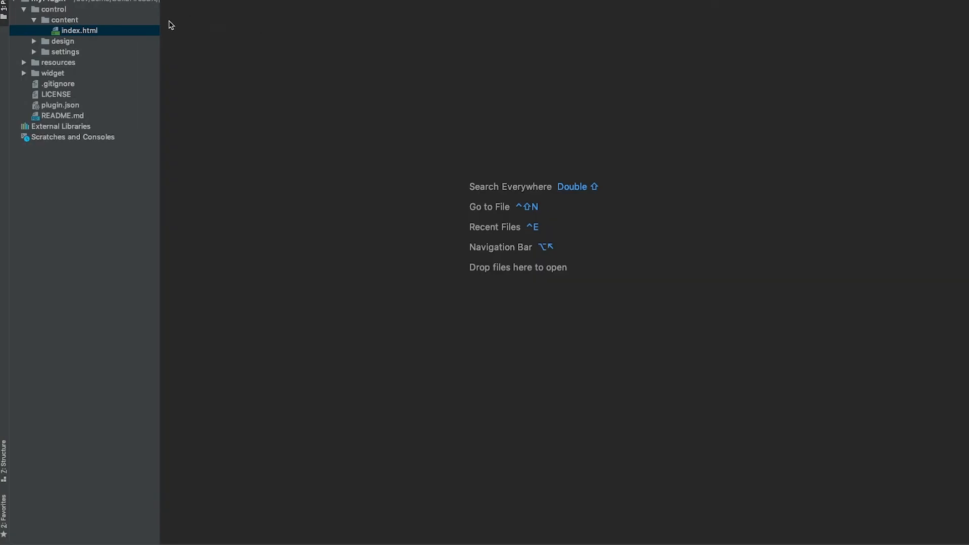
Open the widget's index.html and fold its style block and load function.
click(24, 9)
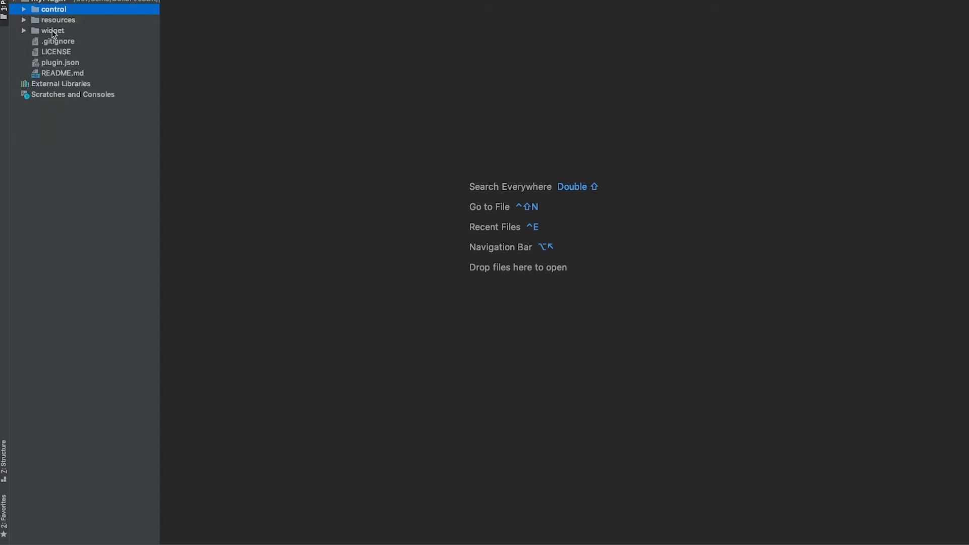
double_click(69, 41)
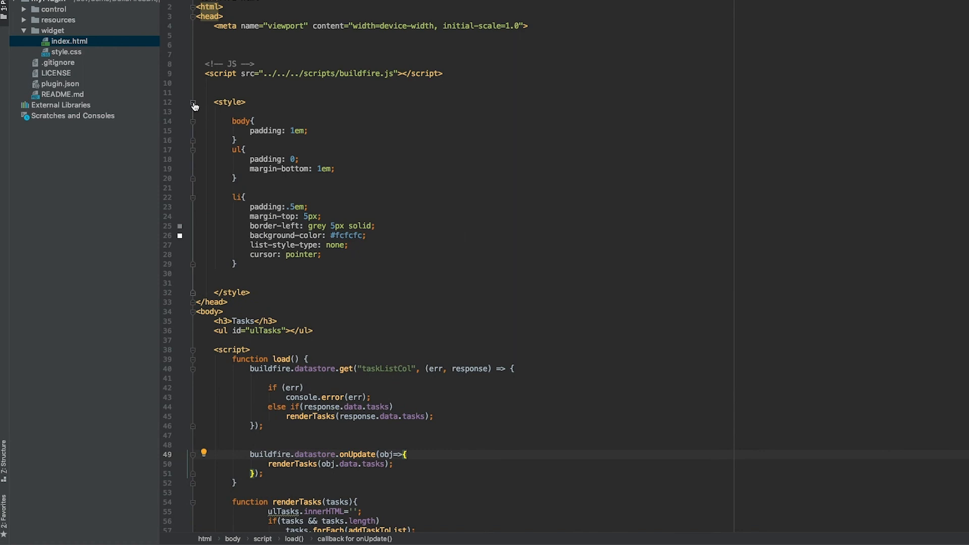
click(192, 102)
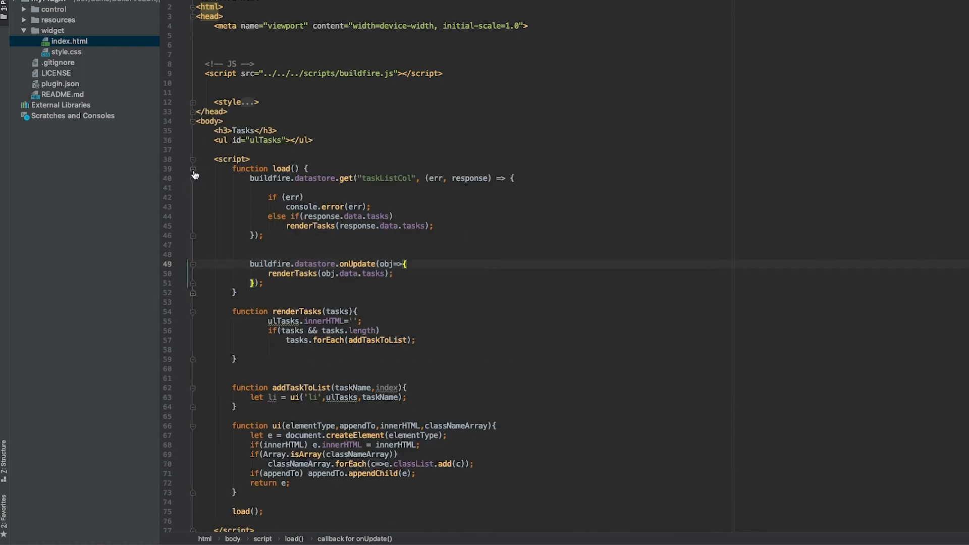
click(193, 169)
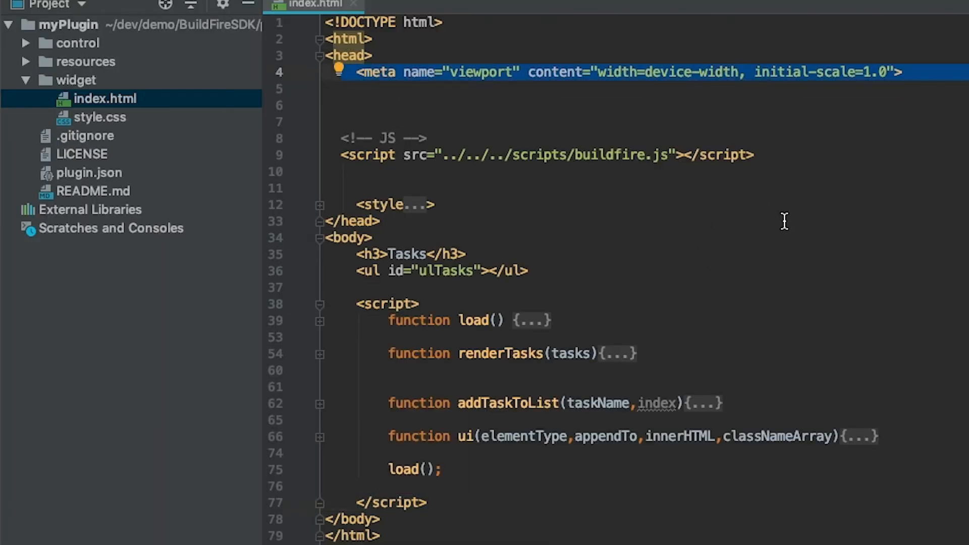
click(344, 171)
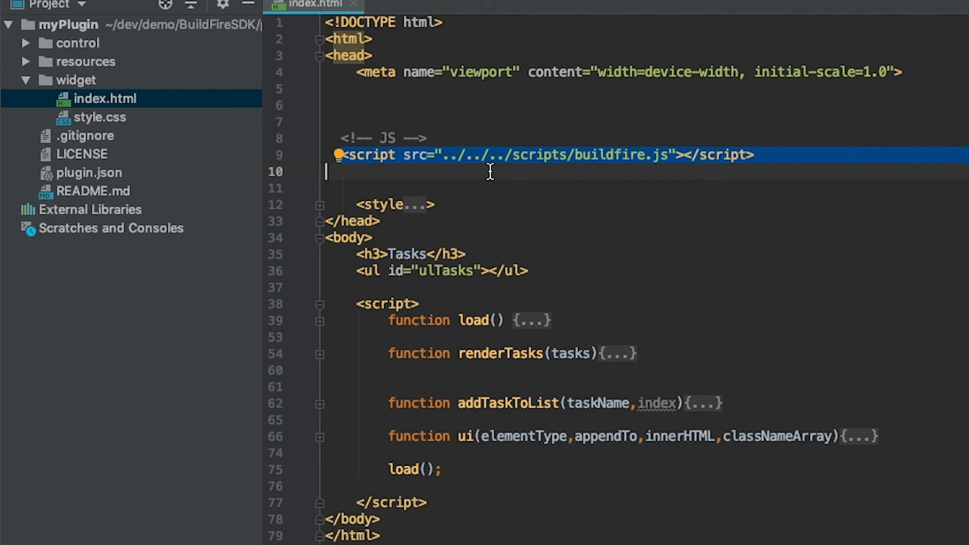
mouse_move(603, 171)
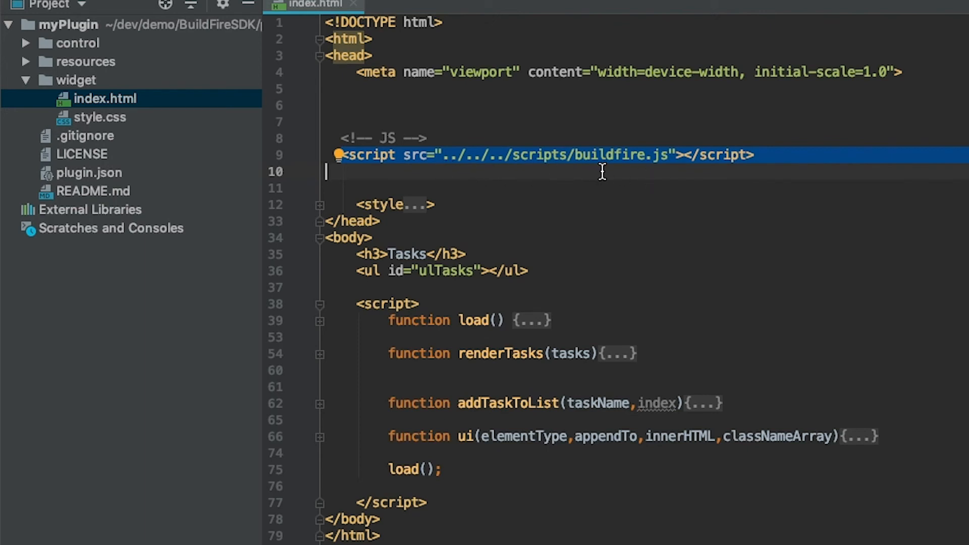
mouse_move(347, 240)
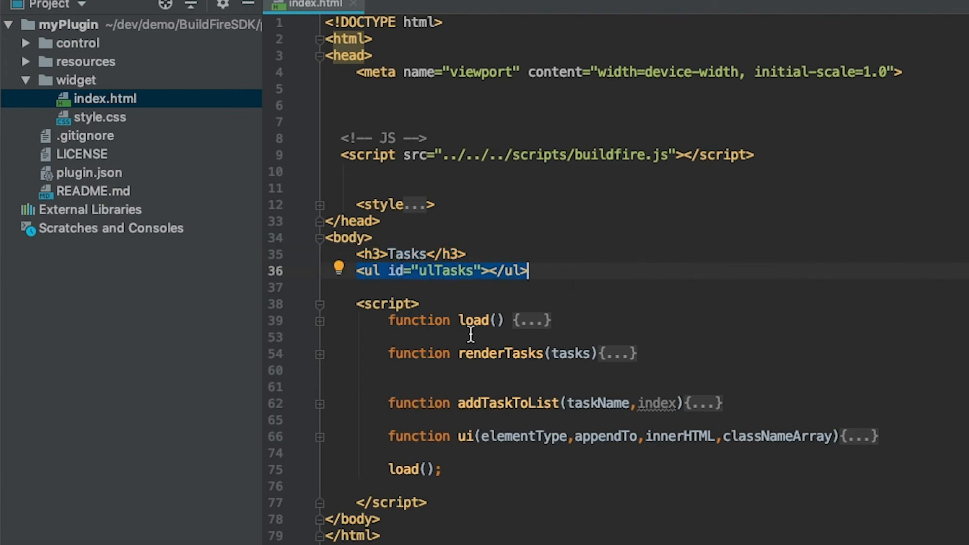
mouse_move(501, 321)
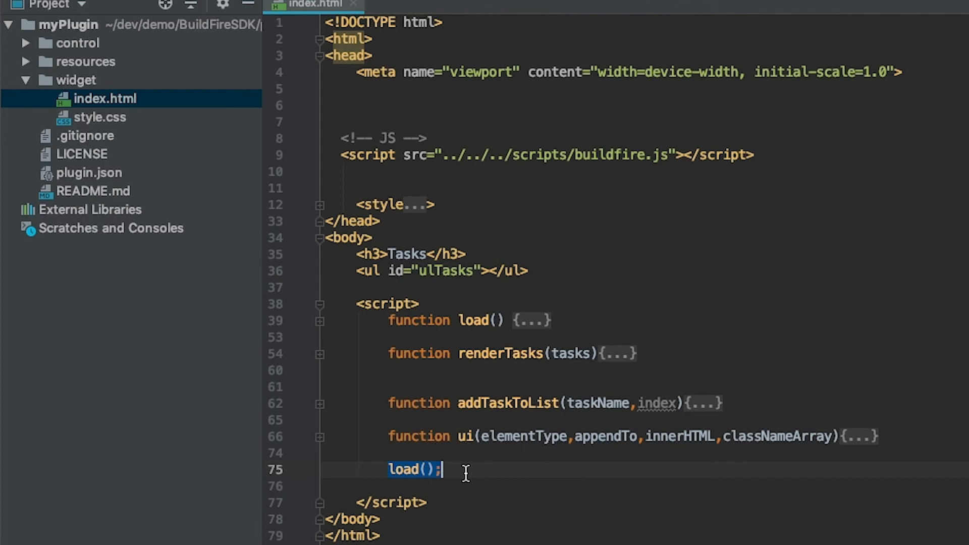
Unfold the load and addTaskToList functions, highlighting taskListCol and the taskName argument.
click(320, 320)
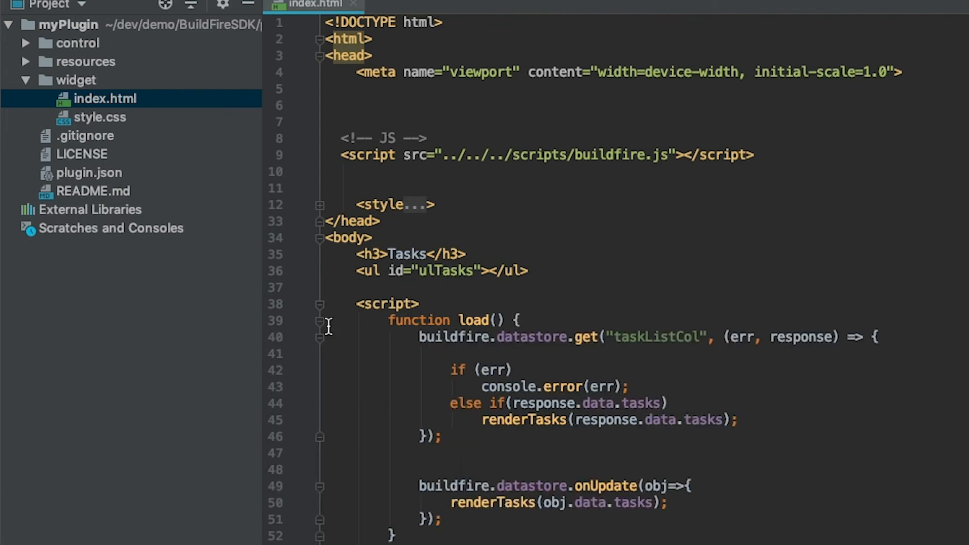
mouse_move(465, 350)
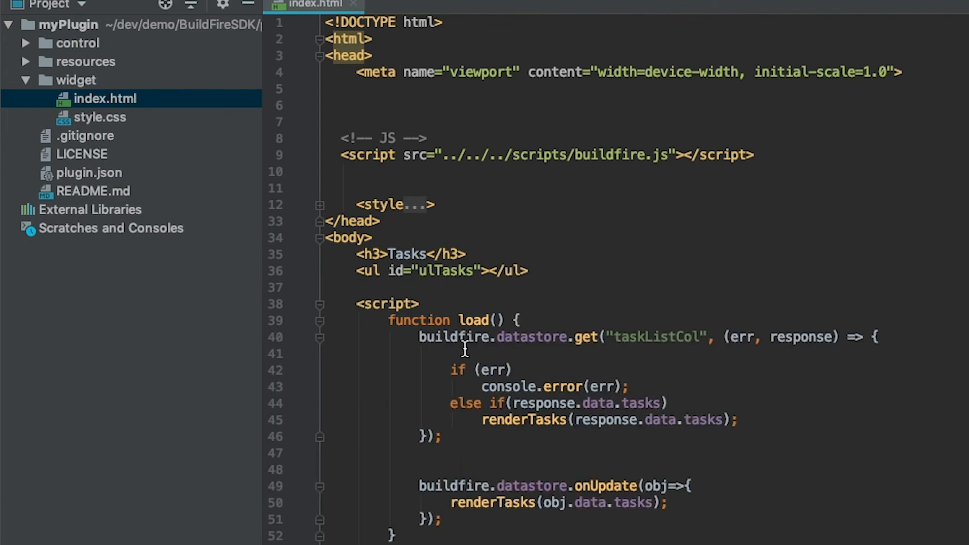
double_click(653, 337)
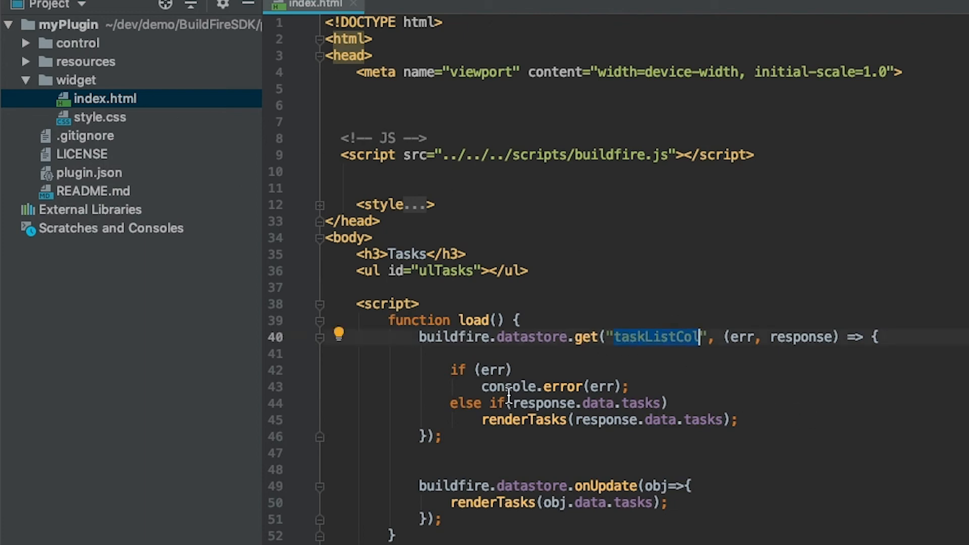
mouse_move(551, 374)
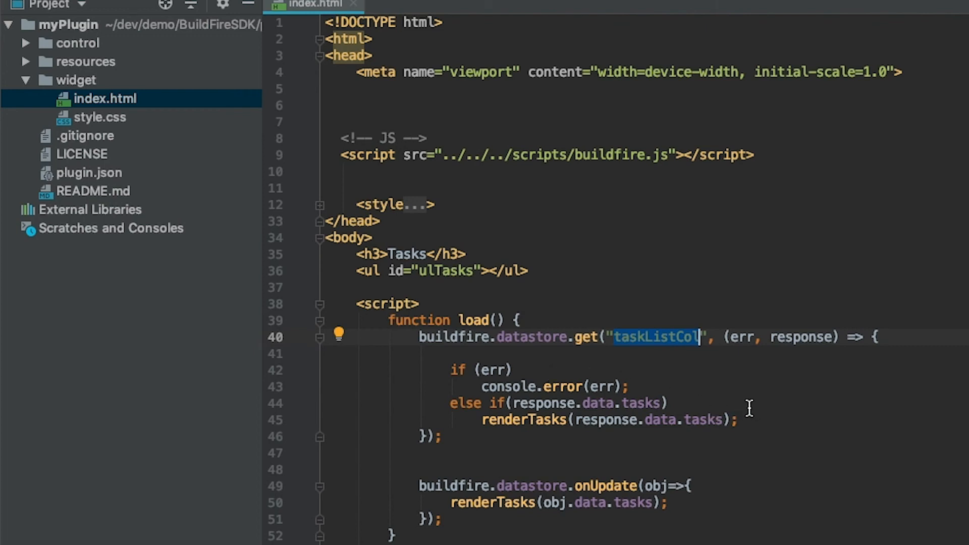
mouse_move(628, 361)
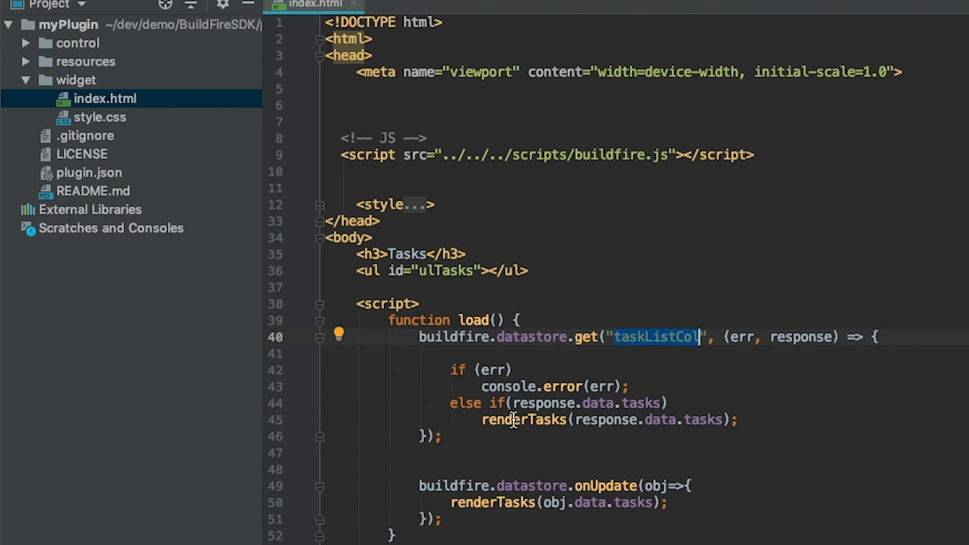
scroll(down, 3)
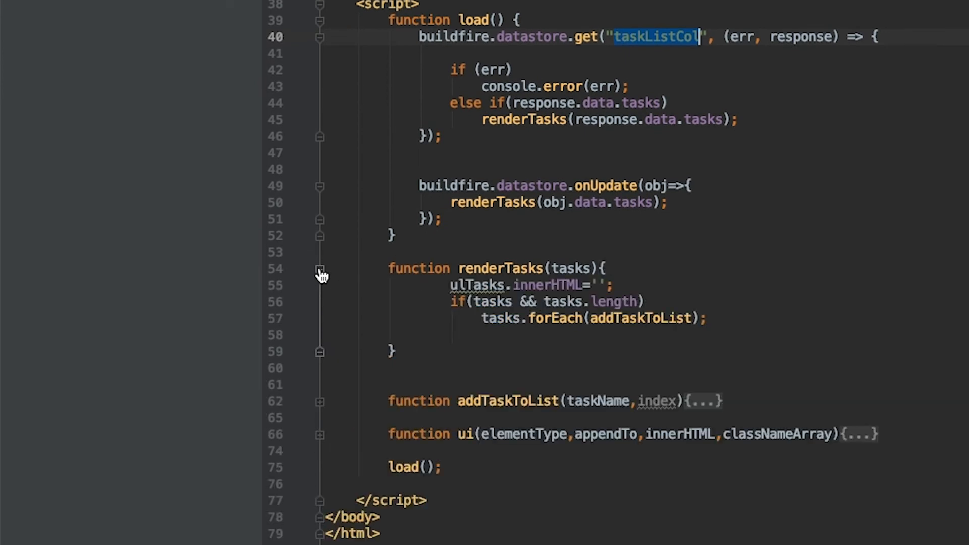
click(481, 285)
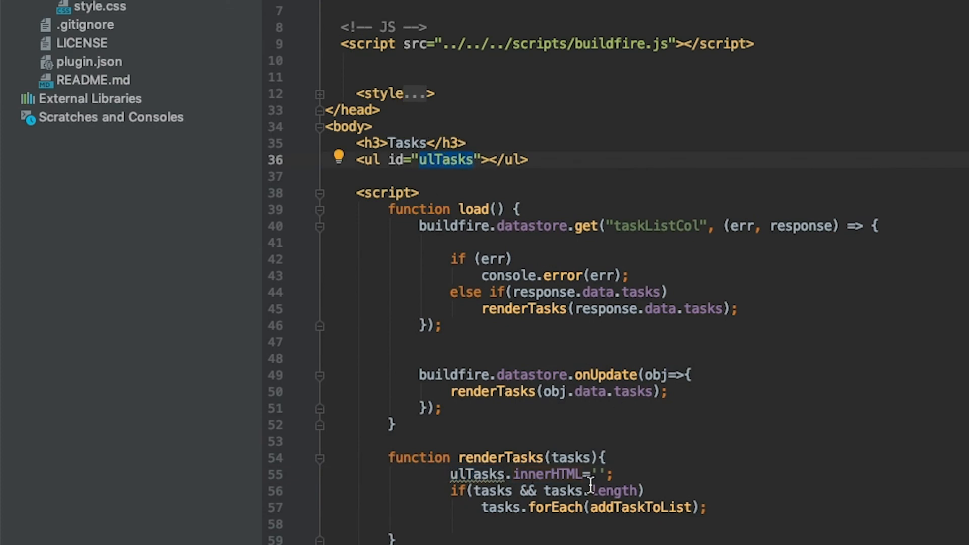
scroll(down, 3)
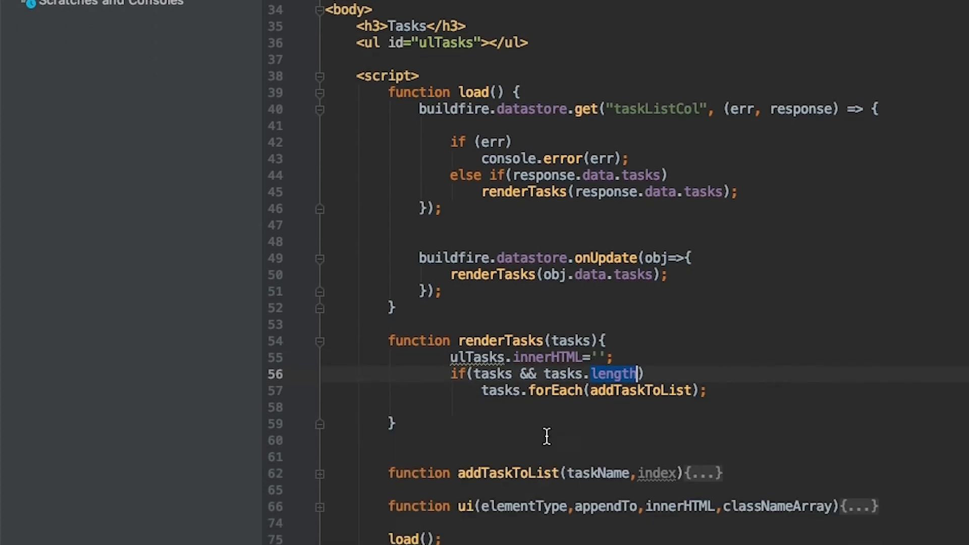
scroll(down, 3)
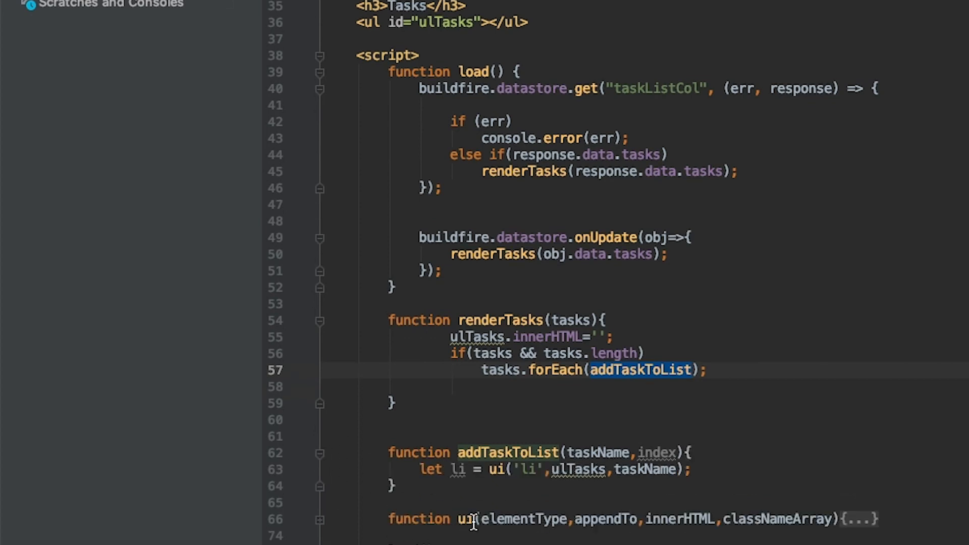
mouse_move(491, 488)
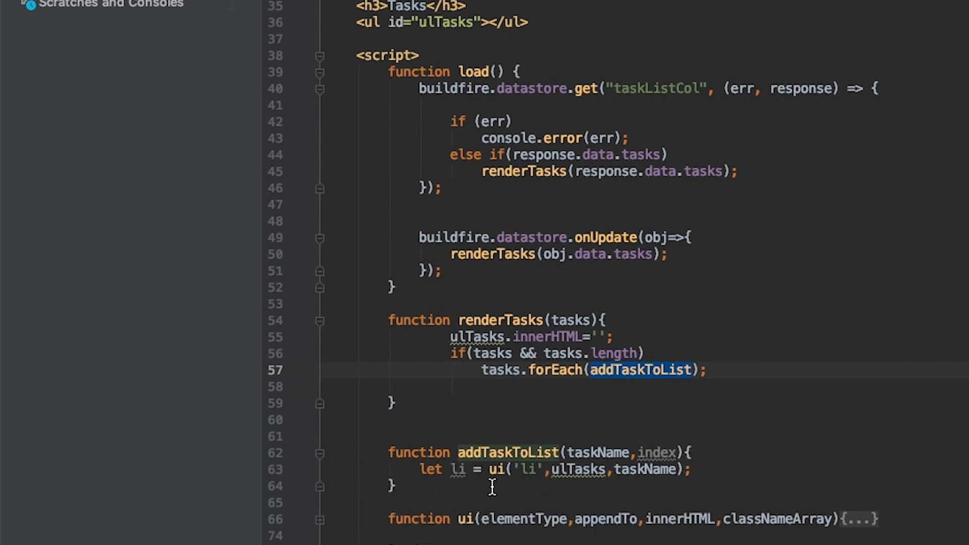
mouse_move(477, 520)
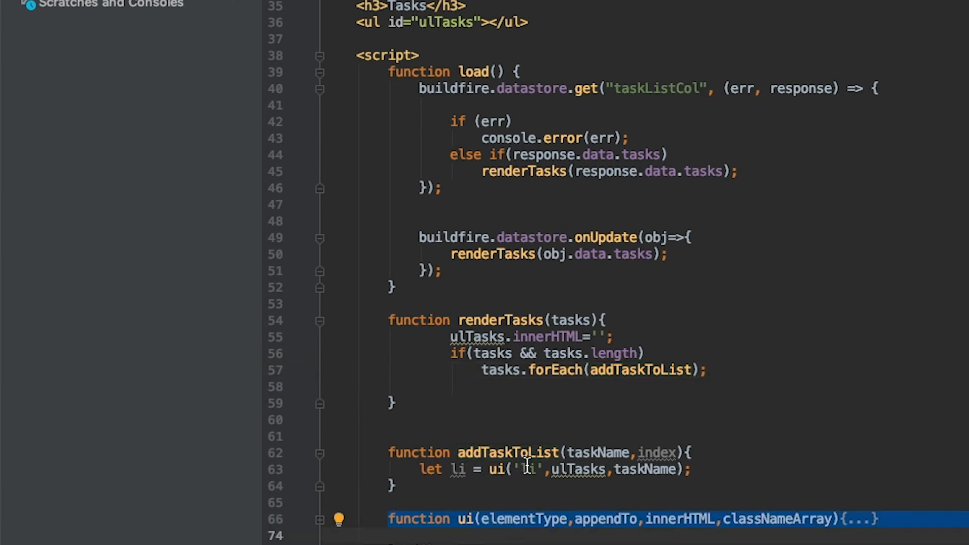
double_click(578, 469)
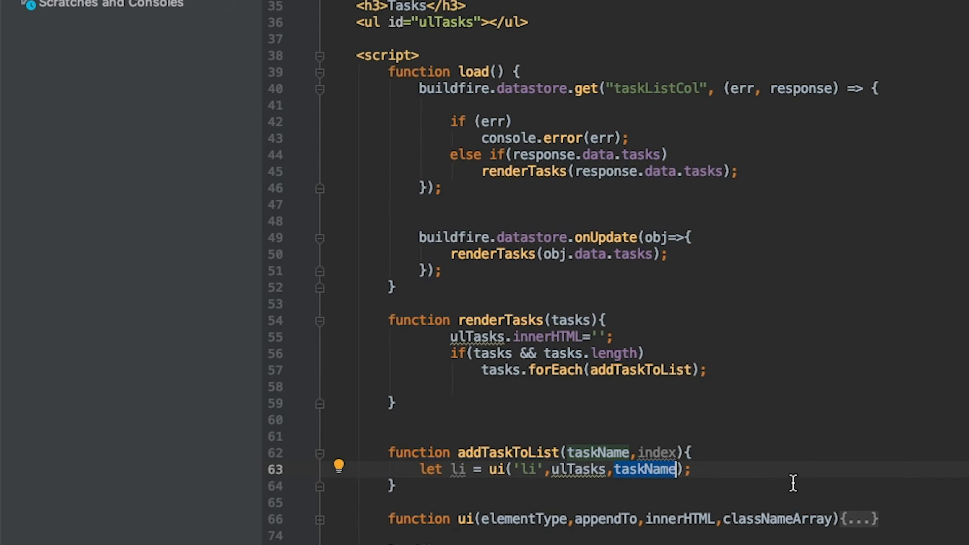
mouse_move(496, 172)
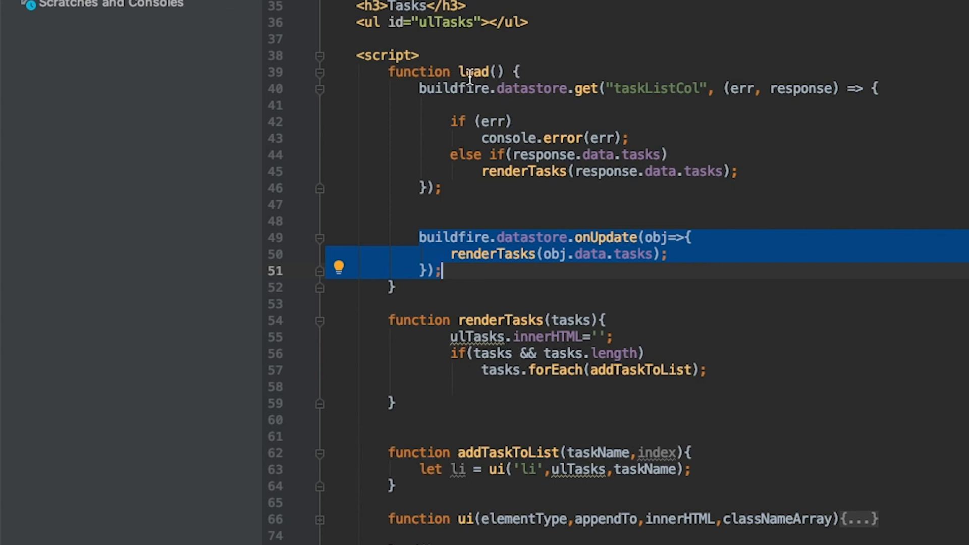
mouse_move(388, 232)
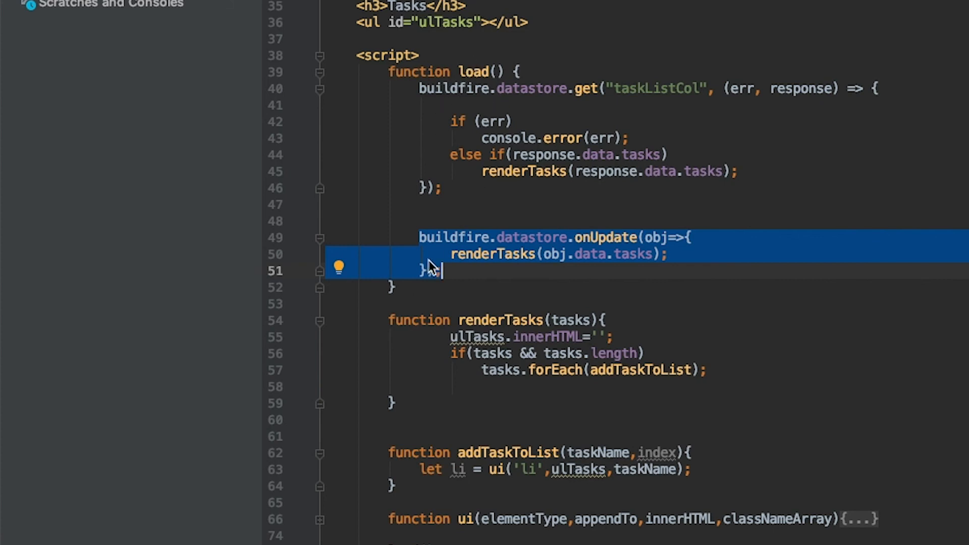
mouse_move(578, 257)
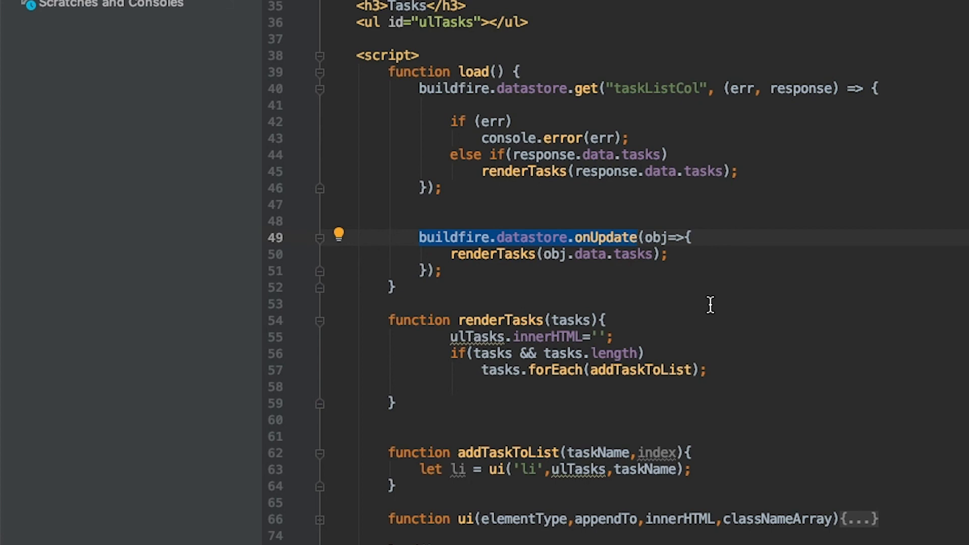
mouse_move(696, 253)
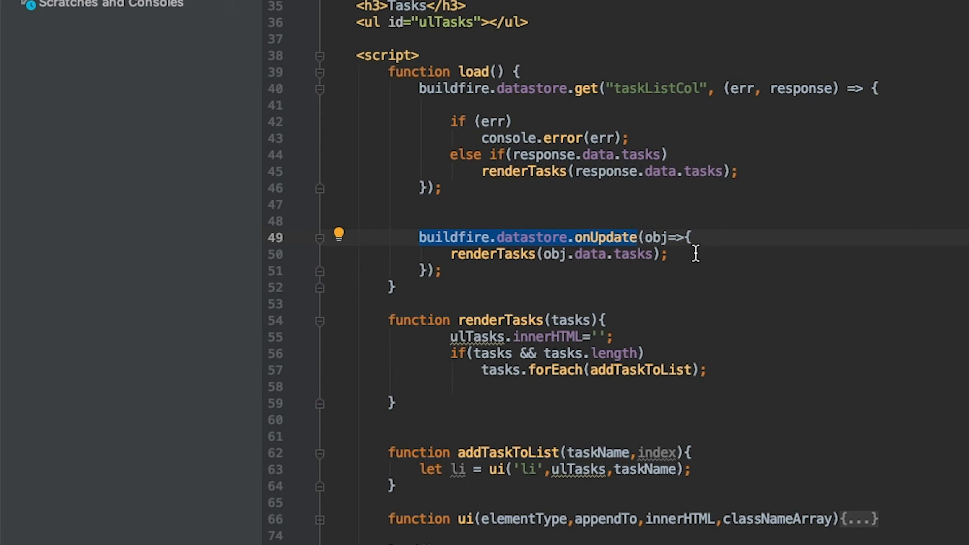
mouse_move(718, 262)
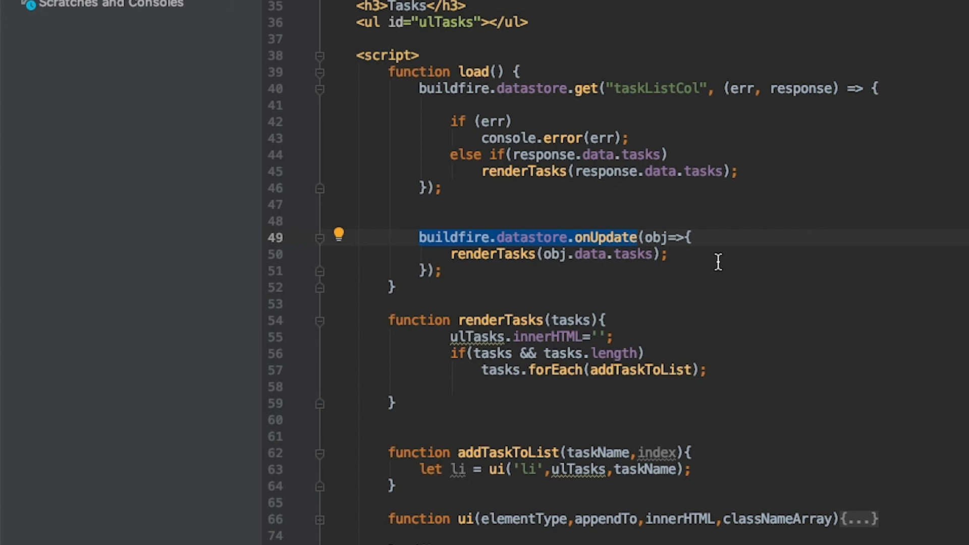
click(457, 254)
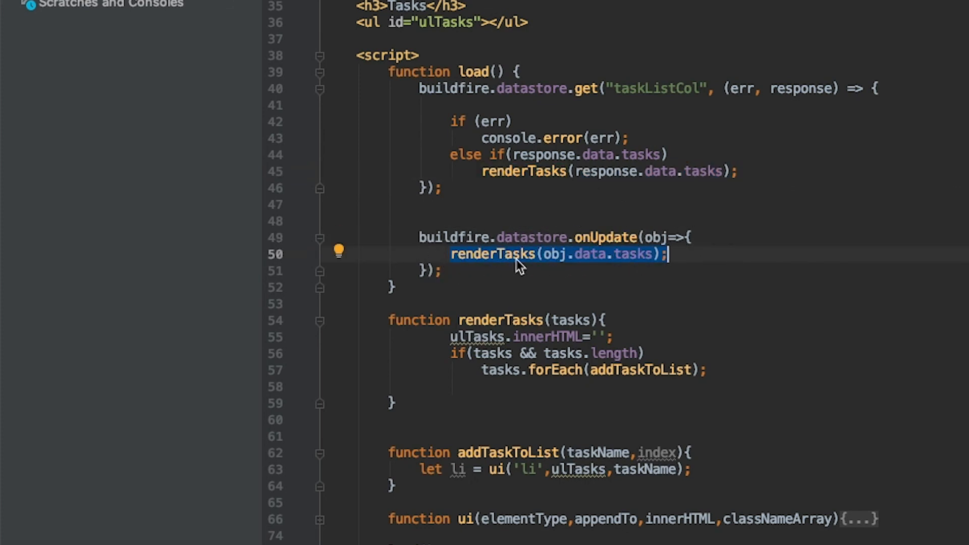
mouse_move(476, 270)
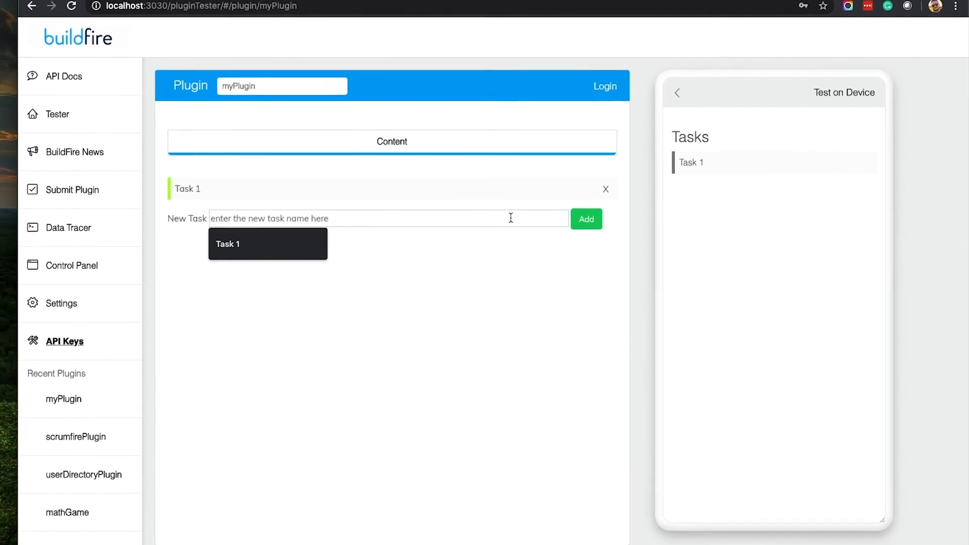
Add 'Task 2' through the New Task field, then delete it with its X.
text(Task)
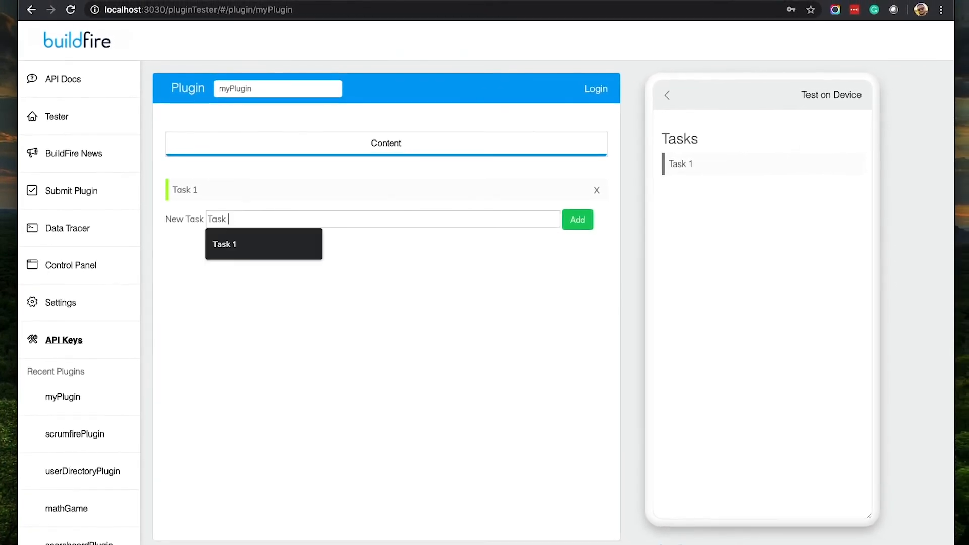
text(Task 2)
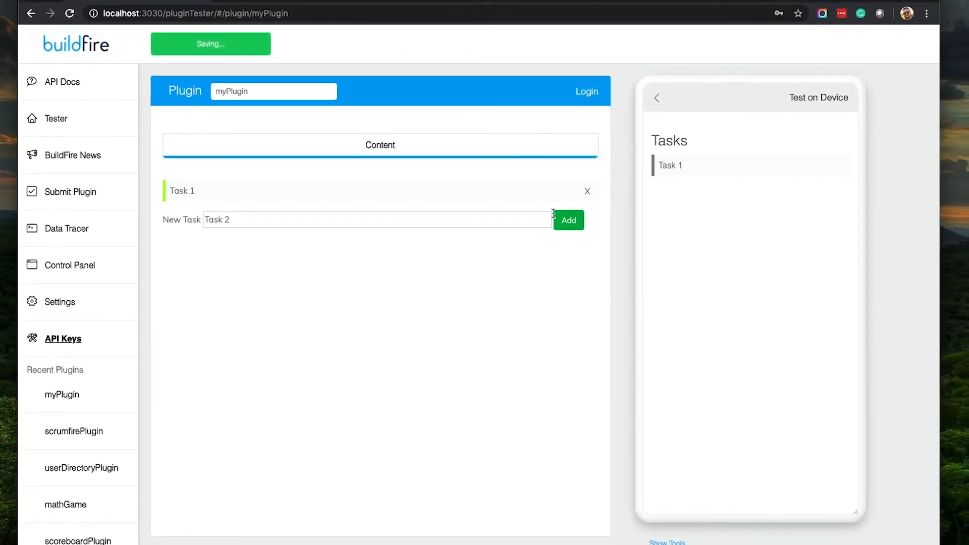
click(568, 220)
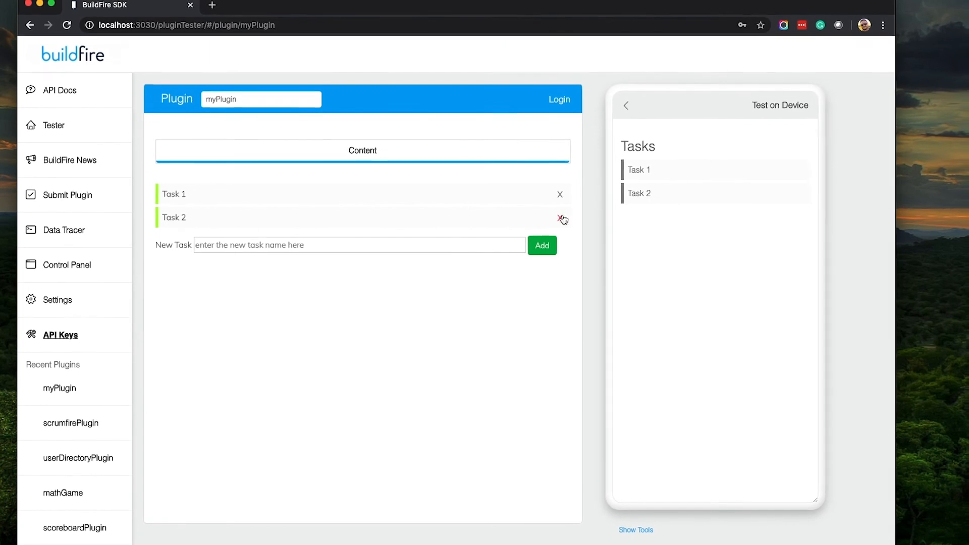
click(560, 218)
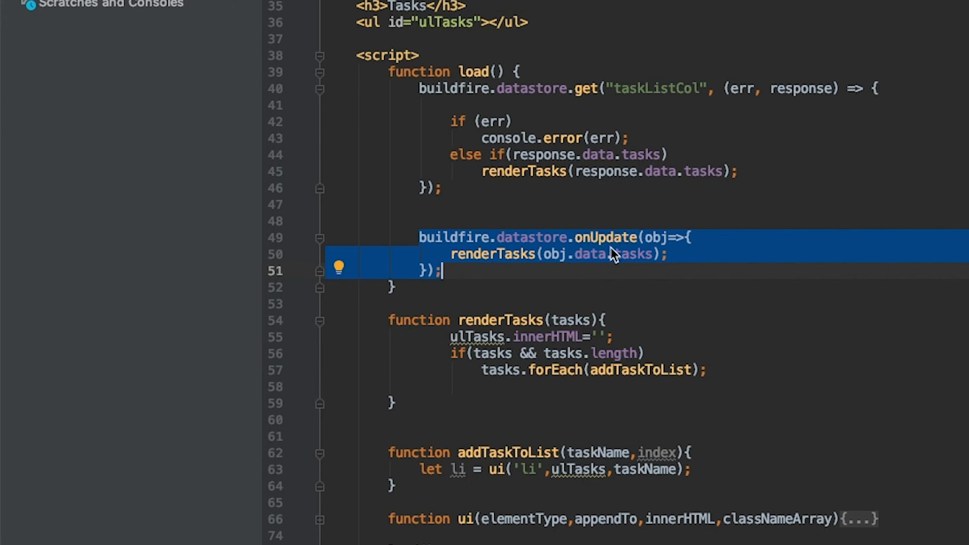
mouse_move(667, 262)
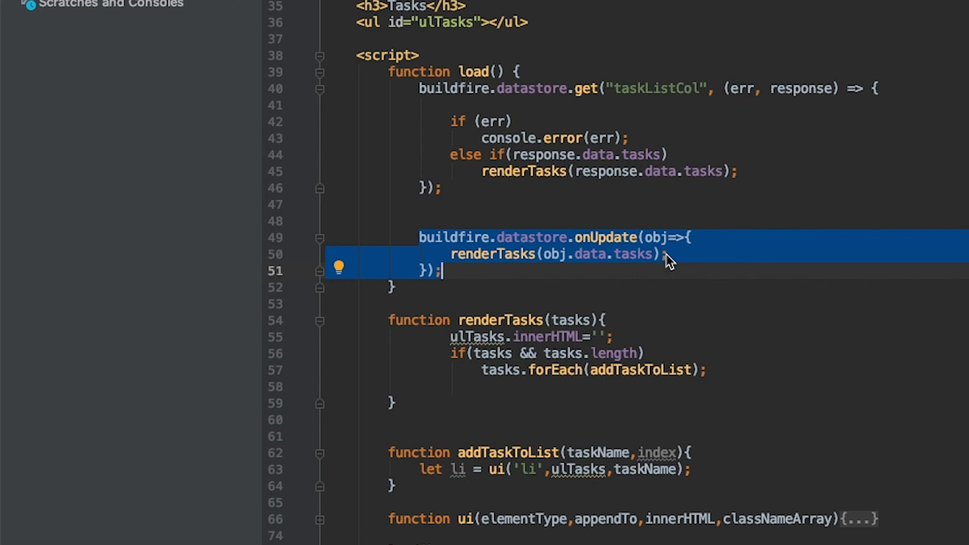
mouse_move(711, 275)
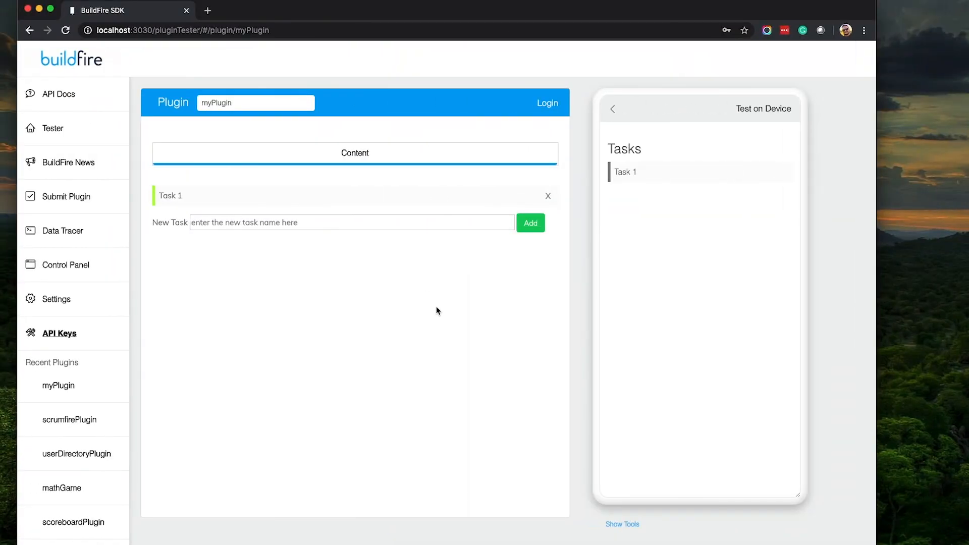
mouse_move(645, 179)
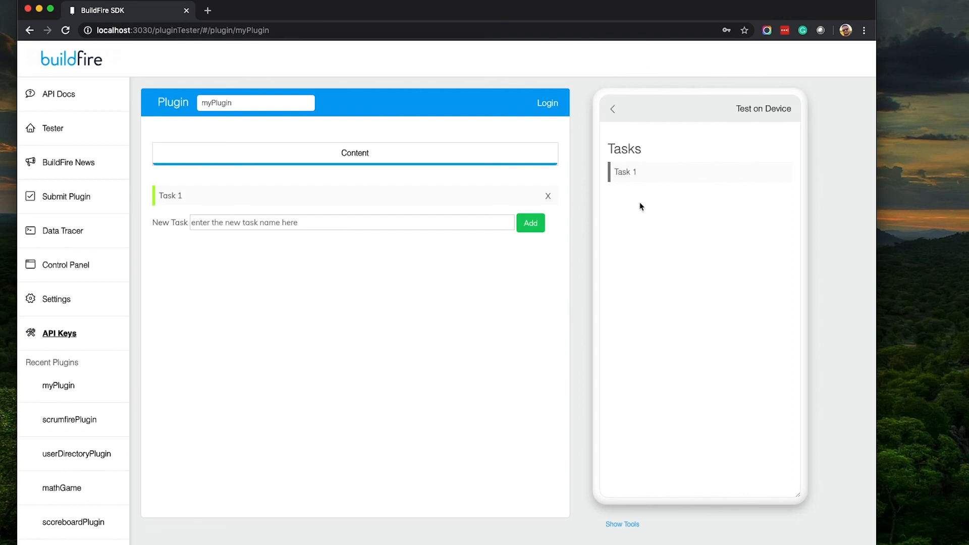
mouse_move(636, 178)
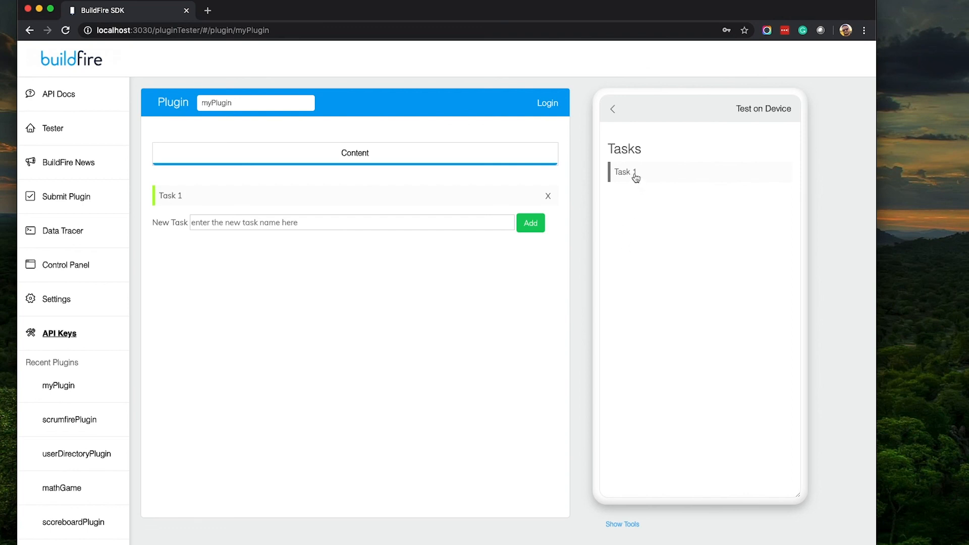